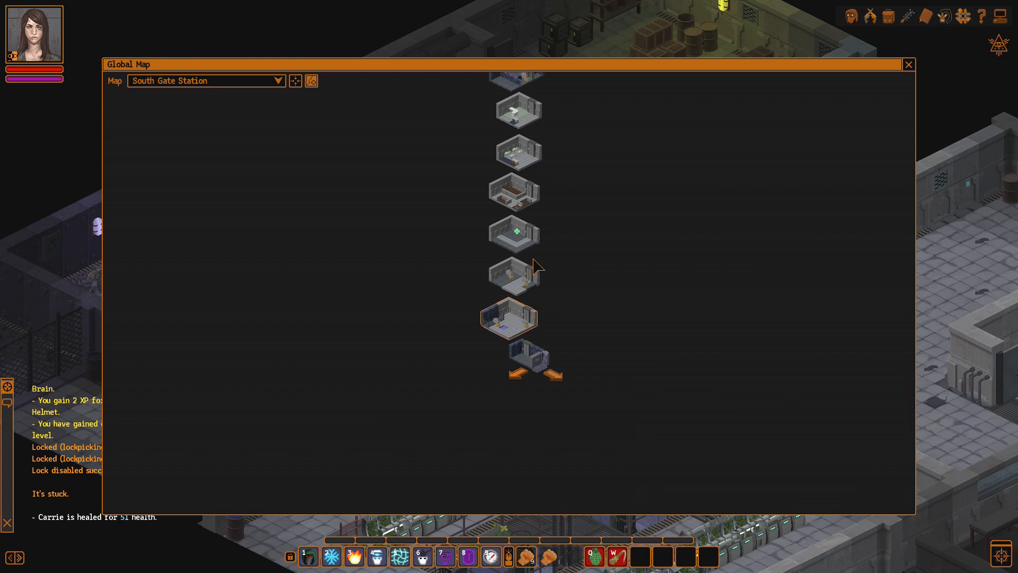
# Step: Close the global map and ask Big Bret about Newton
pyautogui.click(908, 65)
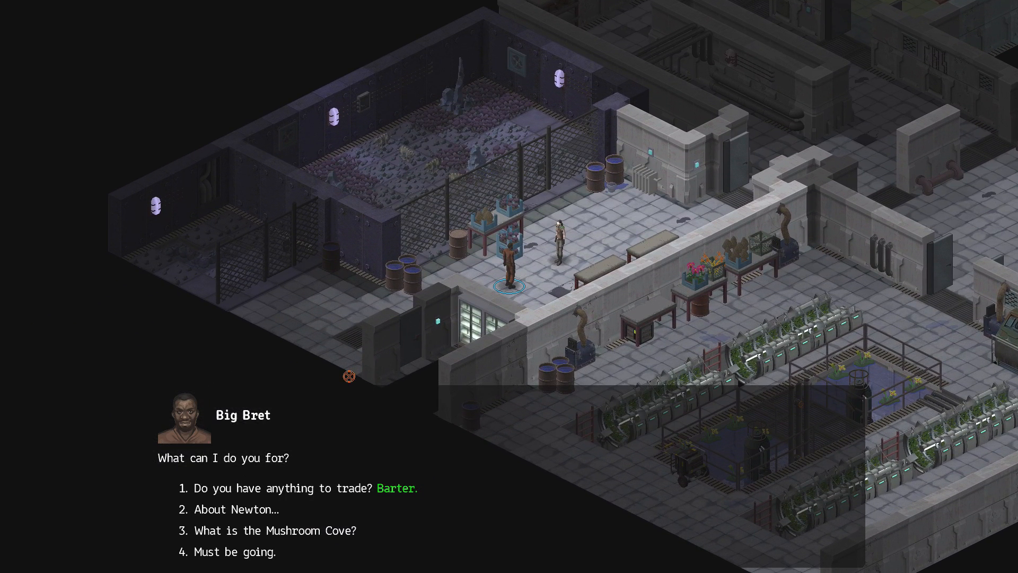
pyautogui.moveTo(290, 465)
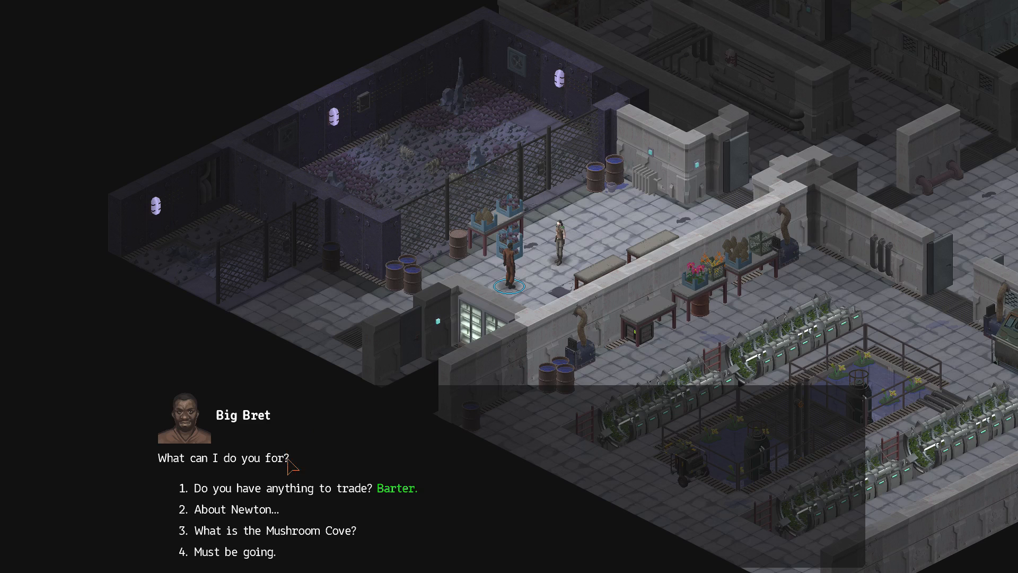
pyautogui.moveTo(245, 467)
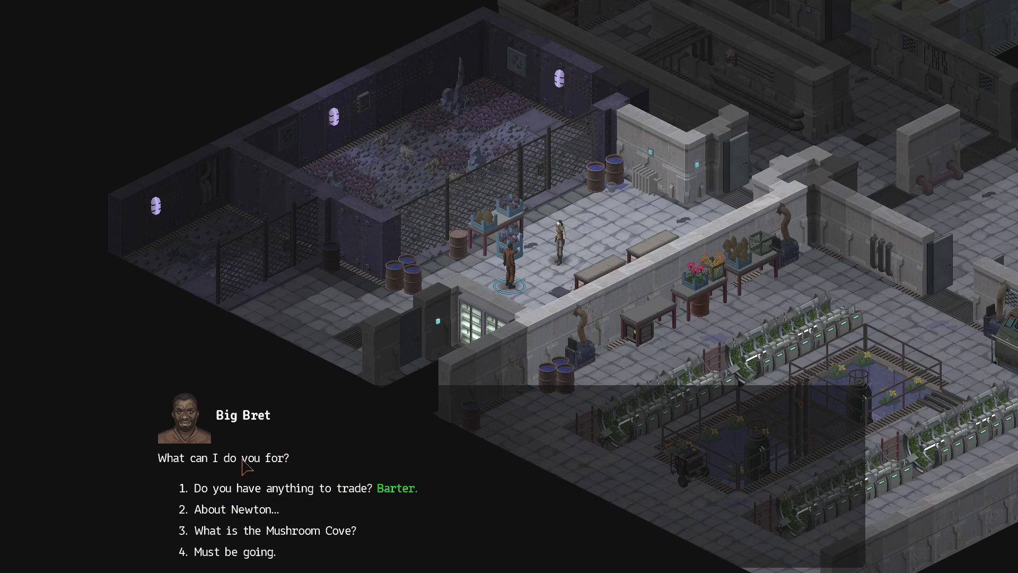
pyautogui.click(242, 509)
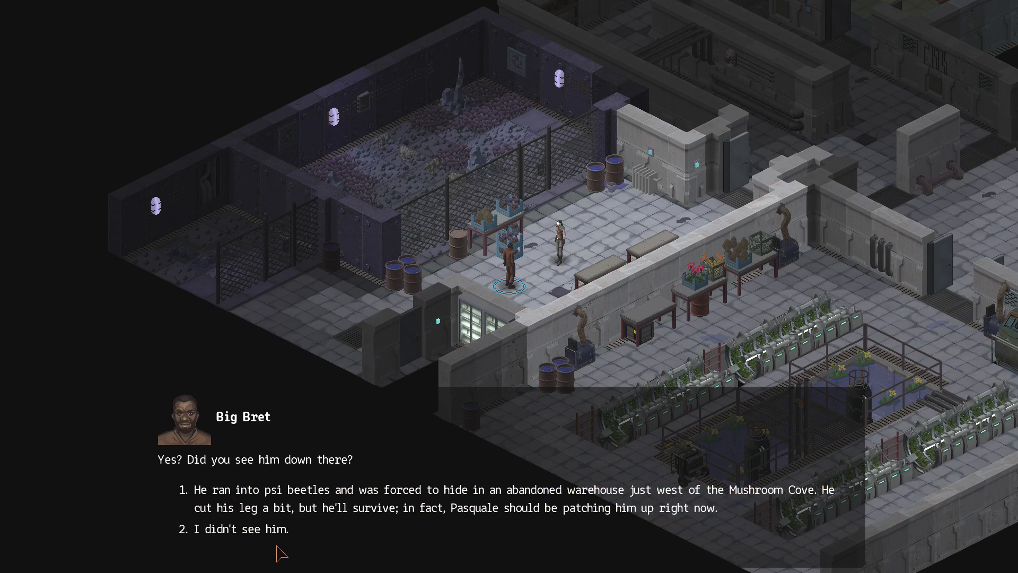
pyautogui.moveTo(343, 508)
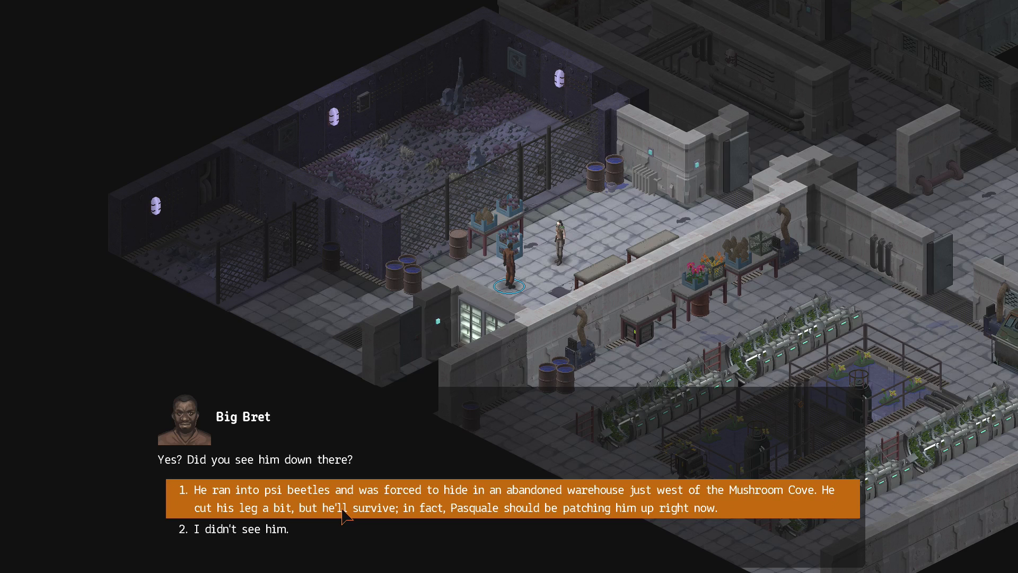
pyautogui.moveTo(343, 517)
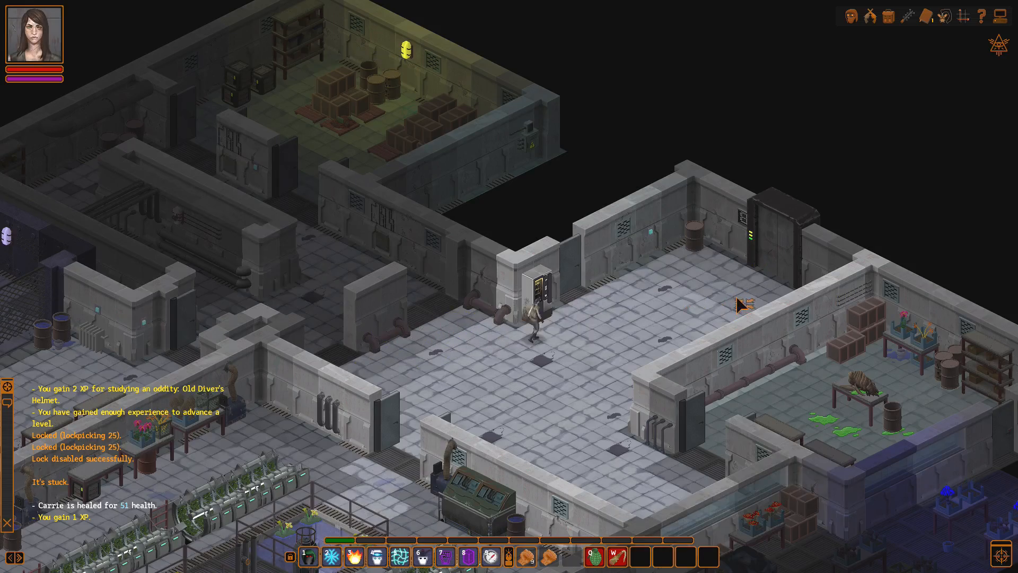
# Step: Ride the elevator to Level 6 - Medical and Psionics, check on Newton and leave
pyautogui.click(542, 290)
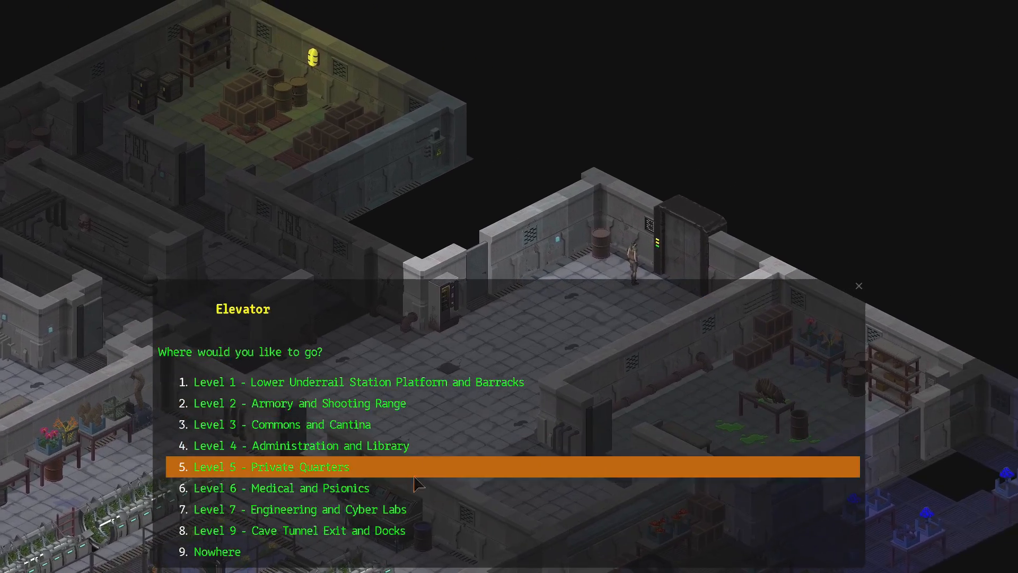
pyautogui.click(270, 467)
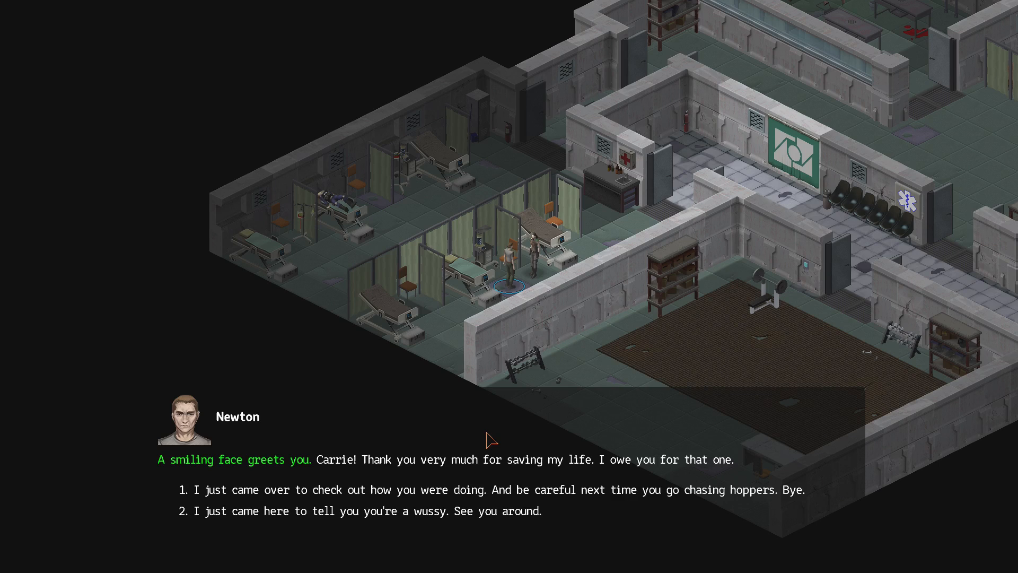
pyautogui.moveTo(557, 441)
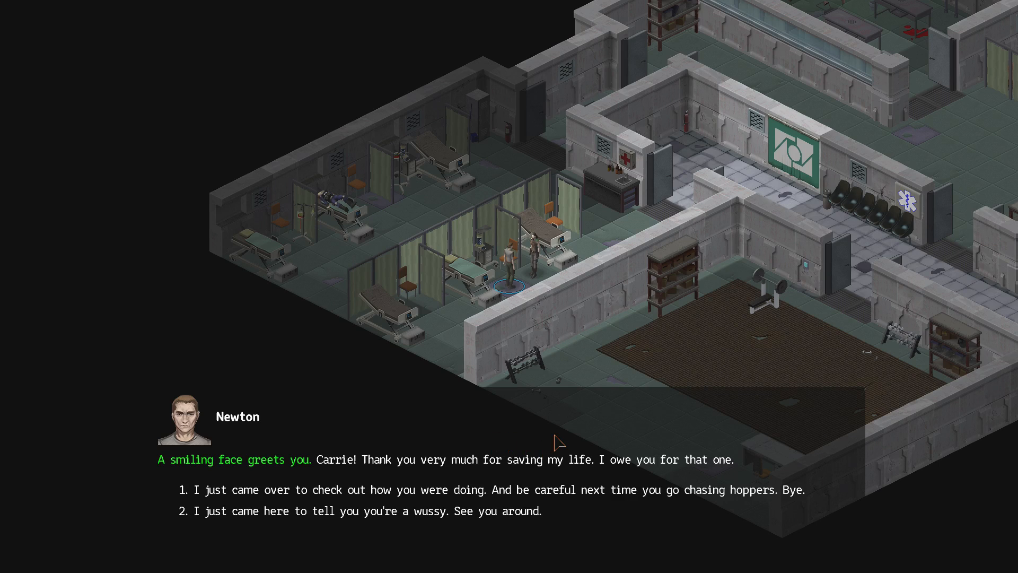
pyautogui.moveTo(406, 490)
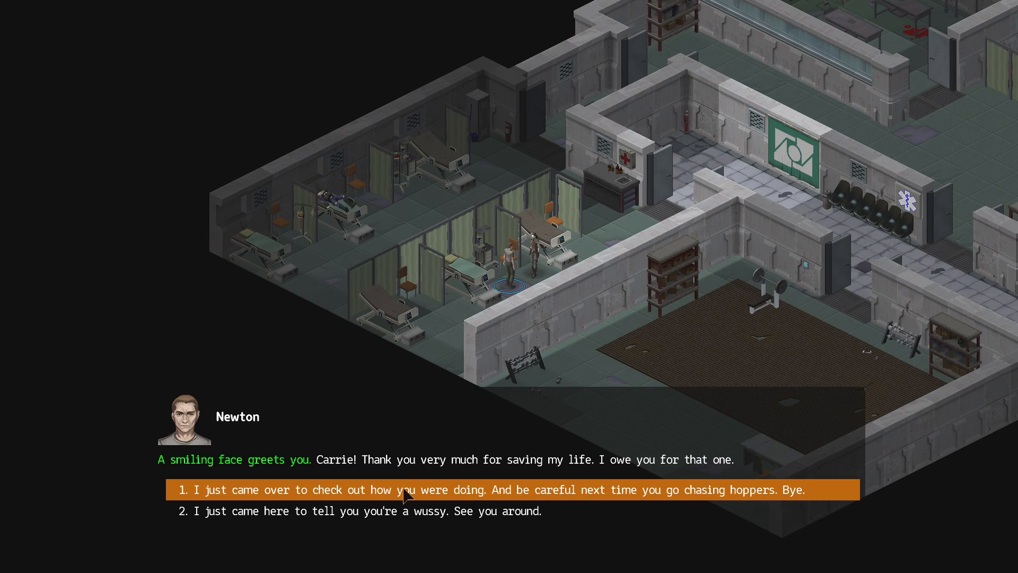
pyautogui.moveTo(406, 481)
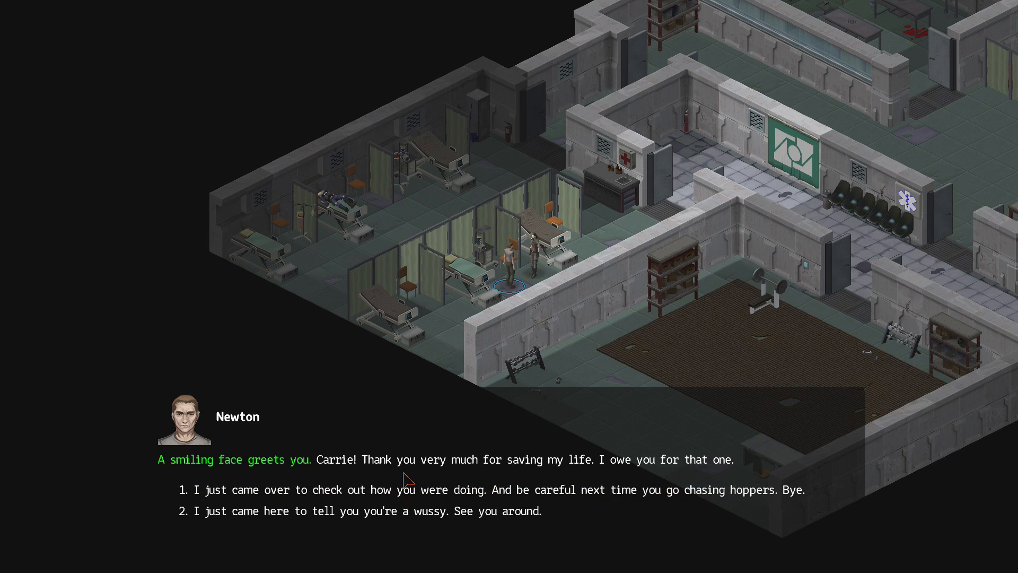
pyautogui.moveTo(465, 490)
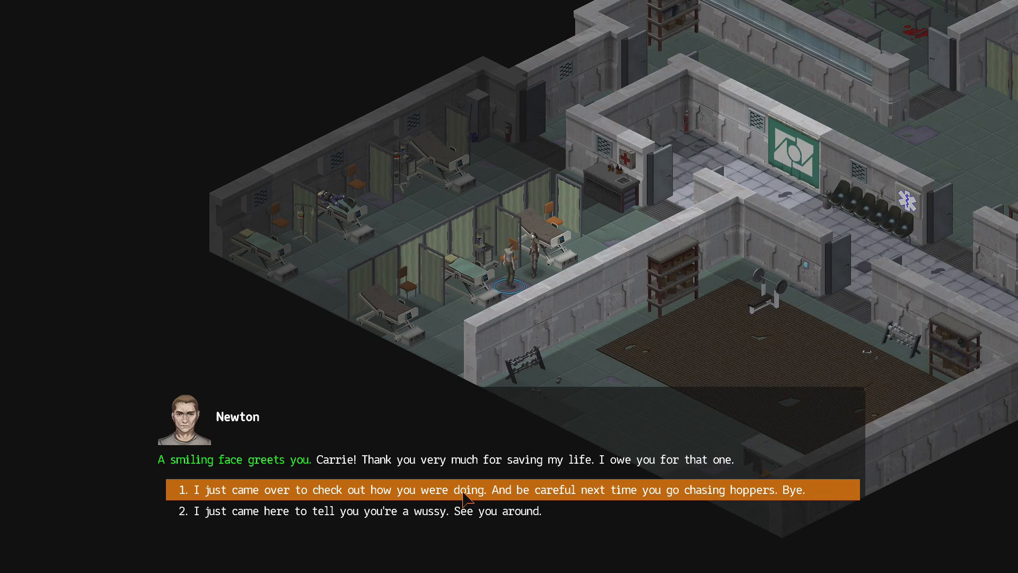
pyautogui.click(513, 490)
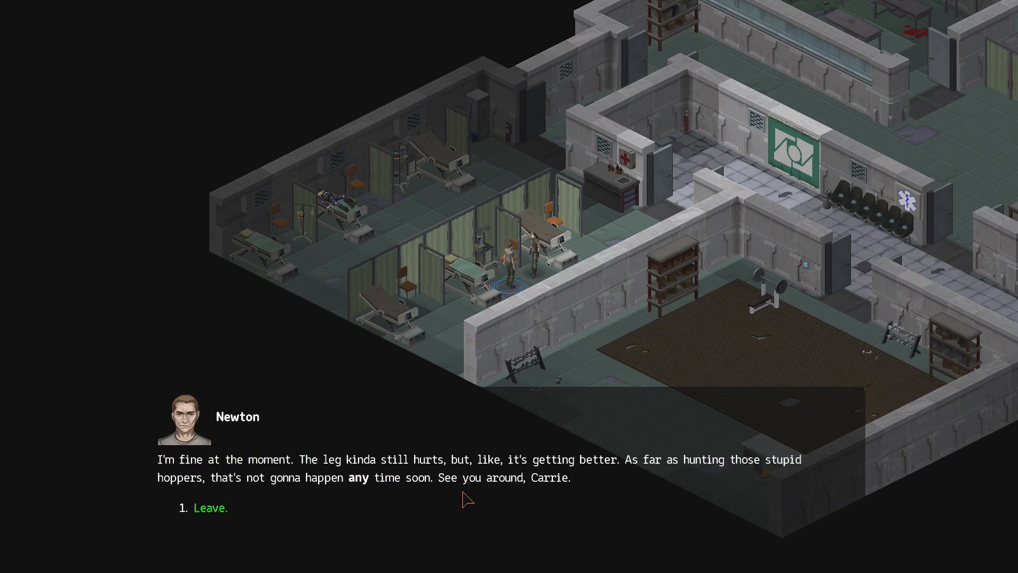
pyautogui.moveTo(429, 507)
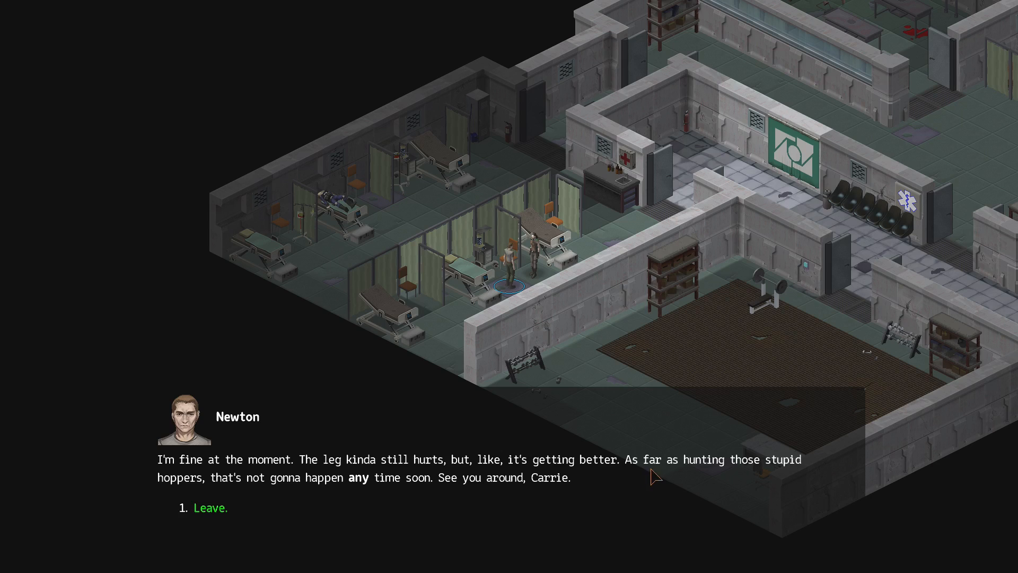
pyautogui.moveTo(436, 504)
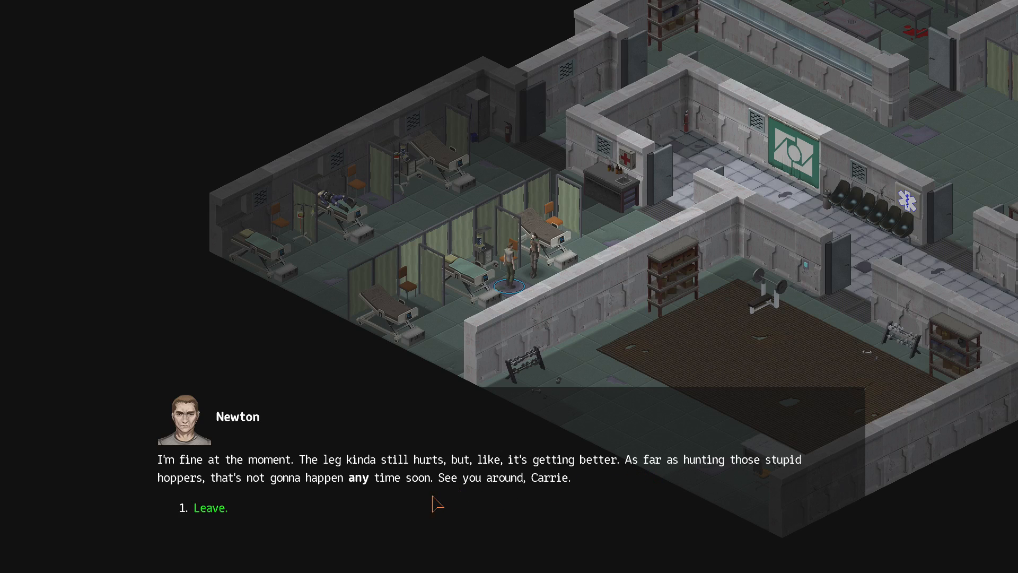
pyautogui.moveTo(419, 508)
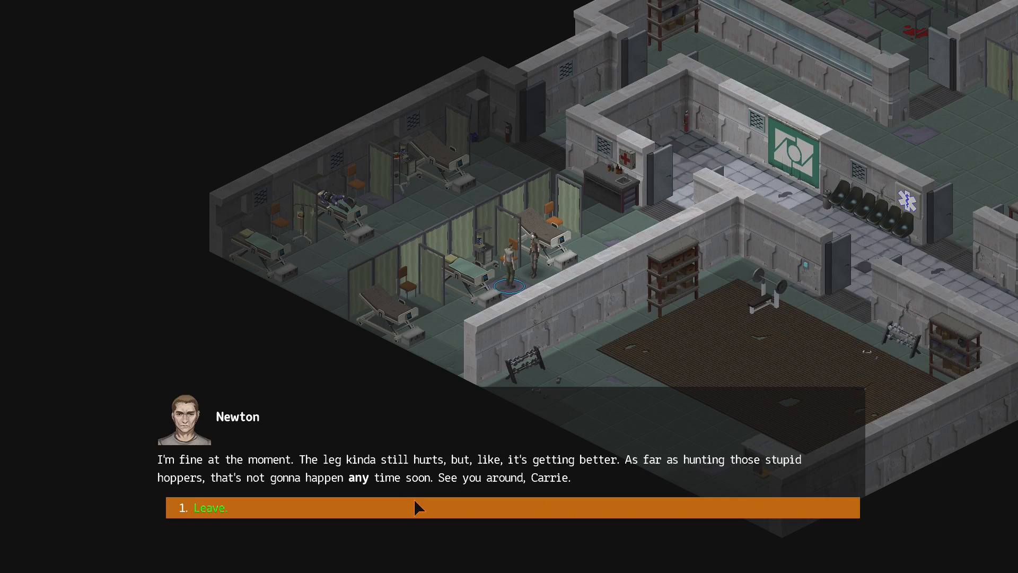
pyautogui.click(228, 508)
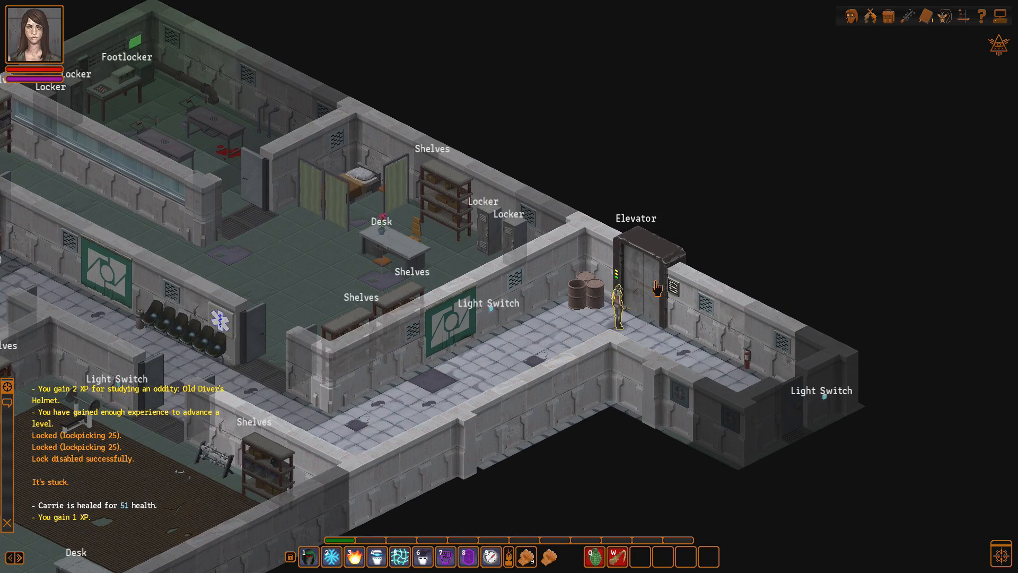
# Step: Ride the elevator to Tanner's floor and tell Hadrian Tanner that Bret's quest is done
pyautogui.click(656, 285)
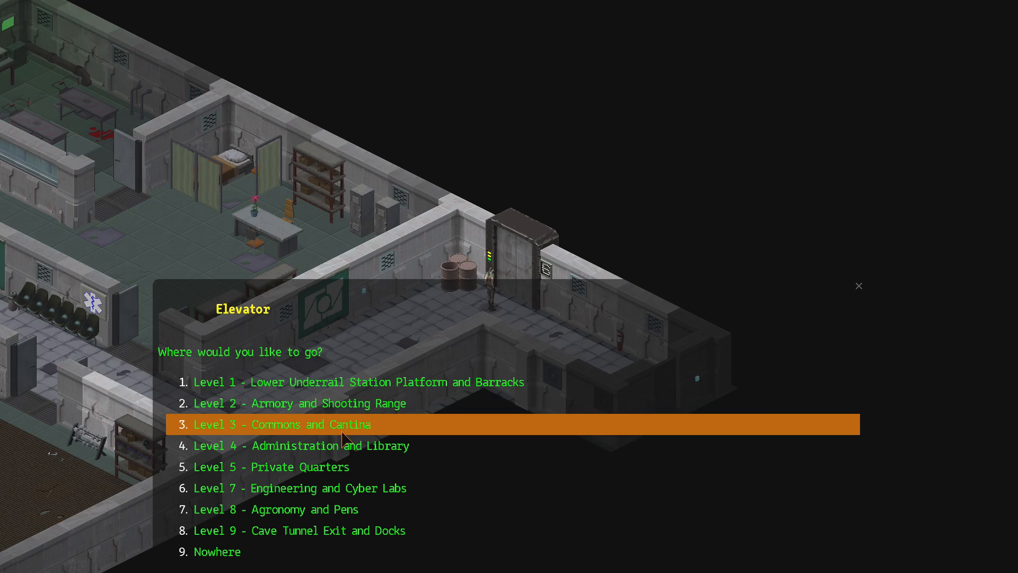
pyautogui.click(282, 425)
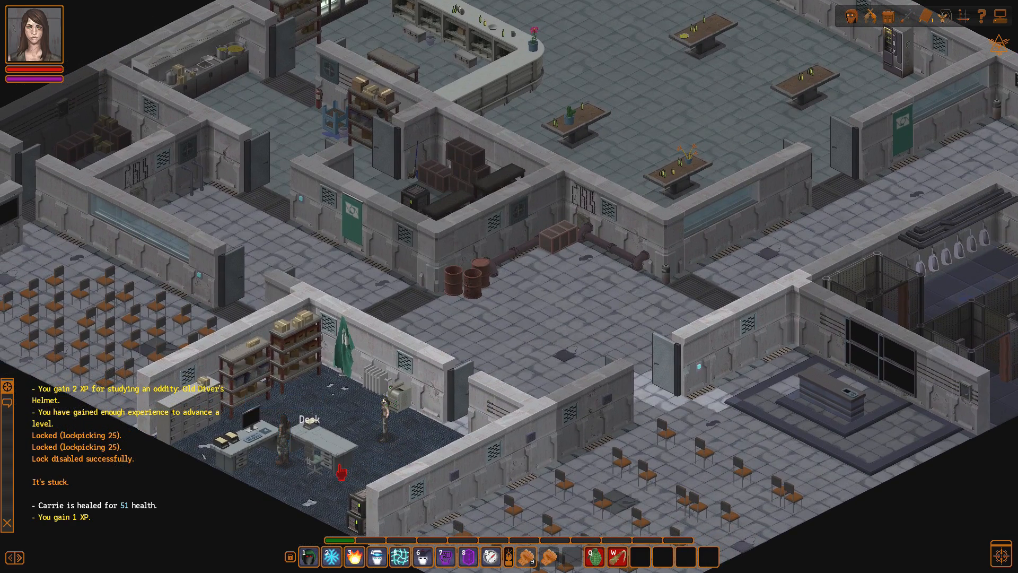
pyautogui.moveTo(205, 270)
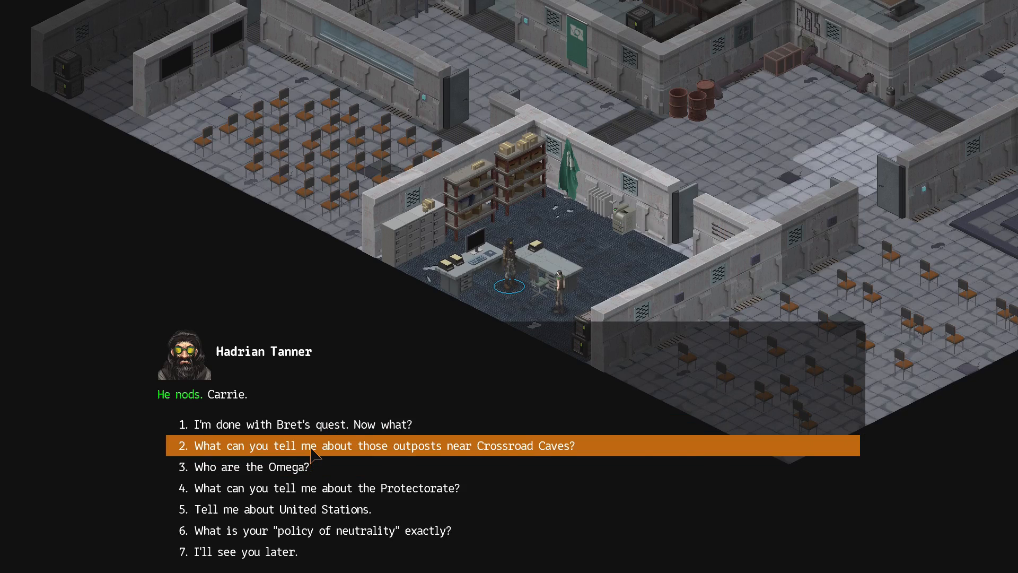
pyautogui.moveTo(290, 457)
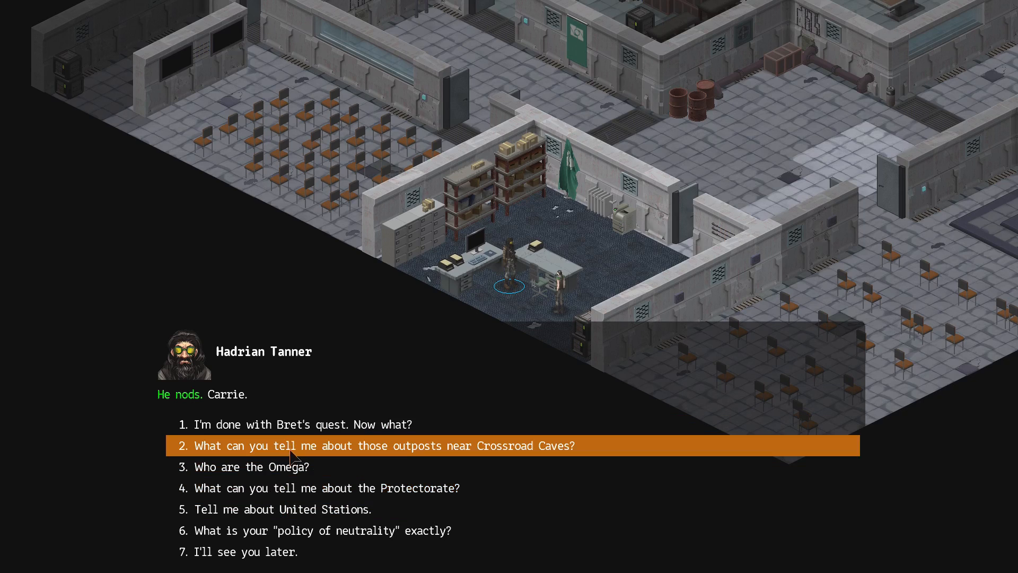
pyautogui.click(382, 446)
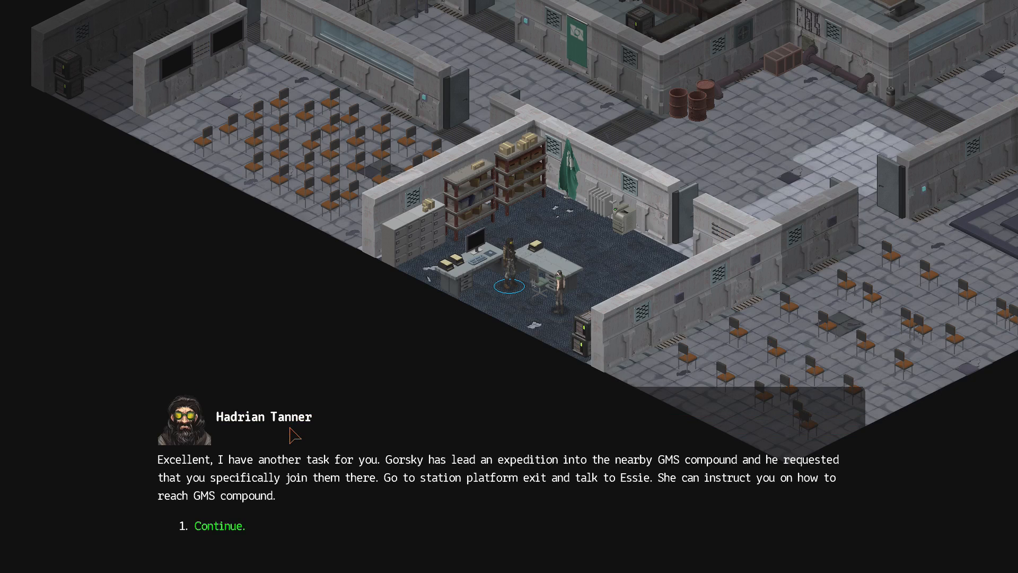
pyautogui.moveTo(312, 421)
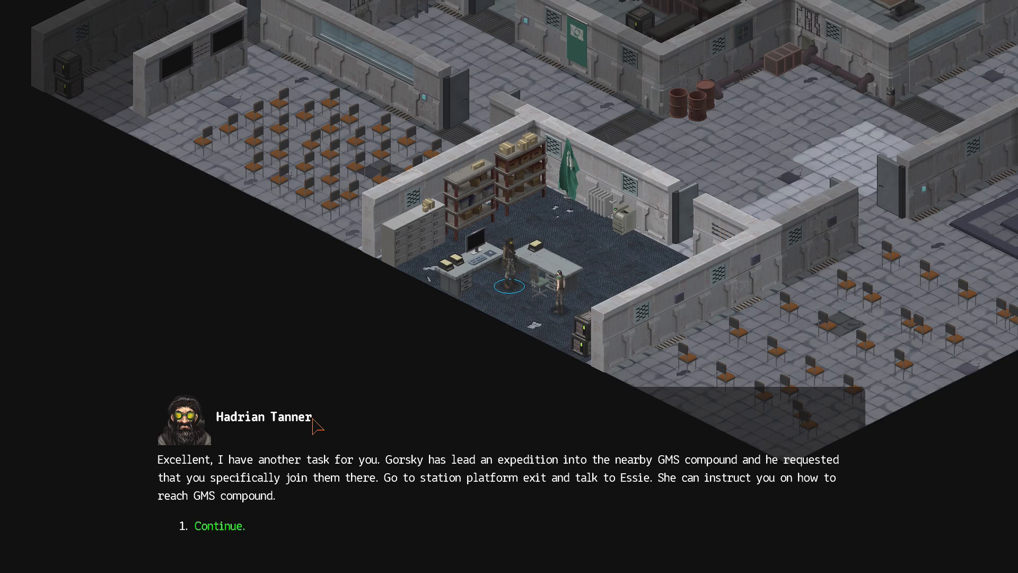
pyautogui.moveTo(444, 488)
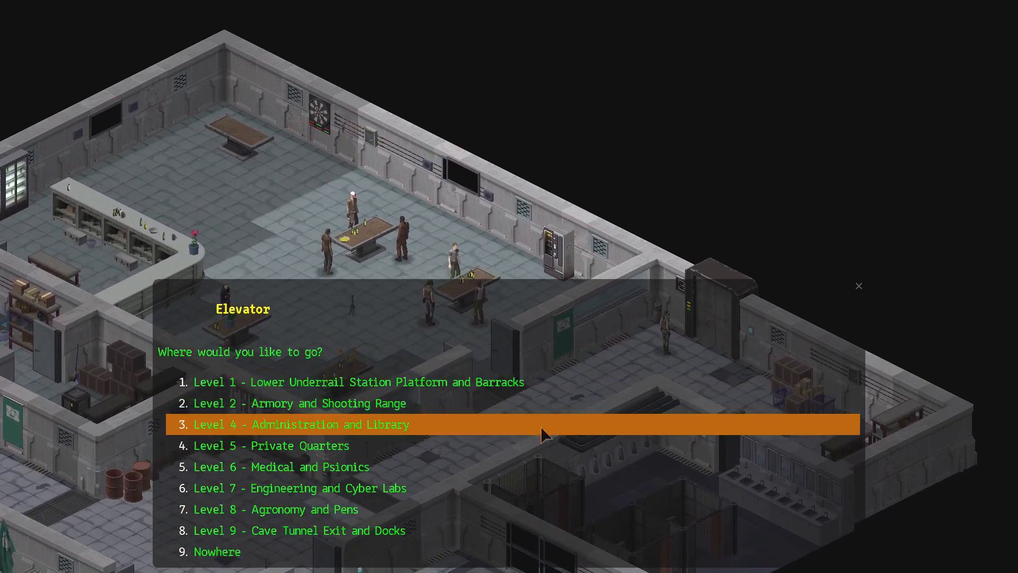
# Step: Ride the elevator to the administration and library level and ask Essie for directions
pyautogui.click(300, 424)
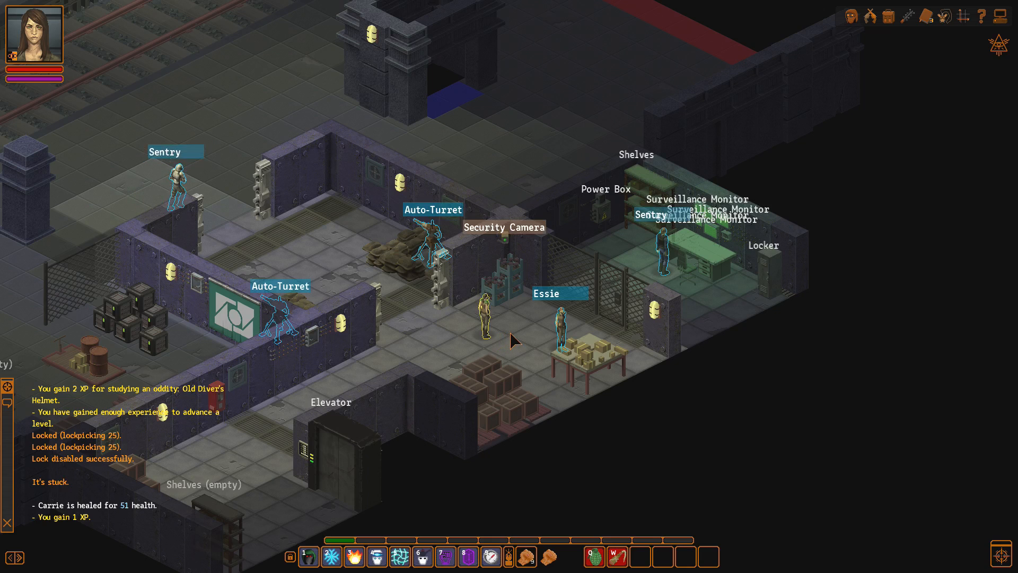
pyautogui.click(562, 318)
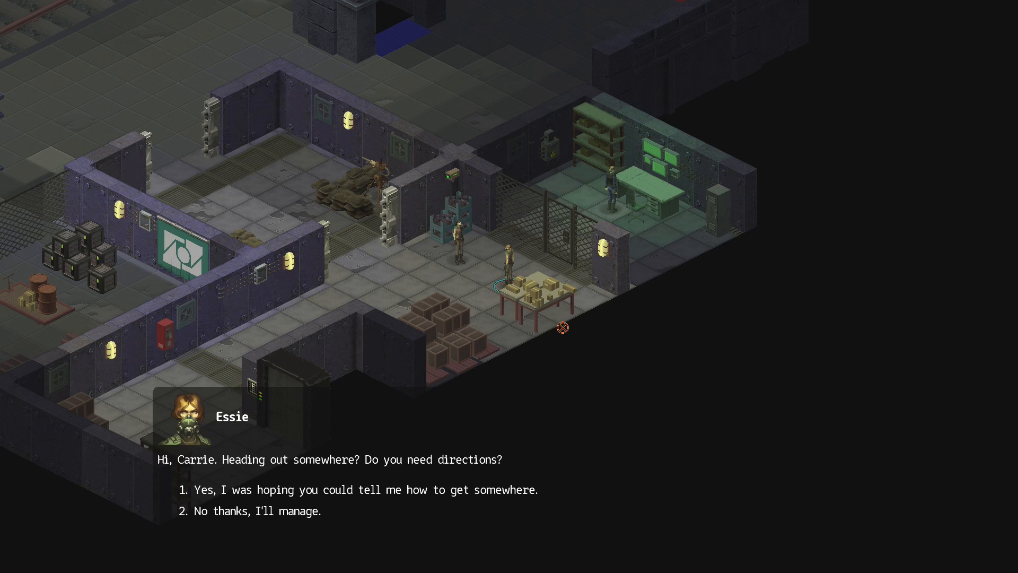
pyautogui.moveTo(389, 490)
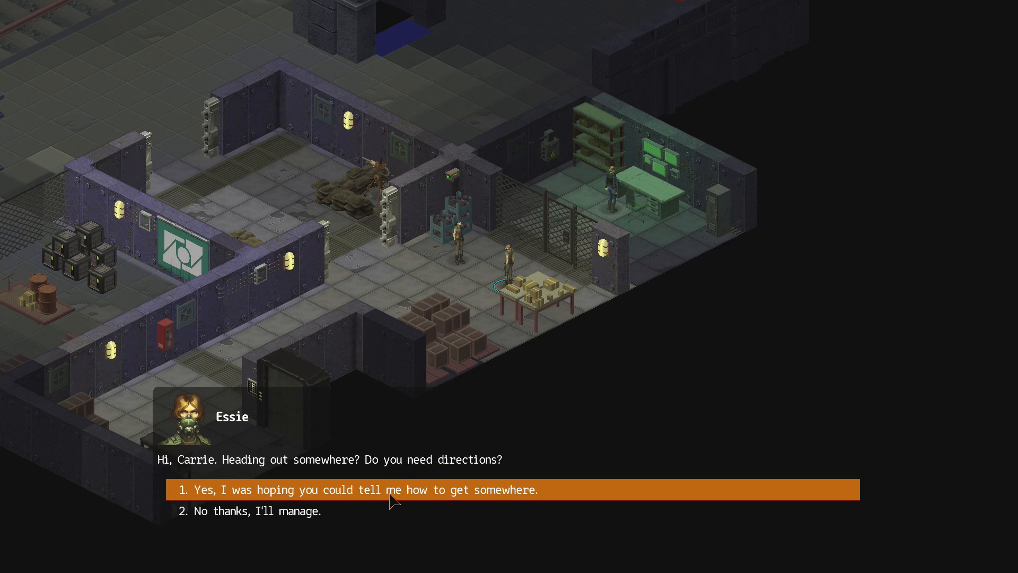
pyautogui.click(362, 490)
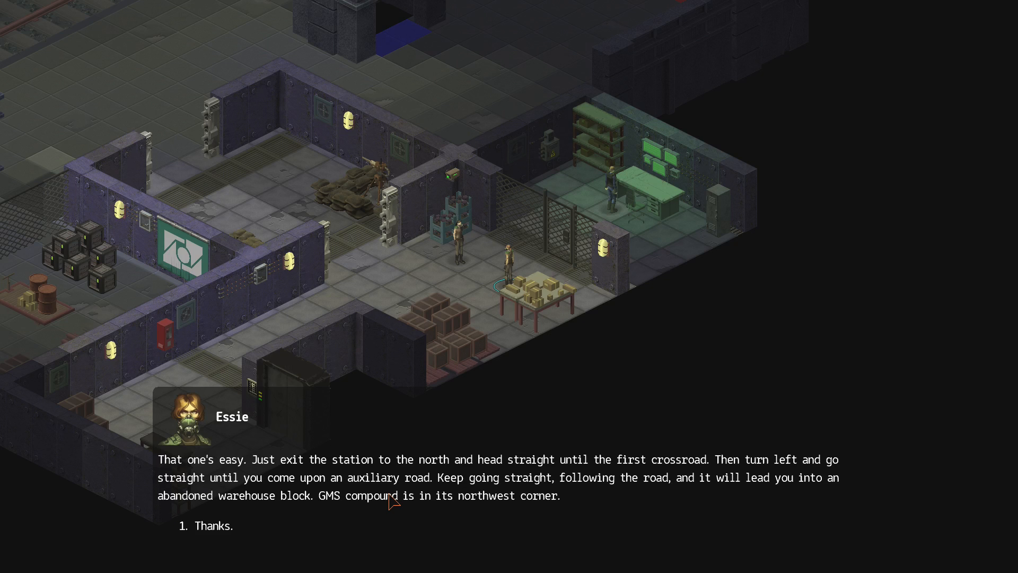
pyautogui.moveTo(433, 523)
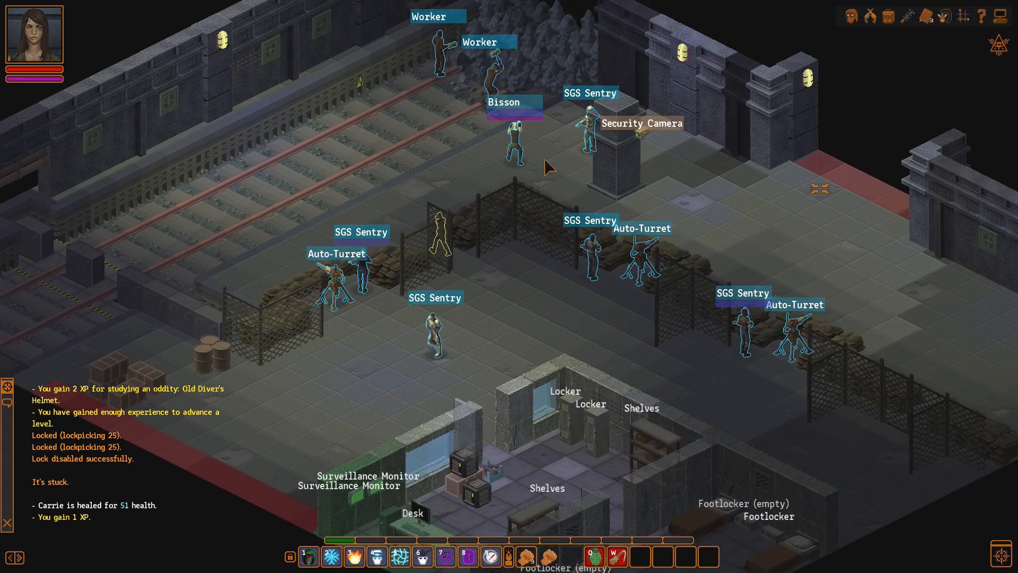
# Step: Talk to Bisson about psionics teachers and ask to learn psi abilities
pyautogui.click(515, 137)
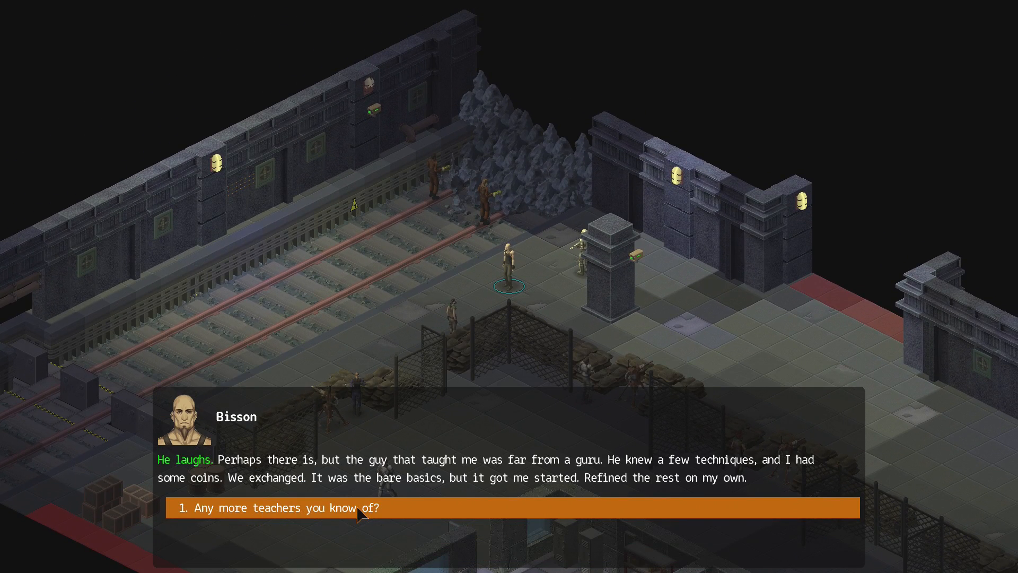
pyautogui.click(279, 507)
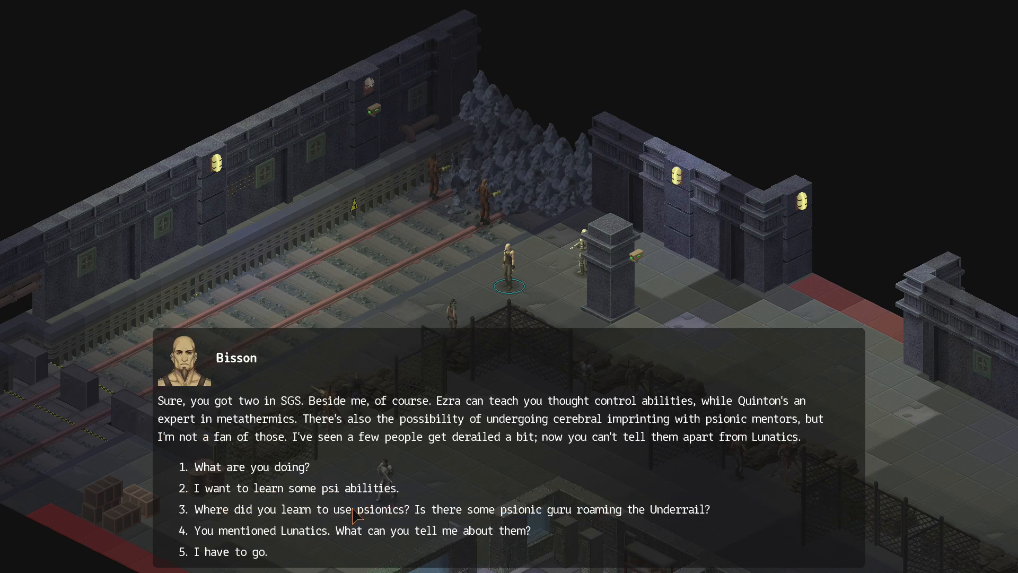
pyautogui.click(297, 488)
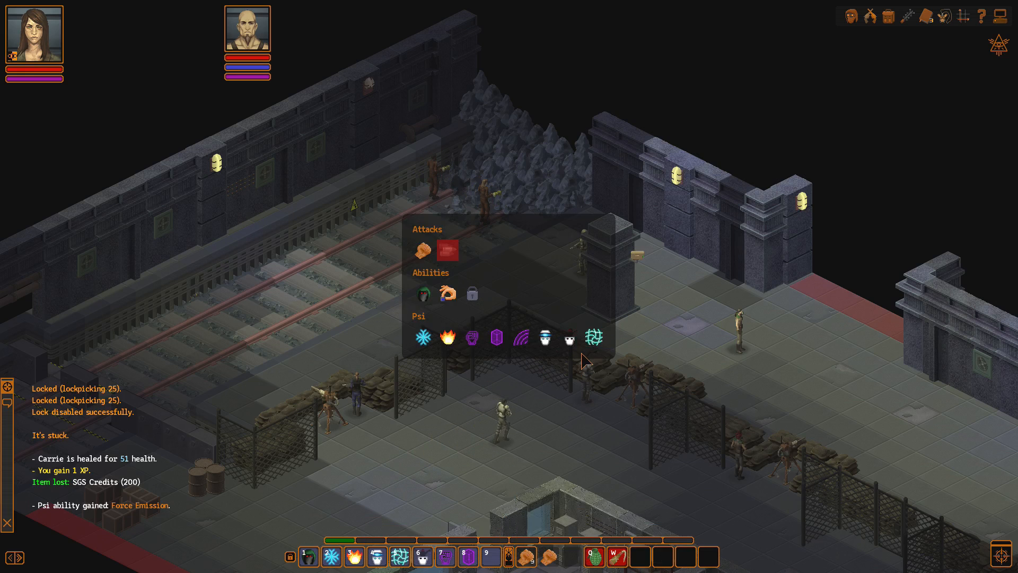
pyautogui.moveTo(545, 336)
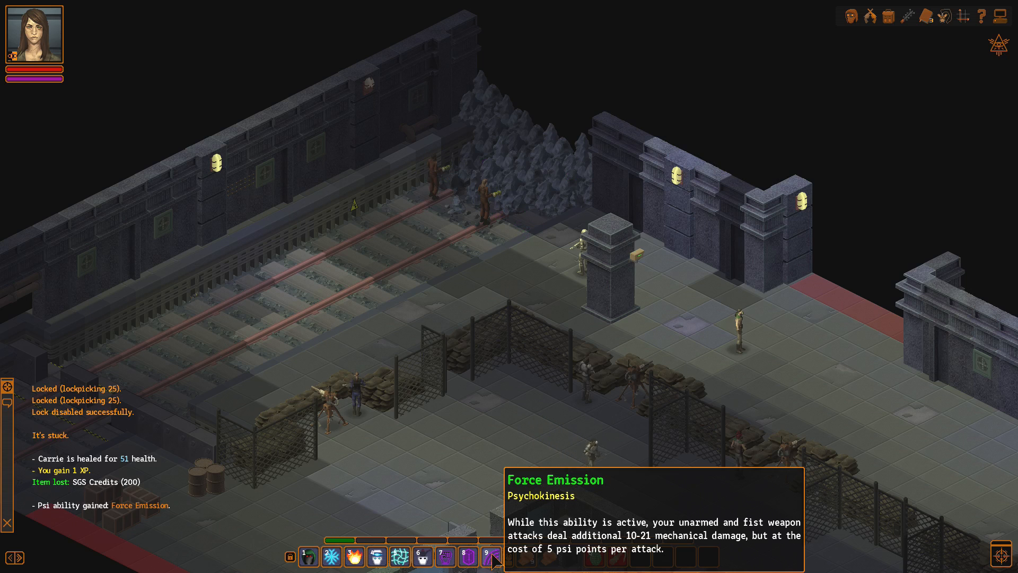
# Step: Reload the latest autosave from the game menu
pyautogui.press('Escape')
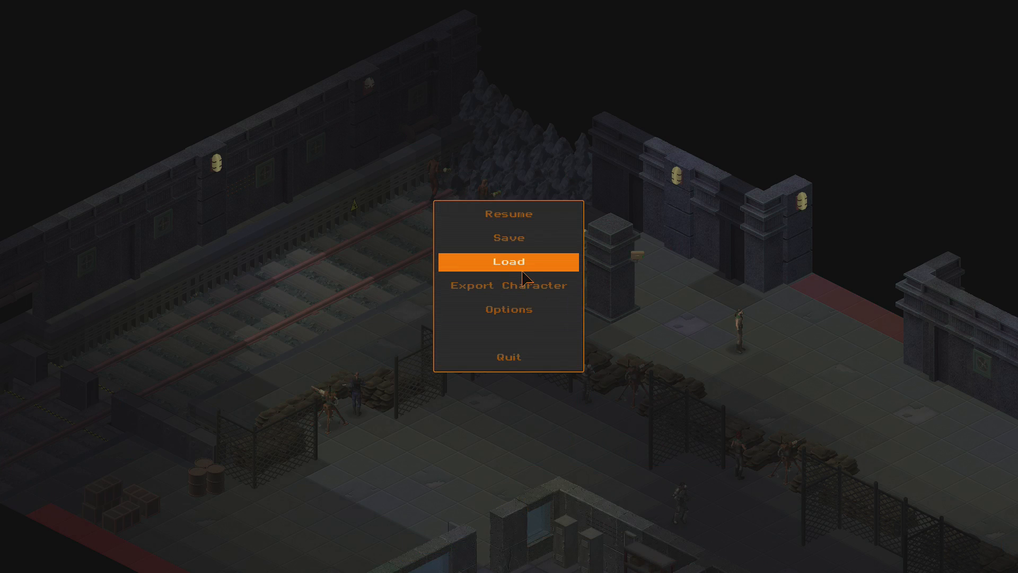
pyautogui.click(508, 261)
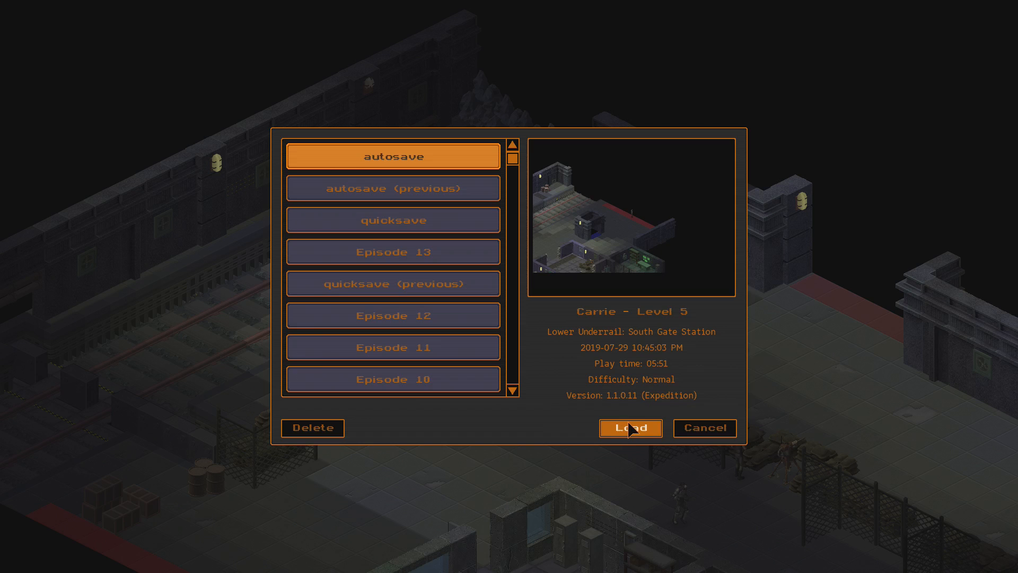
pyautogui.click(630, 427)
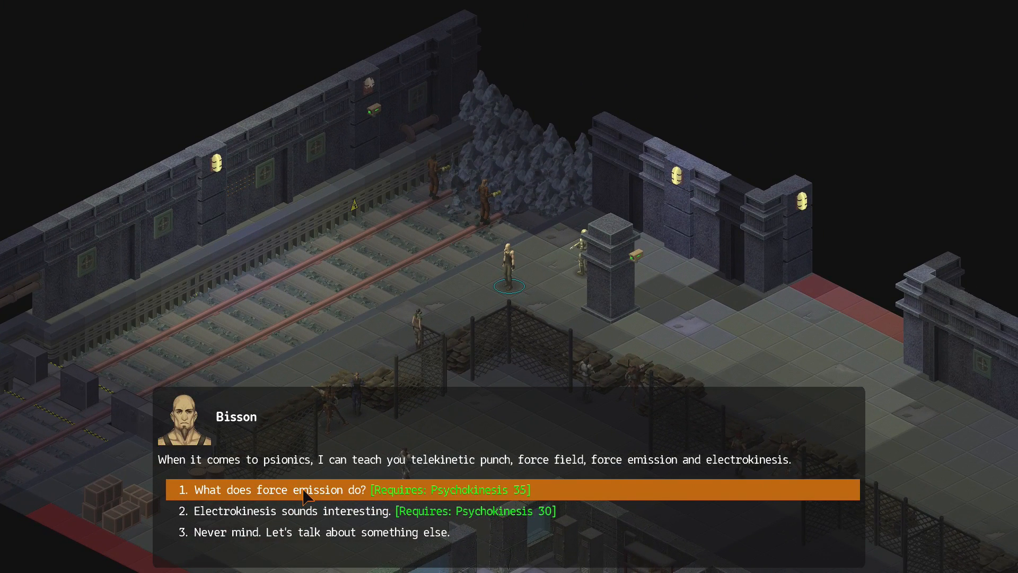
# Step: Ask Bisson what Force Emission does and turn down the training
pyautogui.click(357, 490)
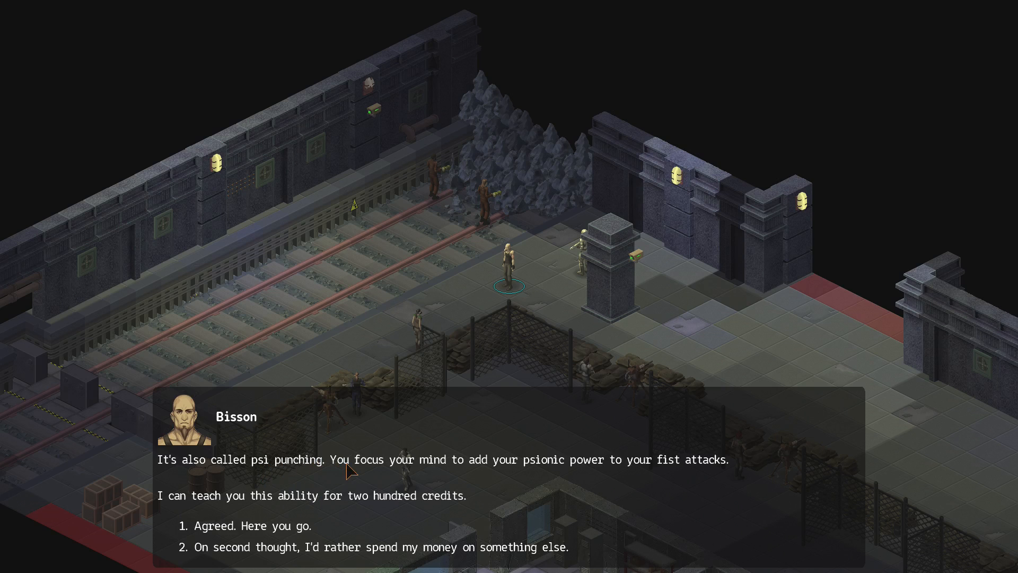
pyautogui.moveTo(602, 474)
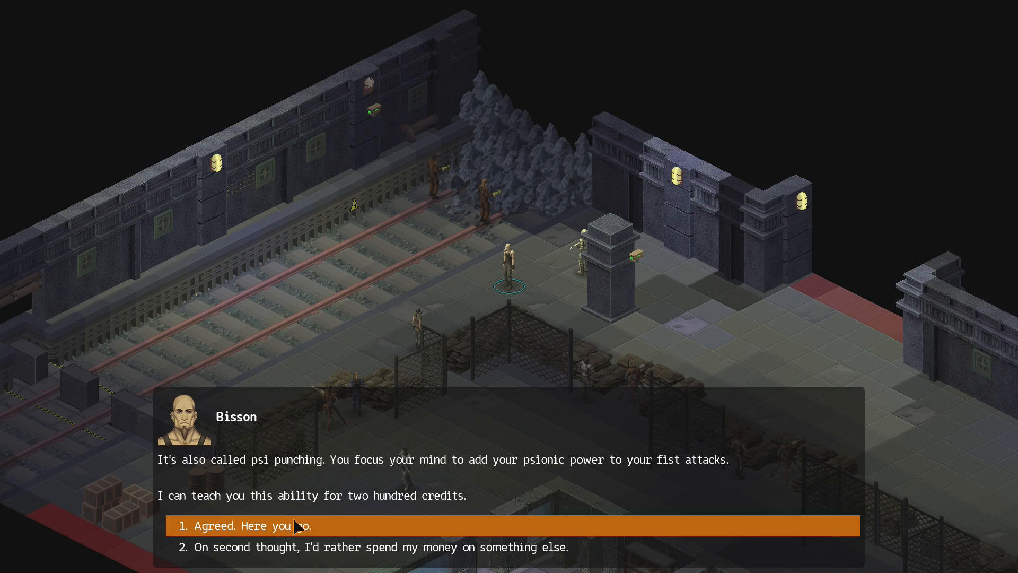
pyautogui.click(325, 525)
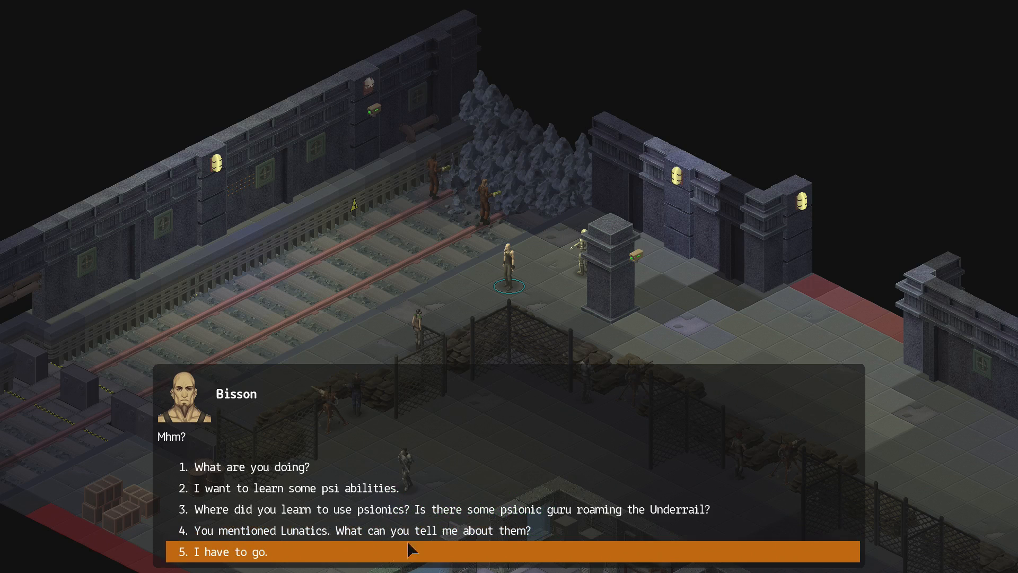
# Step: Ask Bisson about learning psi abilities again
pyautogui.click(292, 488)
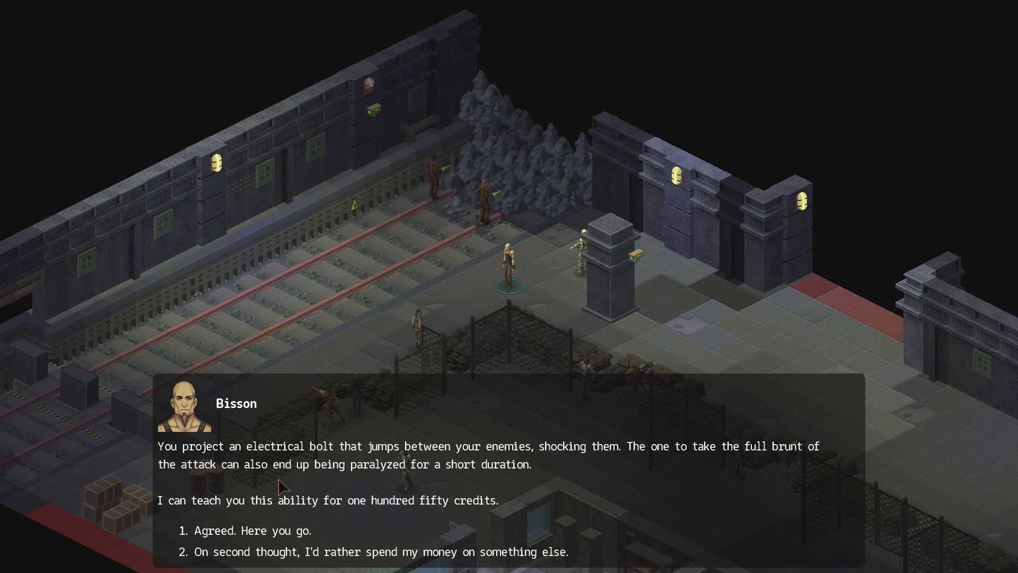
pyautogui.moveTo(299, 467)
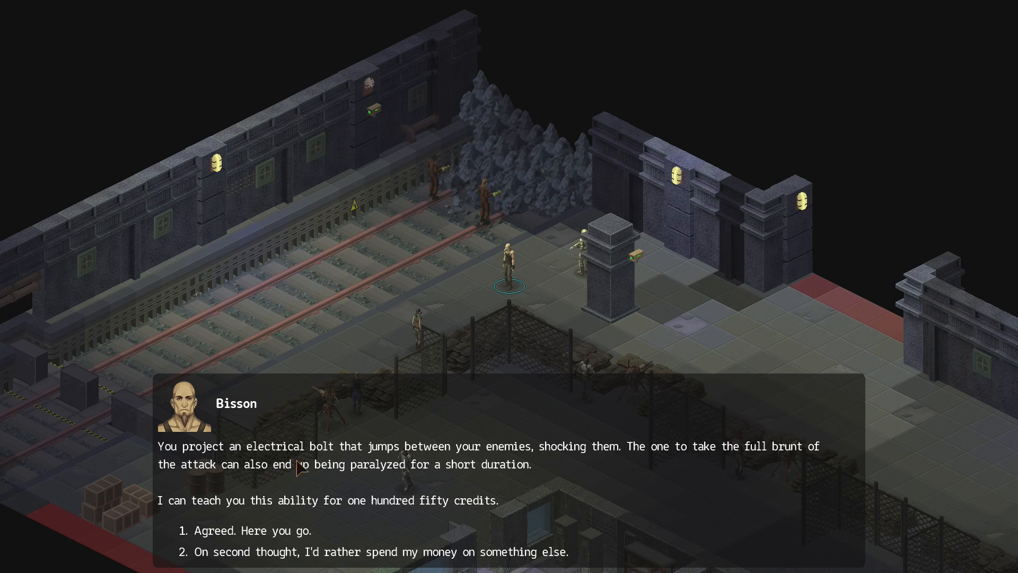
pyautogui.moveTo(306, 468)
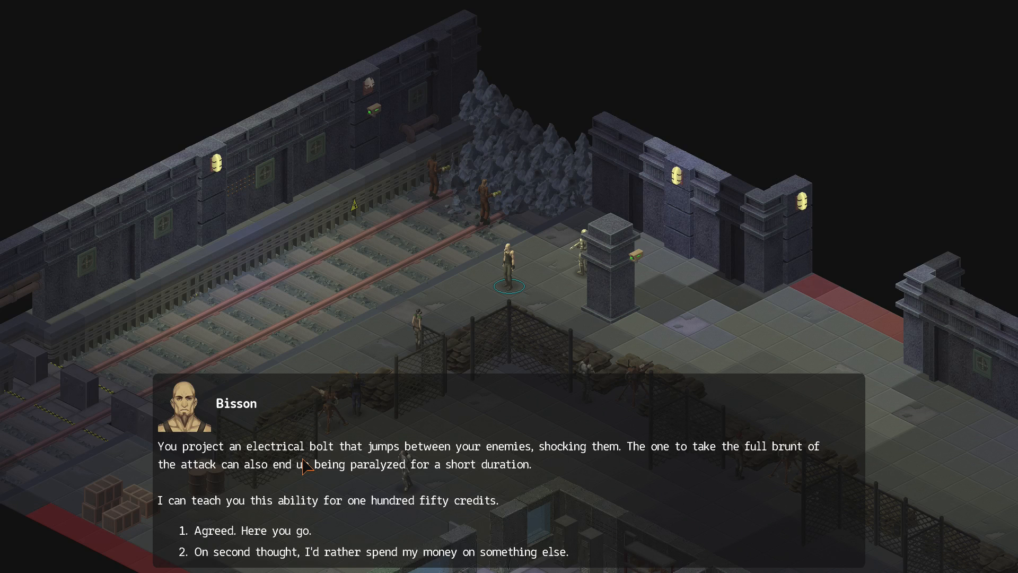
pyautogui.moveTo(741, 457)
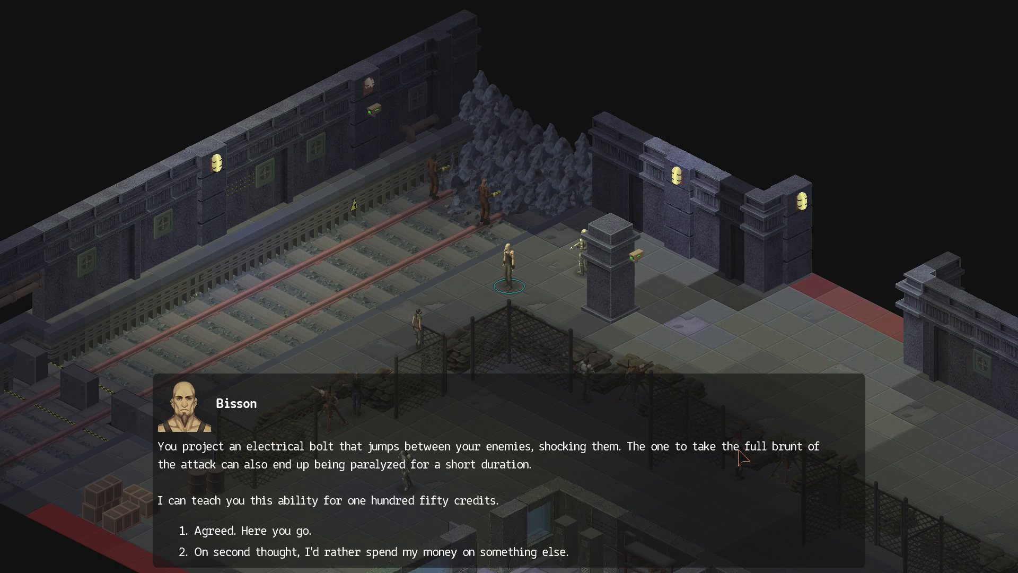
pyautogui.moveTo(376, 483)
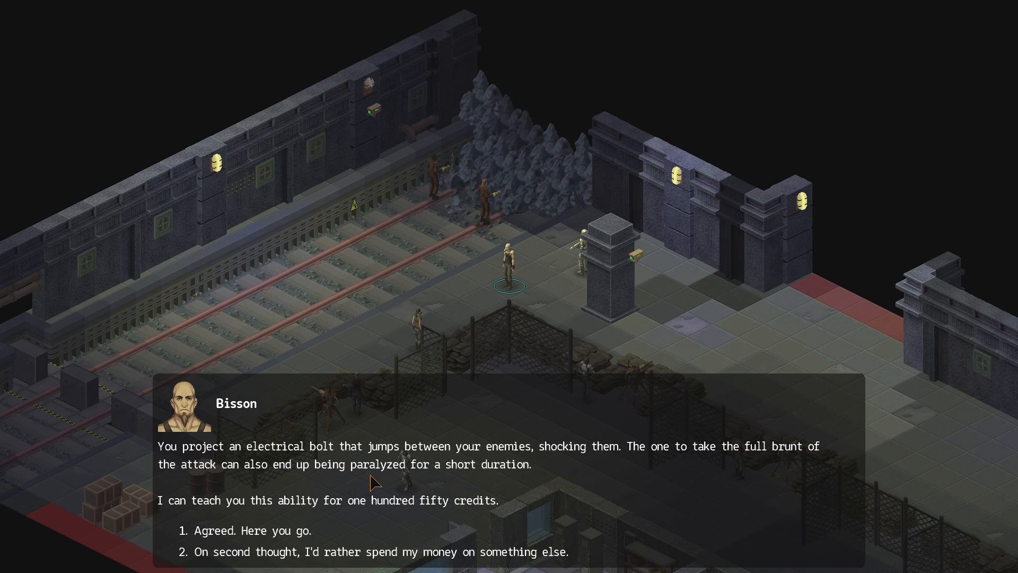
pyautogui.moveTo(291, 530)
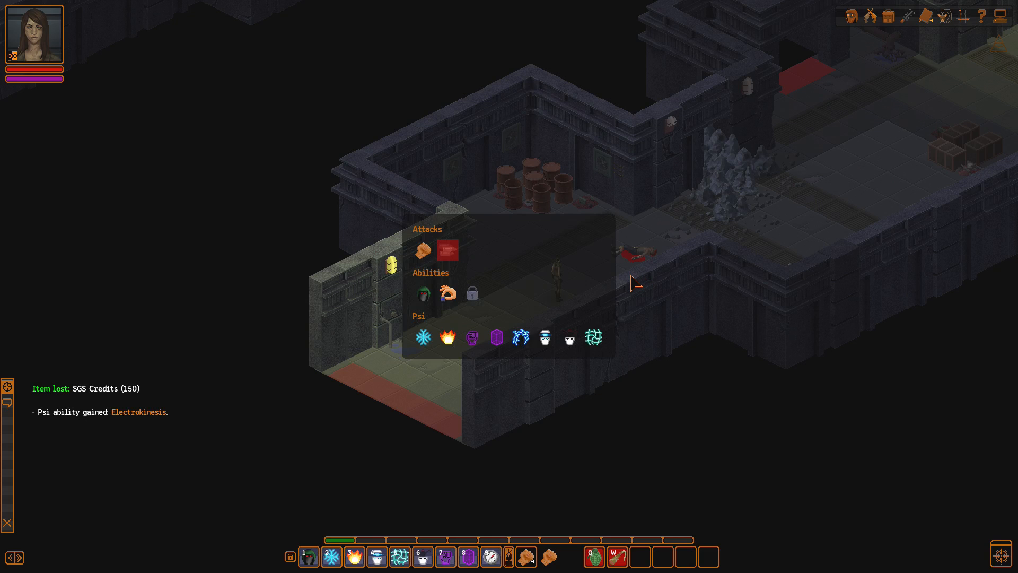
pyautogui.moveTo(491, 556)
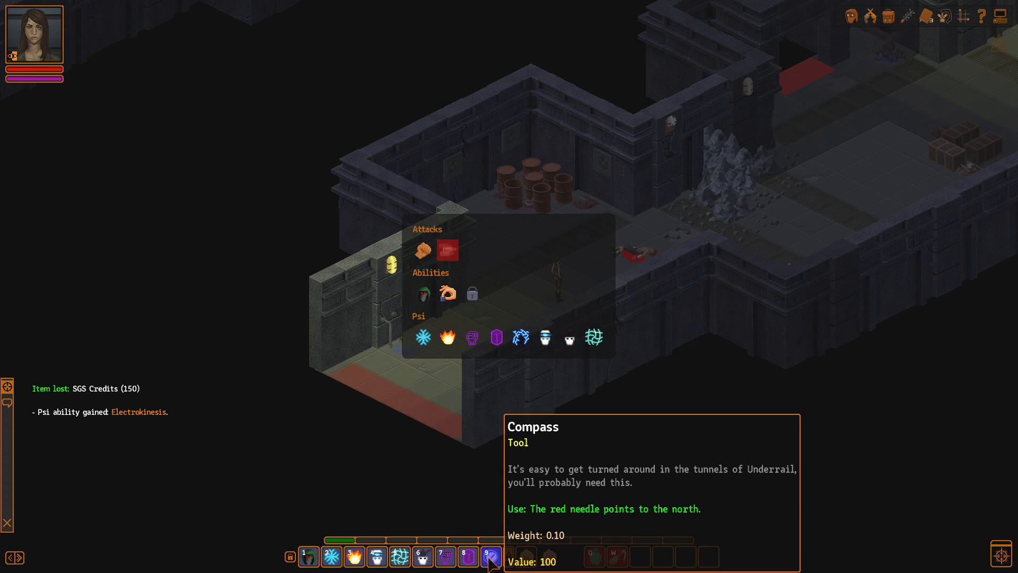
pyautogui.moveTo(520, 337)
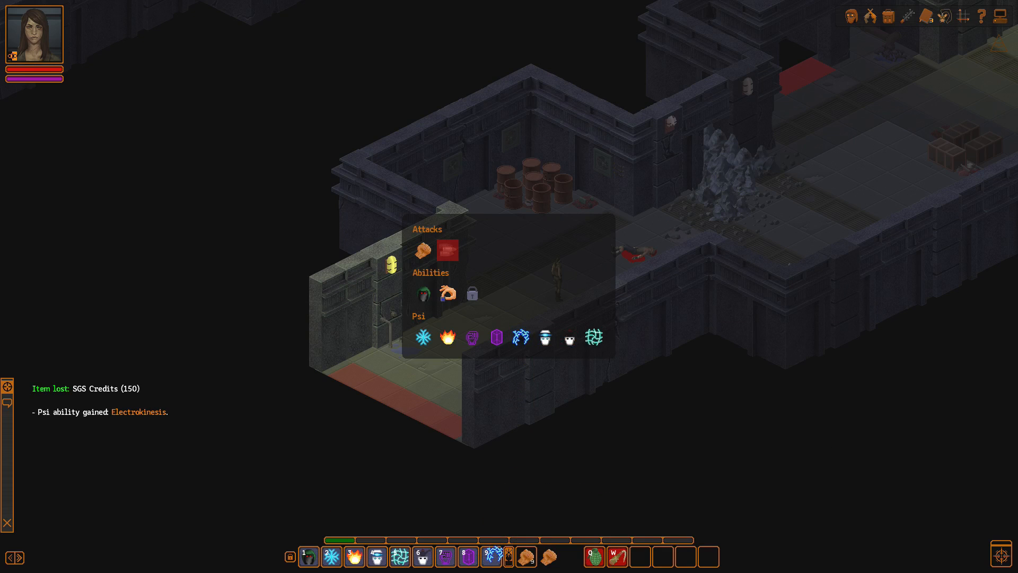
pyautogui.moveTo(491, 557)
pyautogui.write('UNKNO')
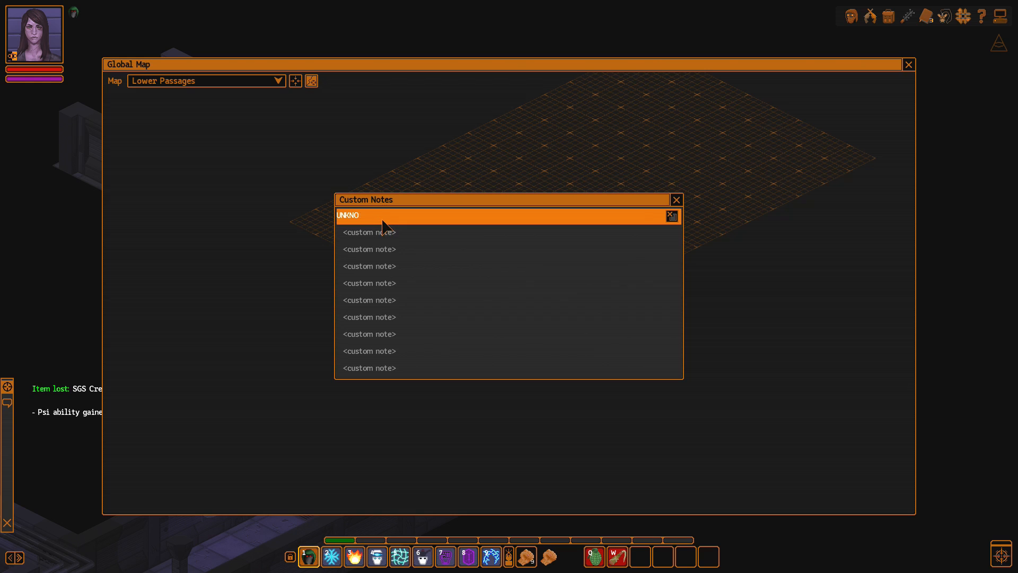
# Step: Add the custom note 'PASSAGE' to the Lower Passages global map
pyautogui.write('PASSAGE')
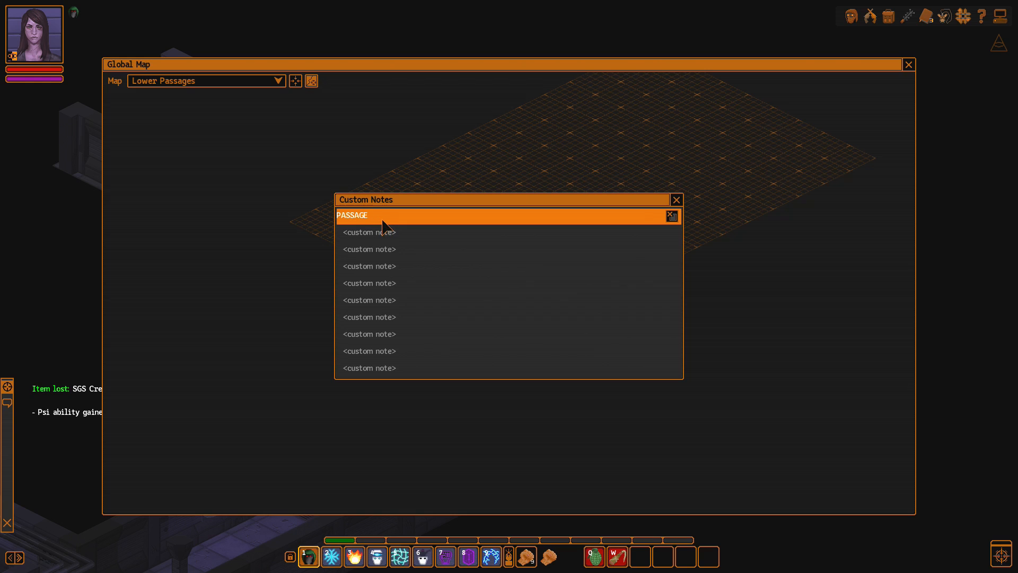
pyautogui.click(909, 64)
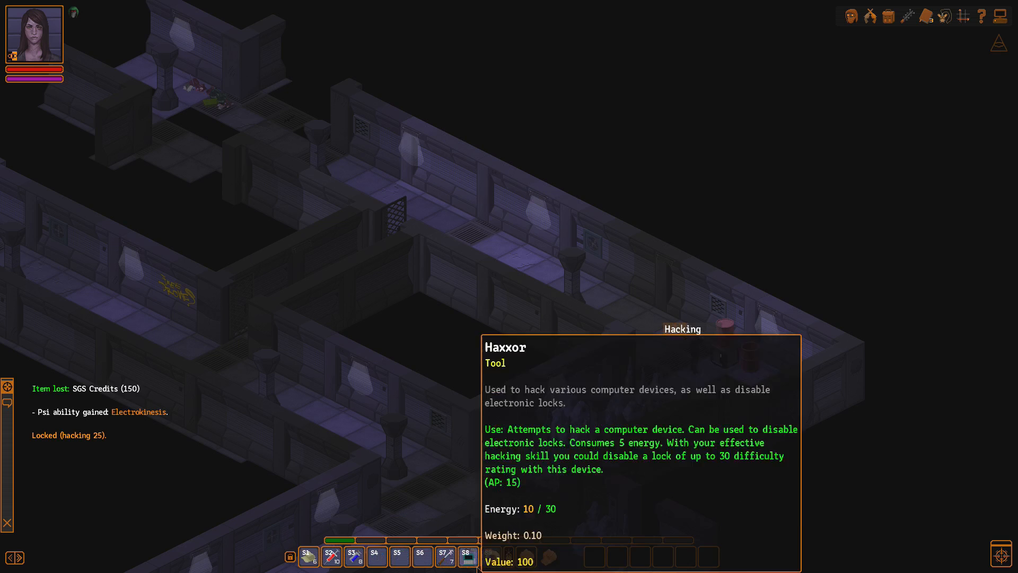
# Step: Hack open the locked box and take its supercharged lithium cells
pyautogui.click(719, 346)
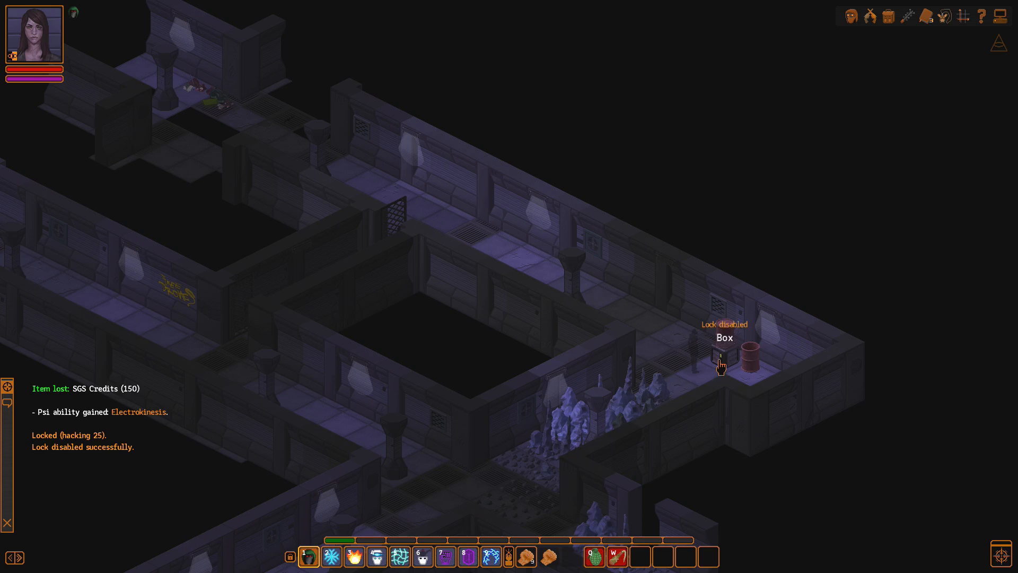
pyautogui.click(719, 364)
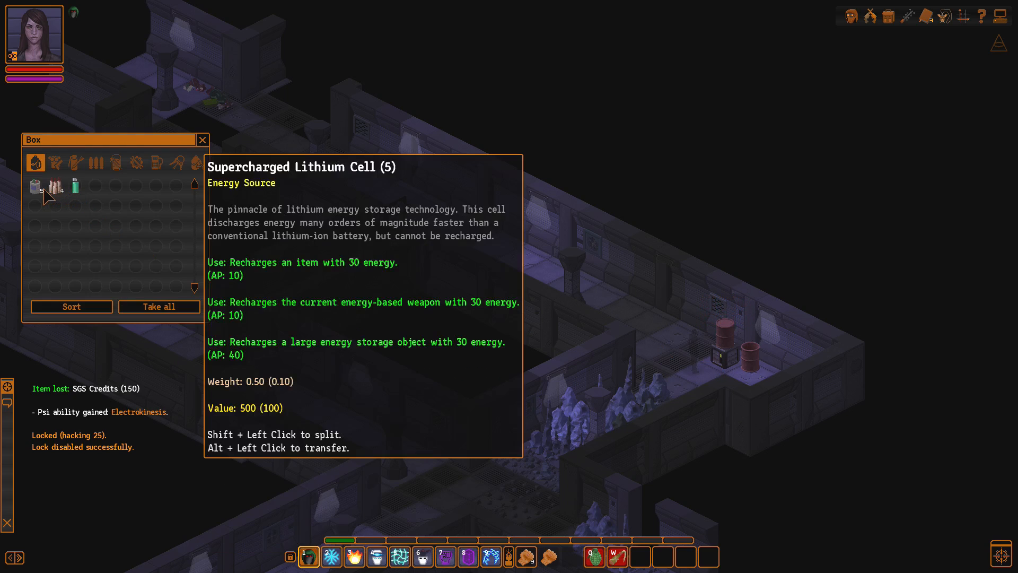
pyautogui.click(201, 140)
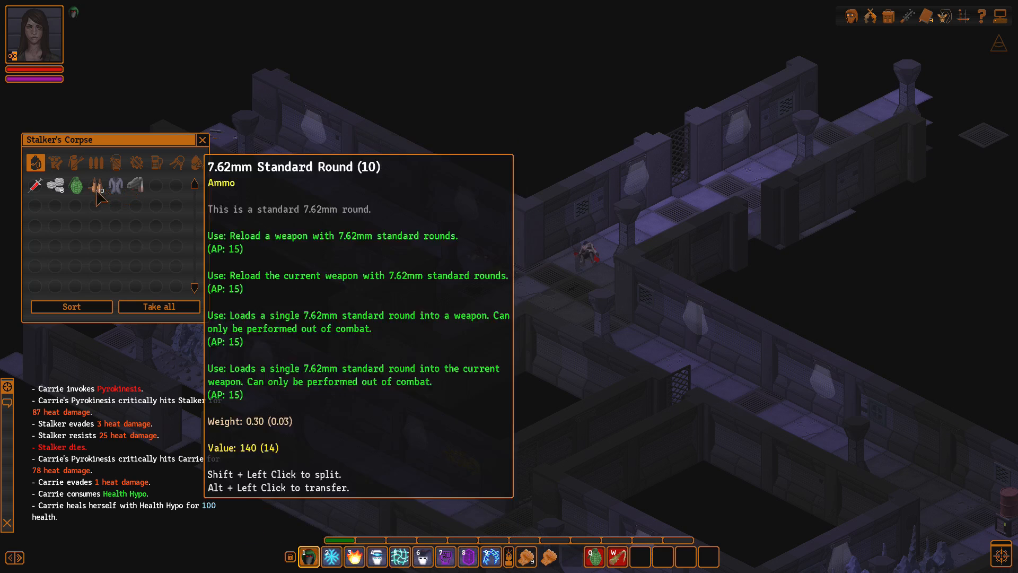
# Step: Take what is left on the Stalker's corpse
pyautogui.click(202, 140)
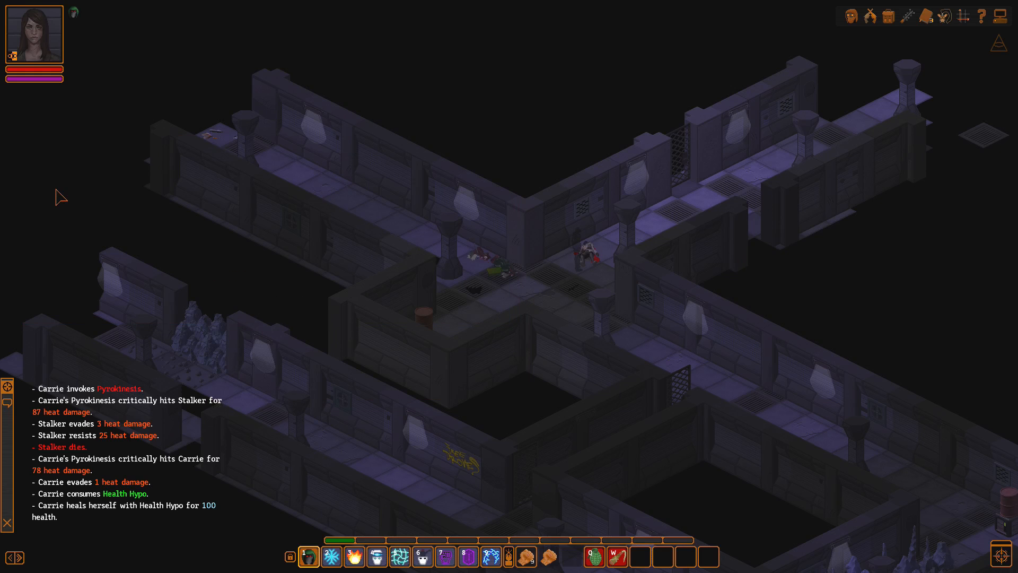
# Step: Bring up Carrie's inventory to review the 46/130 weight of gathered gear
pyautogui.click(889, 16)
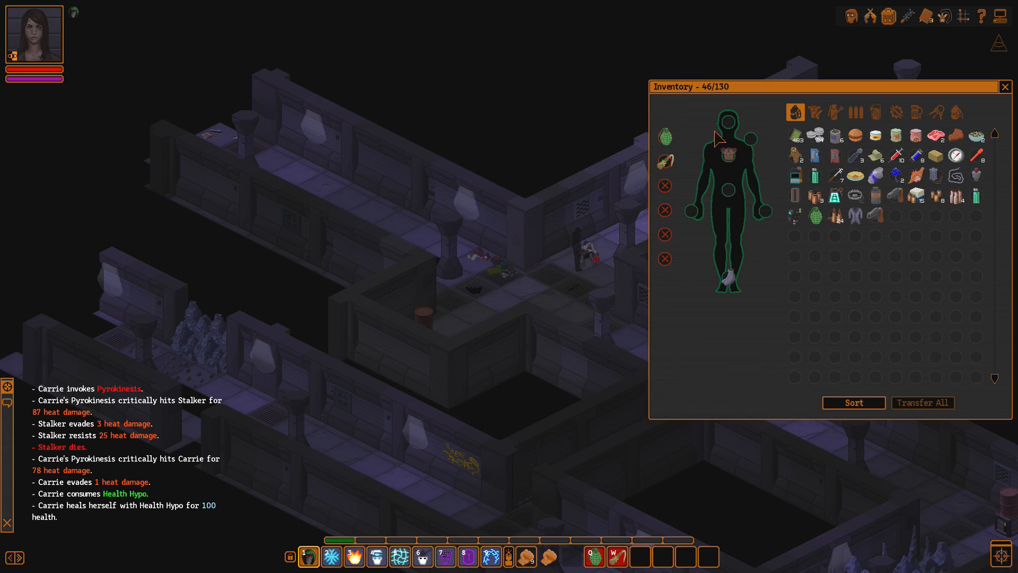
pyautogui.moveTo(857, 231)
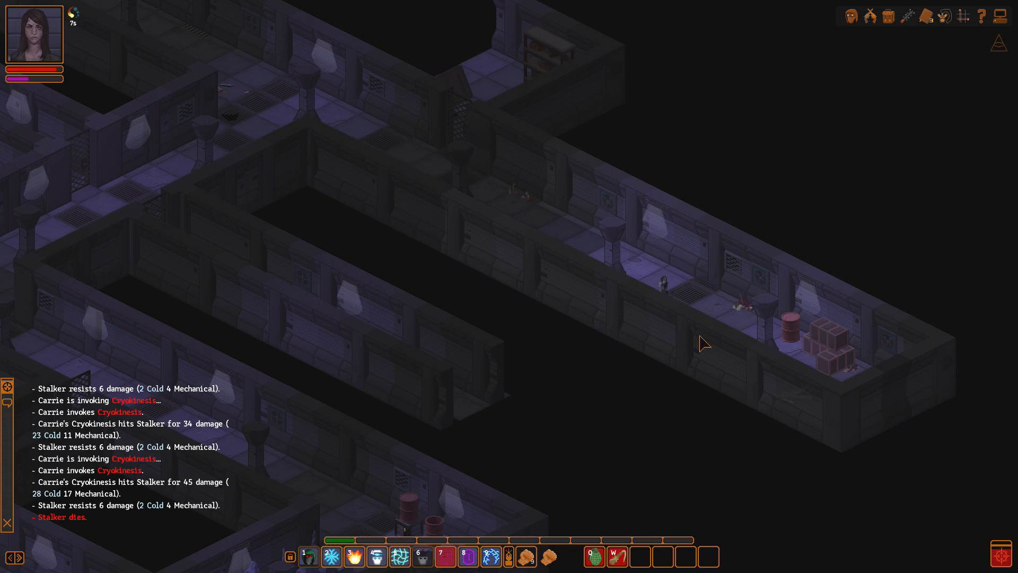
# Step: Walk over to the dead stalker lying near the empty barrel
pyautogui.click(788, 337)
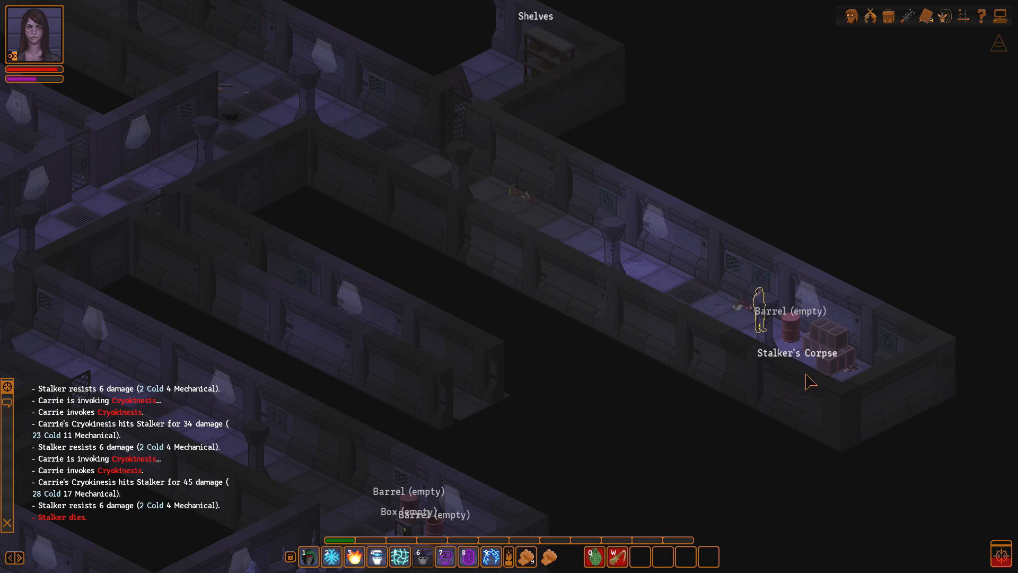
# Step: Loot the stalker's corpse and check the Padded Rathound Leather Overcoat in inventory
pyautogui.click(797, 352)
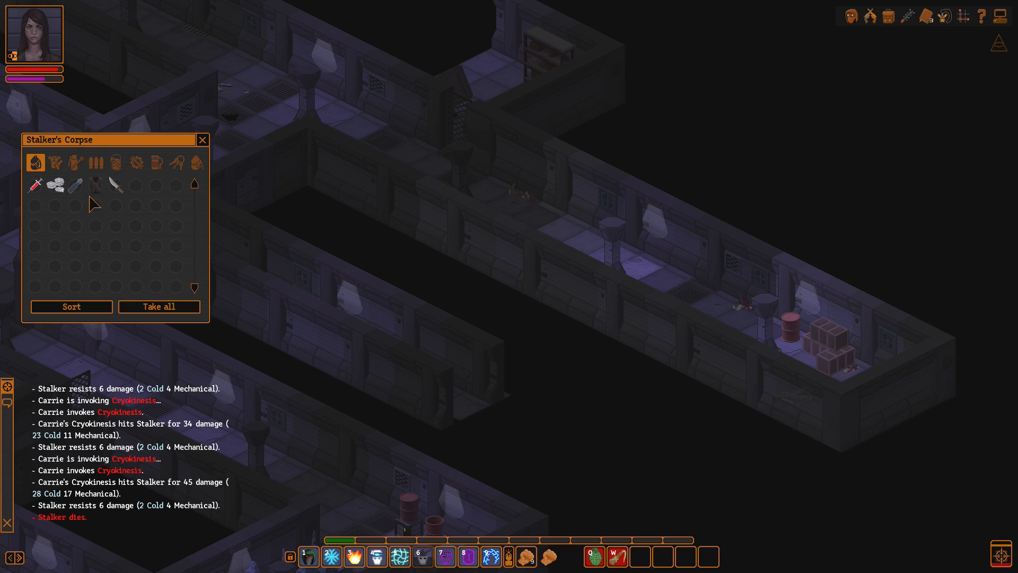
pyautogui.moveTo(36, 185)
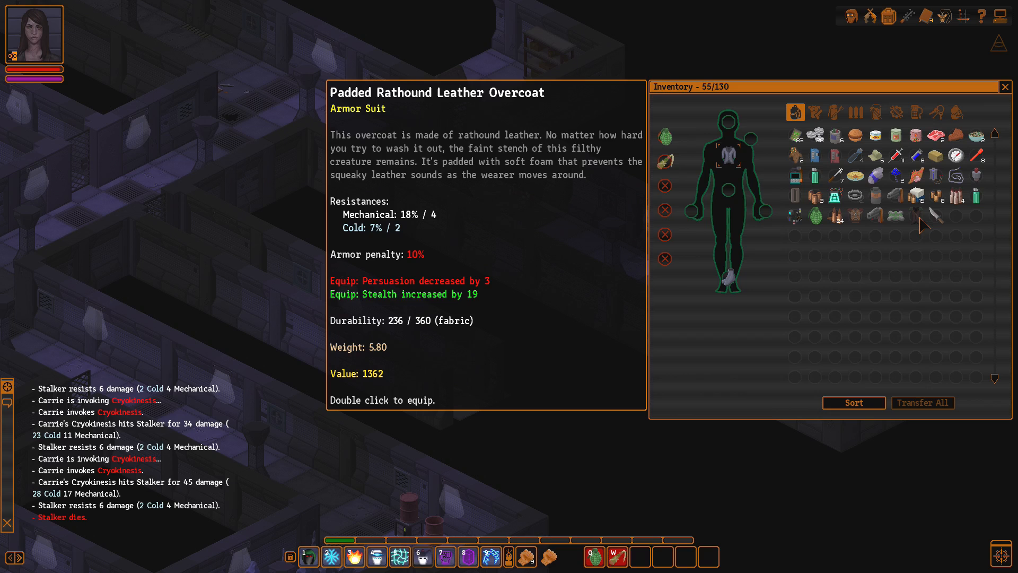
pyautogui.click(1007, 86)
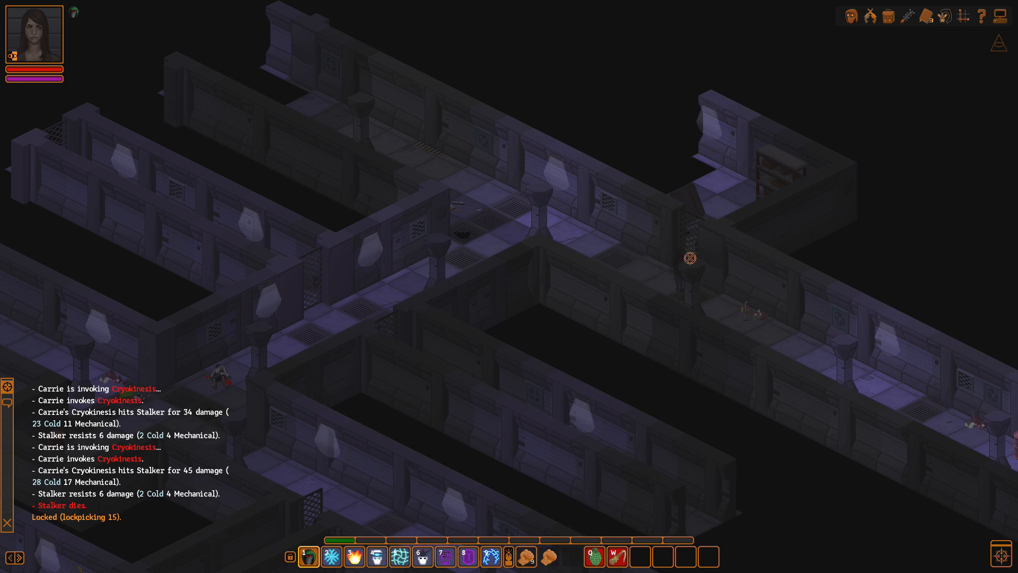
pyautogui.moveTo(690, 258)
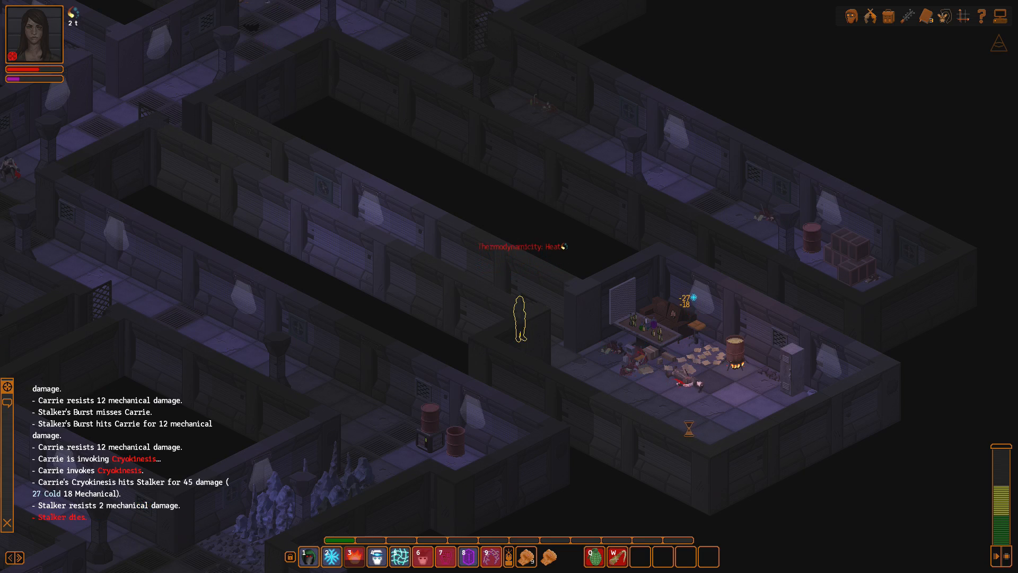
pyautogui.moveTo(34, 69)
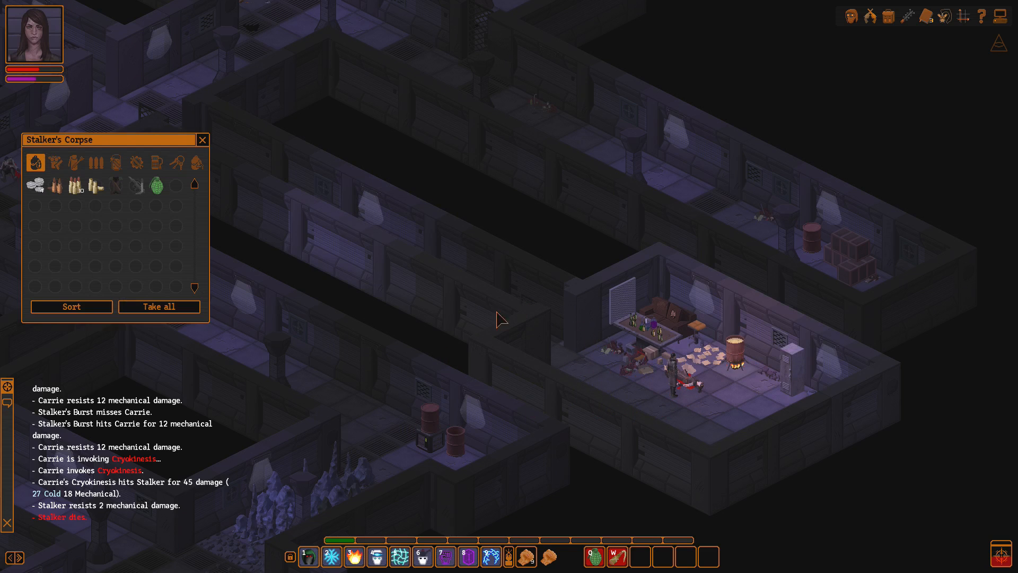
pyautogui.moveTo(155, 186)
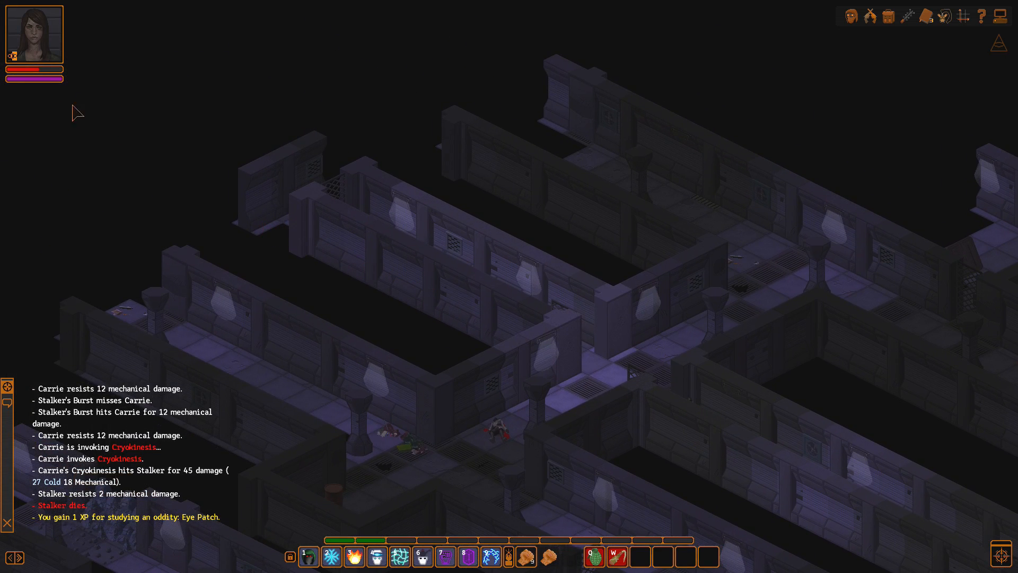
# Step: Search the barrel and review Carrie's level 5 base attributes, then close the sheet
pyautogui.click(307, 556)
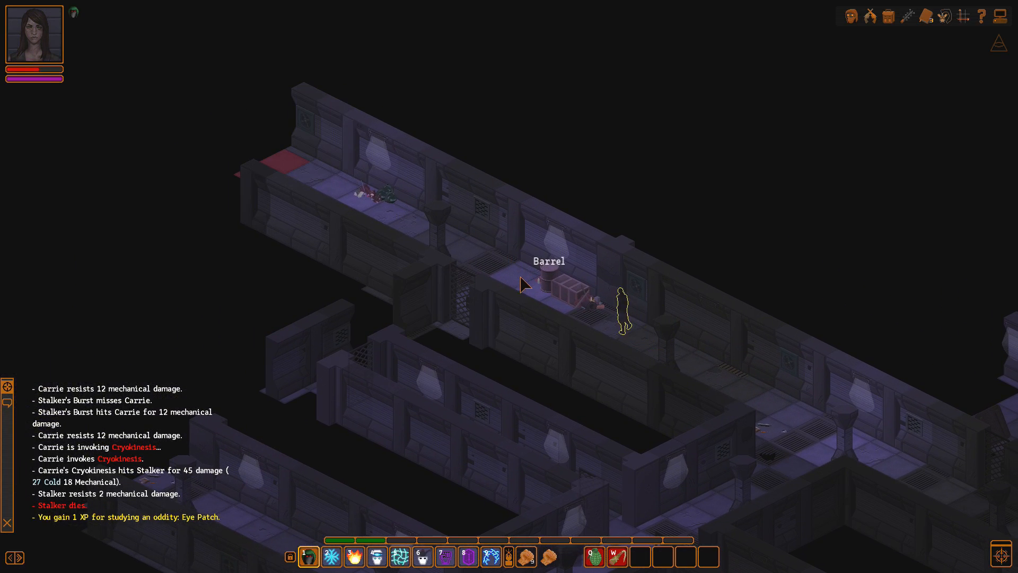
pyautogui.click(557, 279)
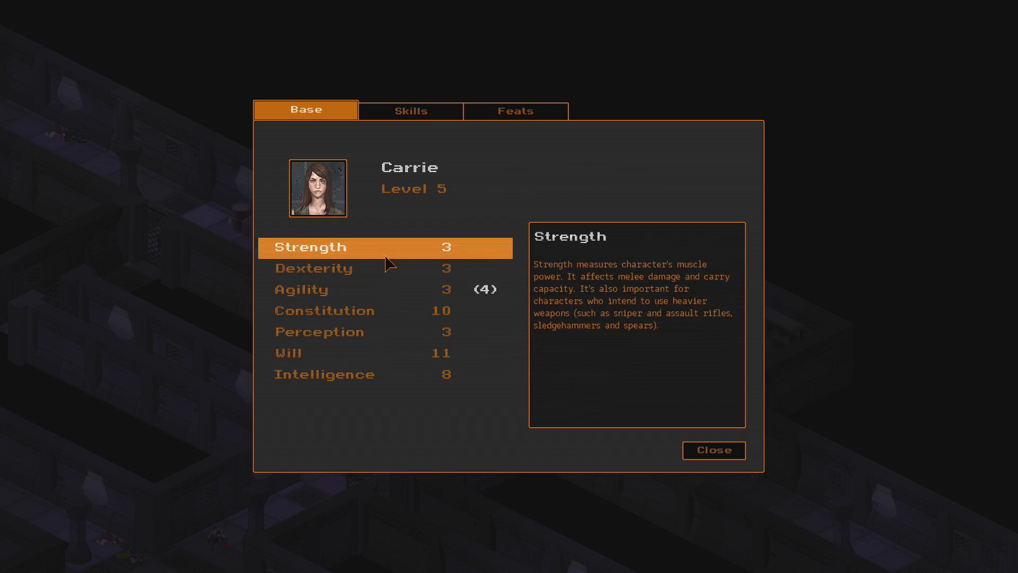
pyautogui.click(713, 450)
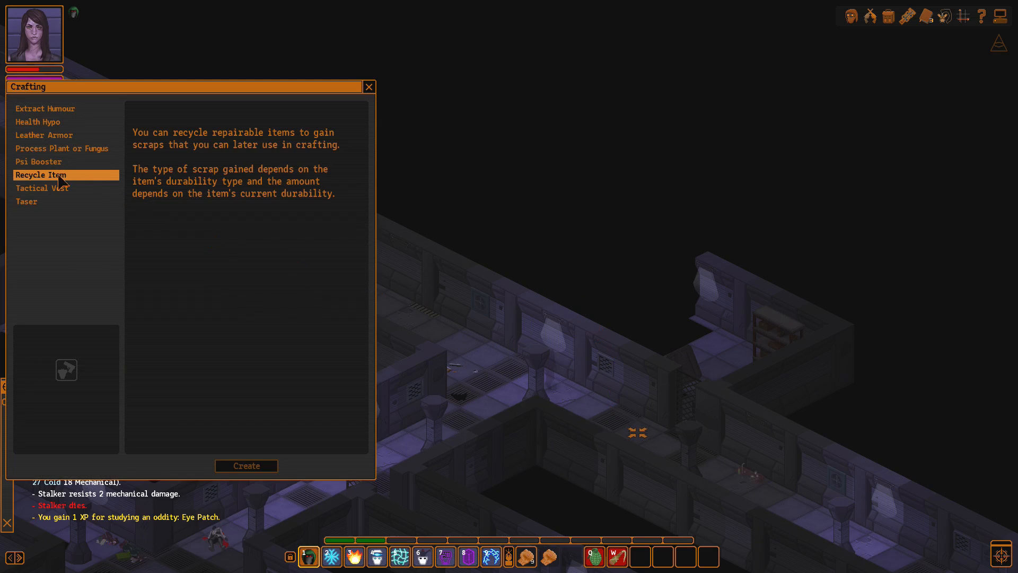
# Step: View the Health Hypo recipe in the Crafting window and close it
pyautogui.click(39, 122)
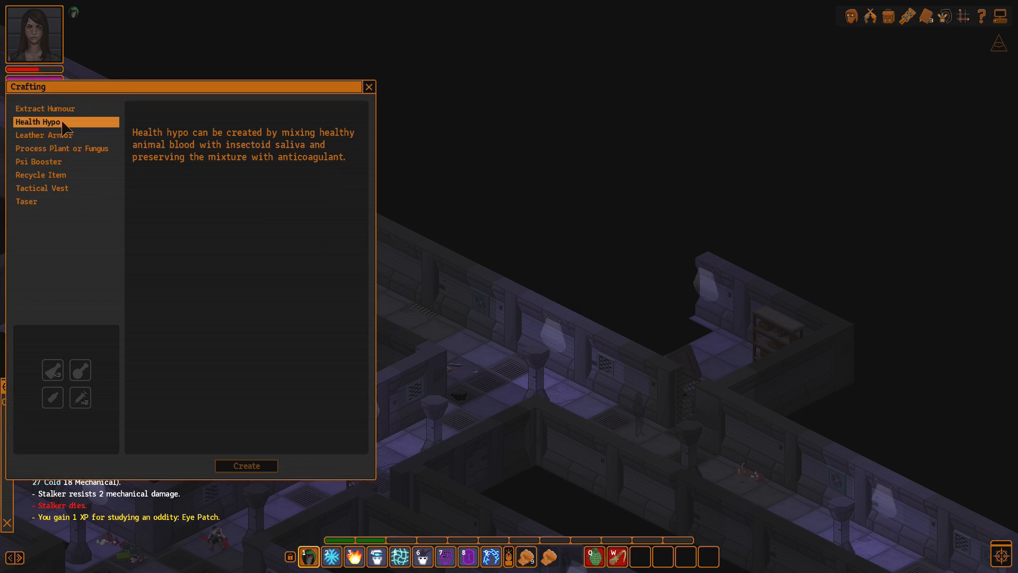
pyautogui.click(369, 86)
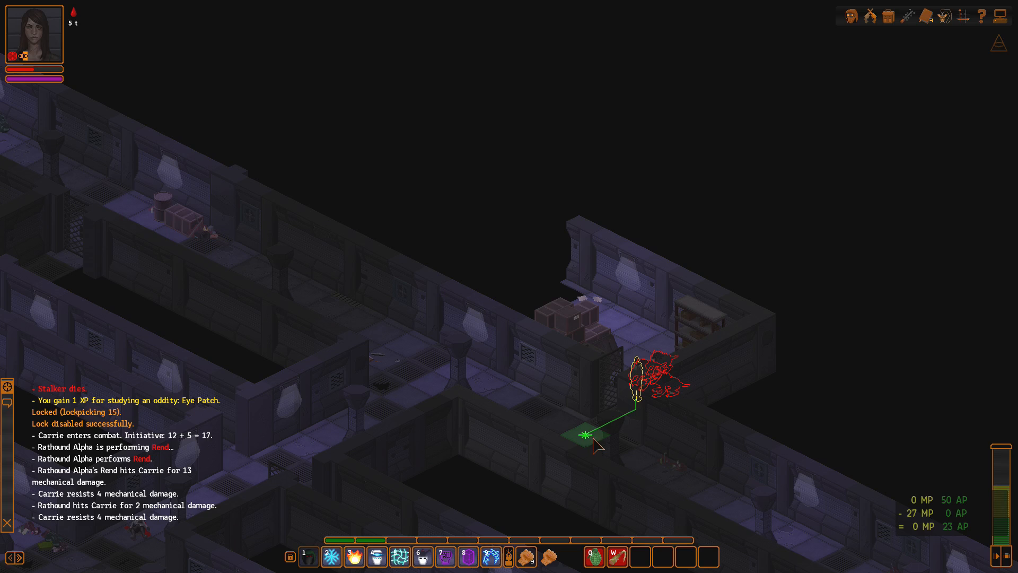
pyautogui.moveTo(354, 556)
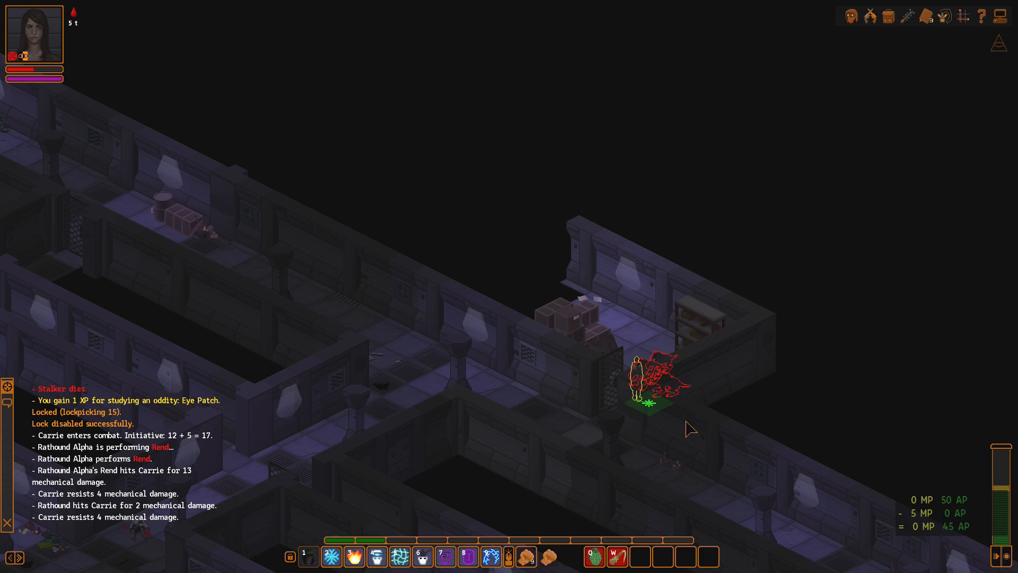
pyautogui.moveTo(355, 555)
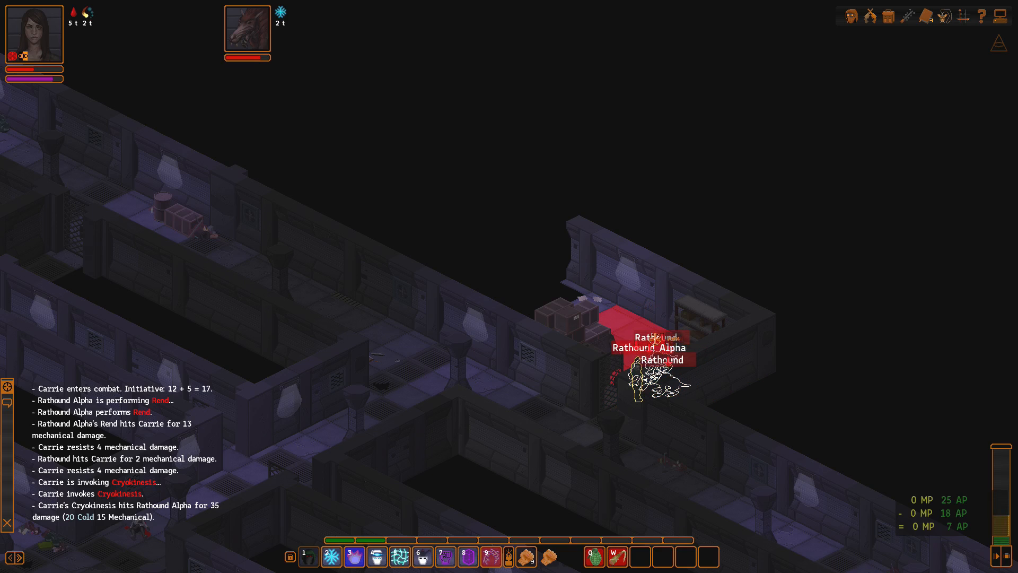
# Step: Cast Cryokinesis on the Rathound Alpha to continue the fight
pyautogui.click(354, 556)
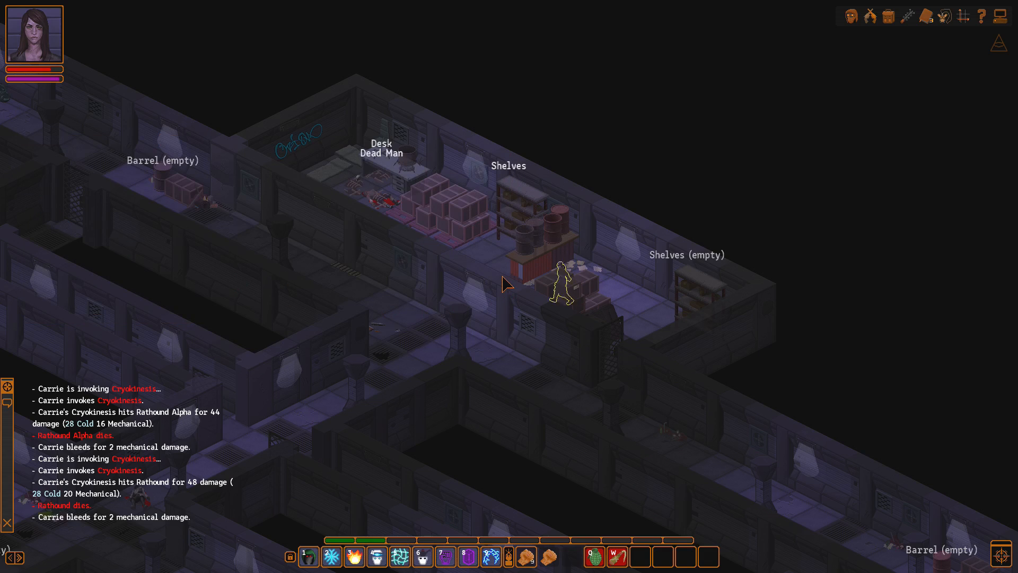
# Step: Empty the shelves, the dead man and the desk of riot armor, crossbow, schedule and 8.6mm rounds
pyautogui.click(542, 266)
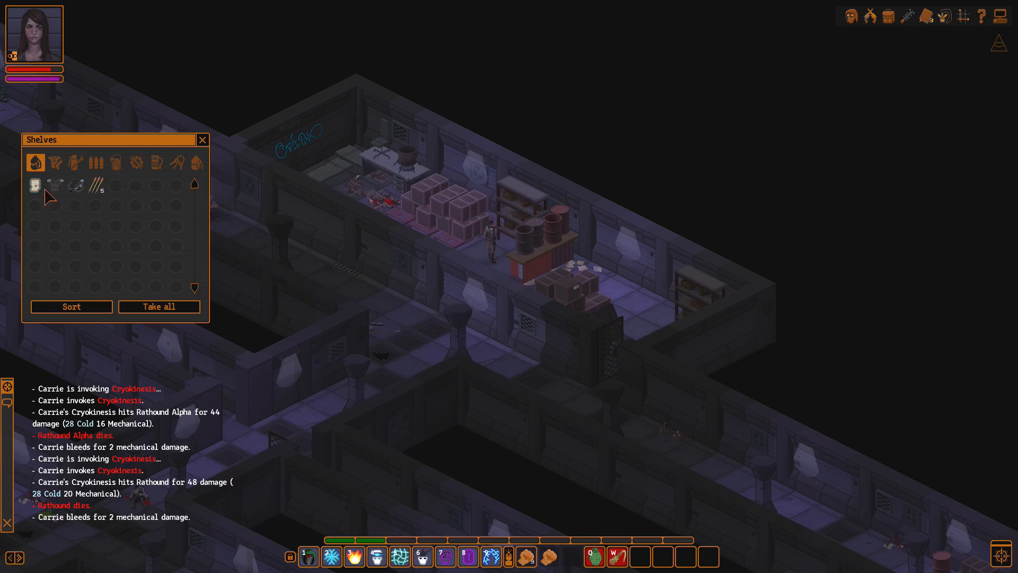
pyautogui.moveTo(35, 186)
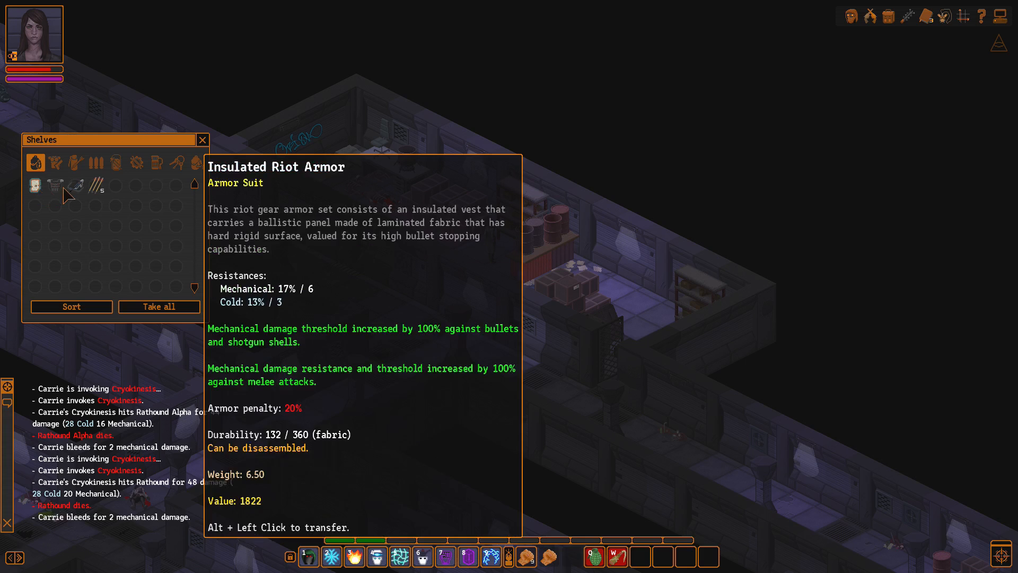
pyautogui.moveTo(58, 199)
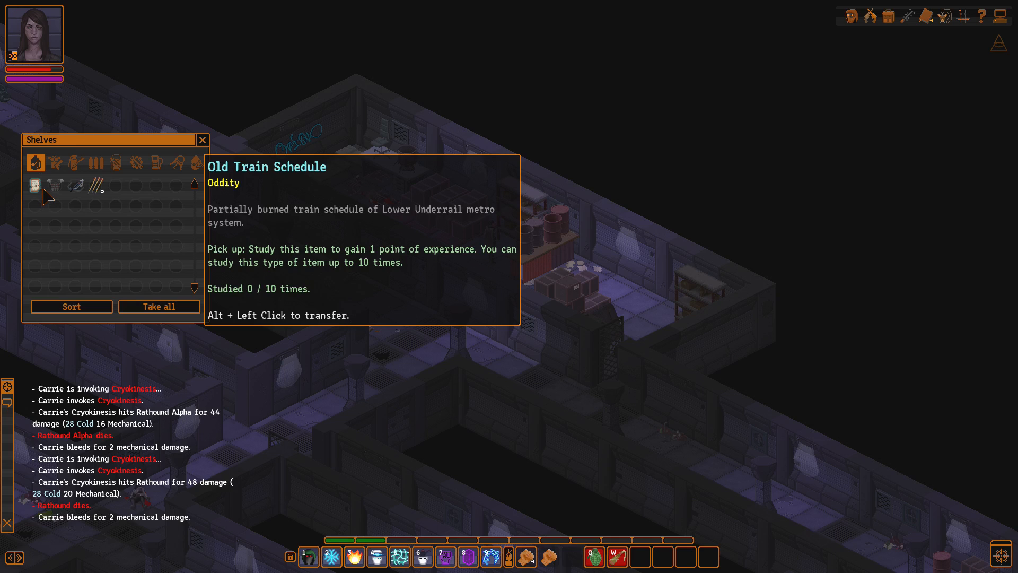
pyautogui.moveTo(55, 184)
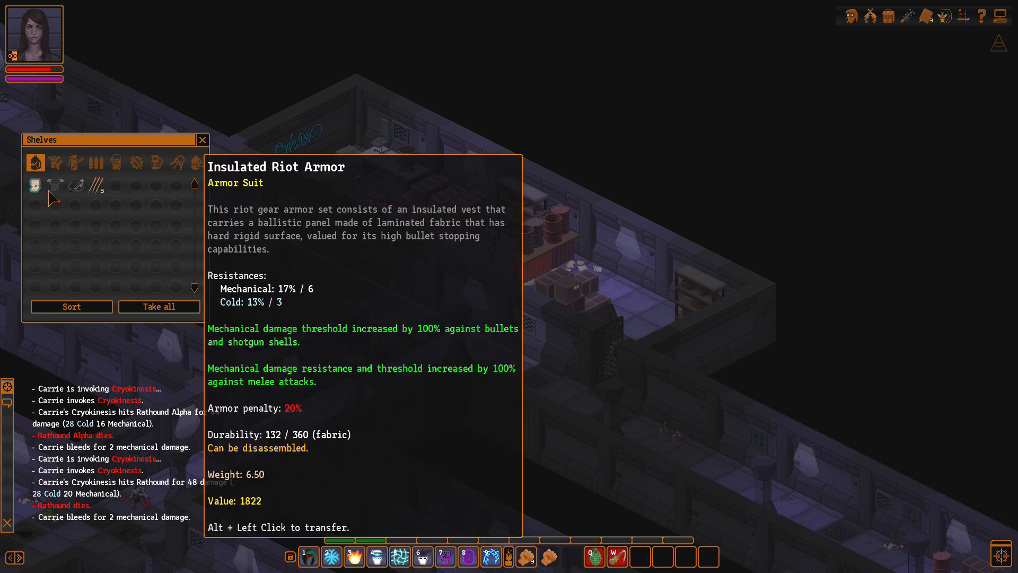
pyautogui.moveTo(65, 195)
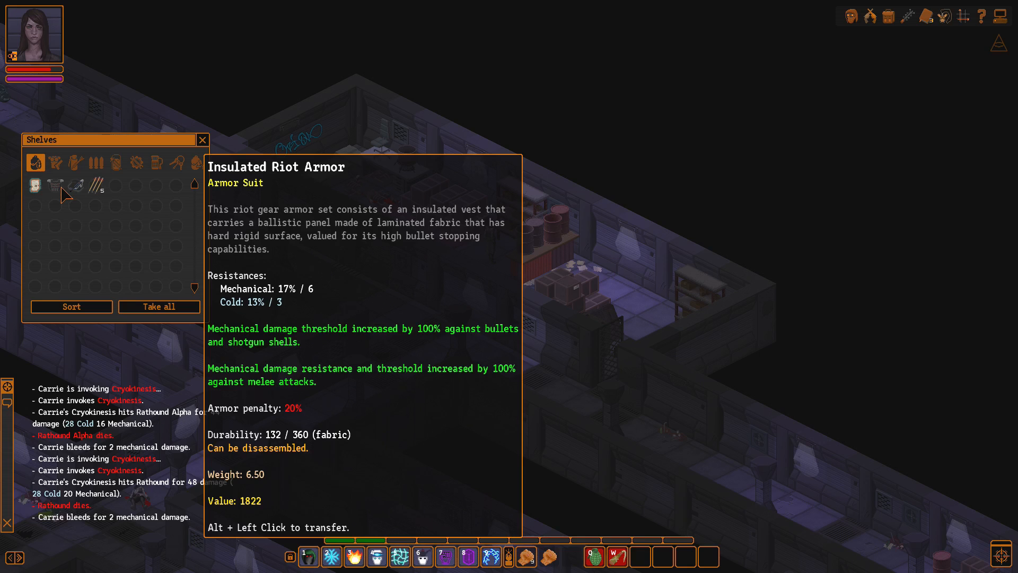
pyautogui.moveTo(76, 186)
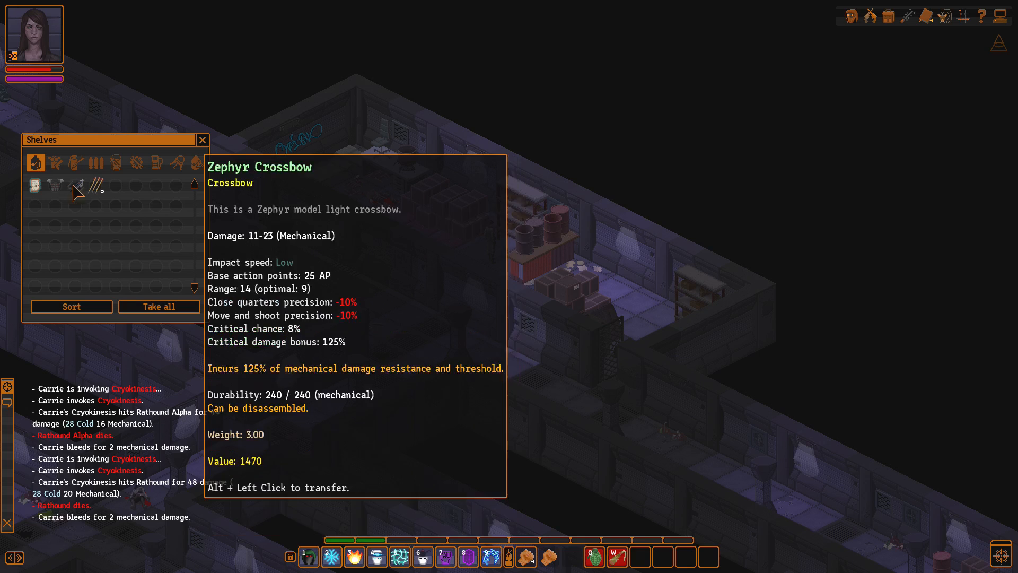
pyautogui.moveTo(35, 184)
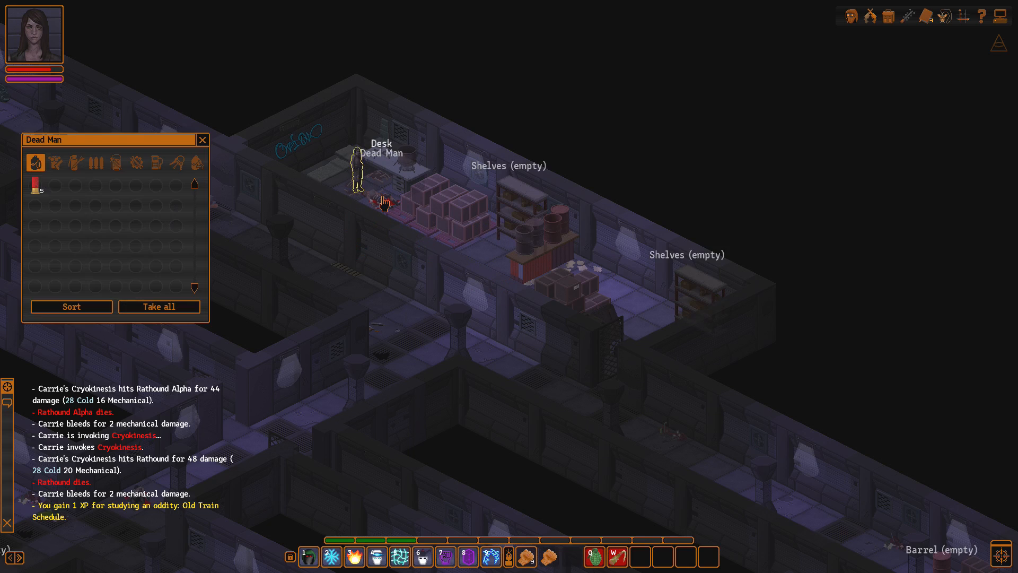
pyautogui.click(201, 140)
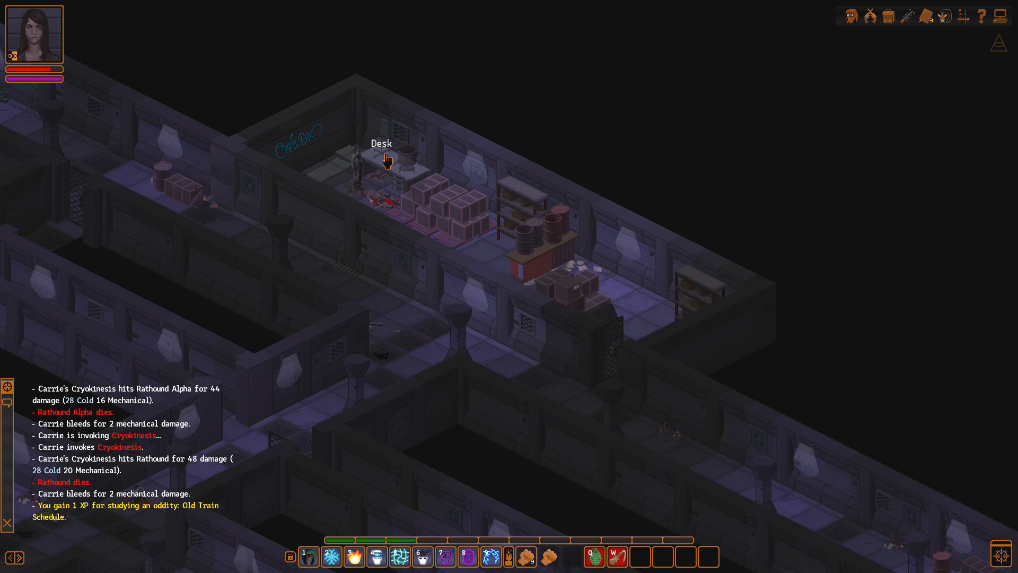
pyautogui.click(390, 159)
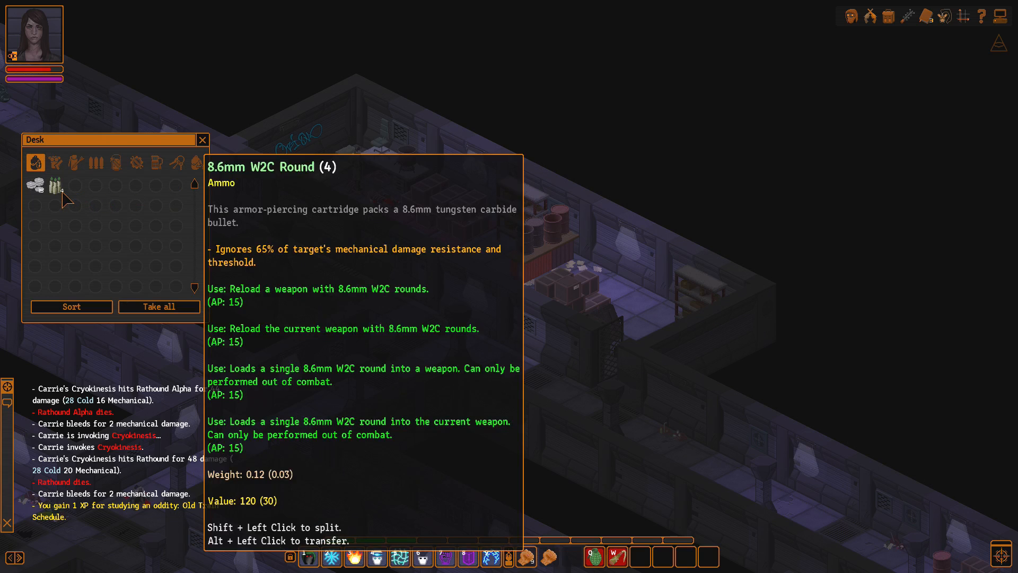
pyautogui.click(202, 140)
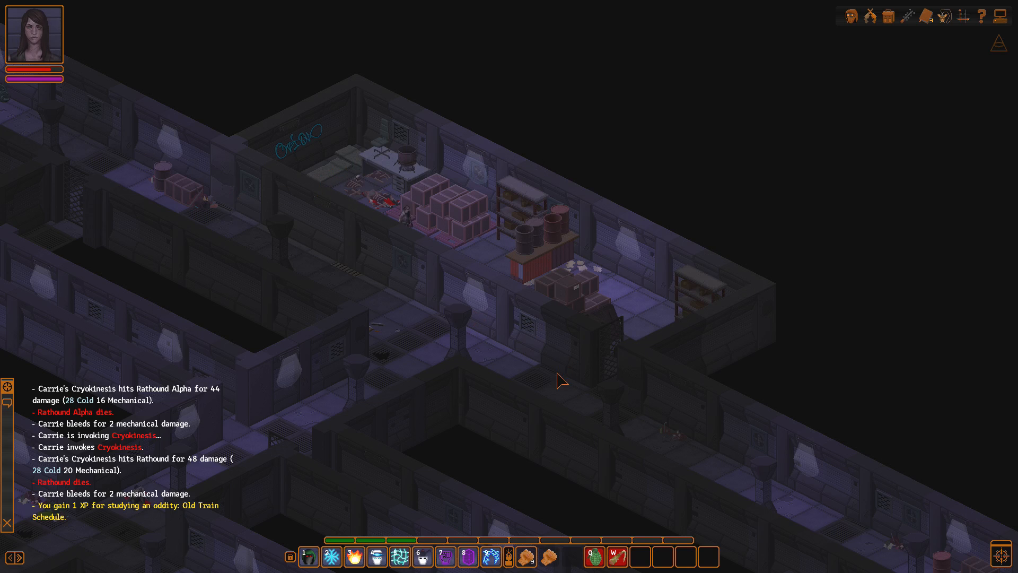
pyautogui.moveTo(529, 422)
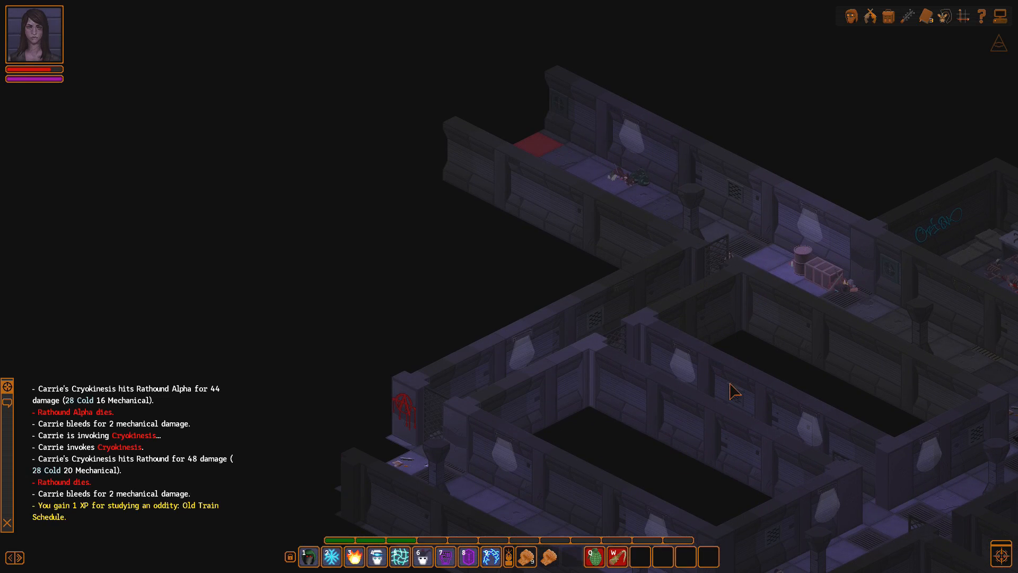
# Step: Walk further west down the corridor past the rocks and empty barrels
pyautogui.click(307, 556)
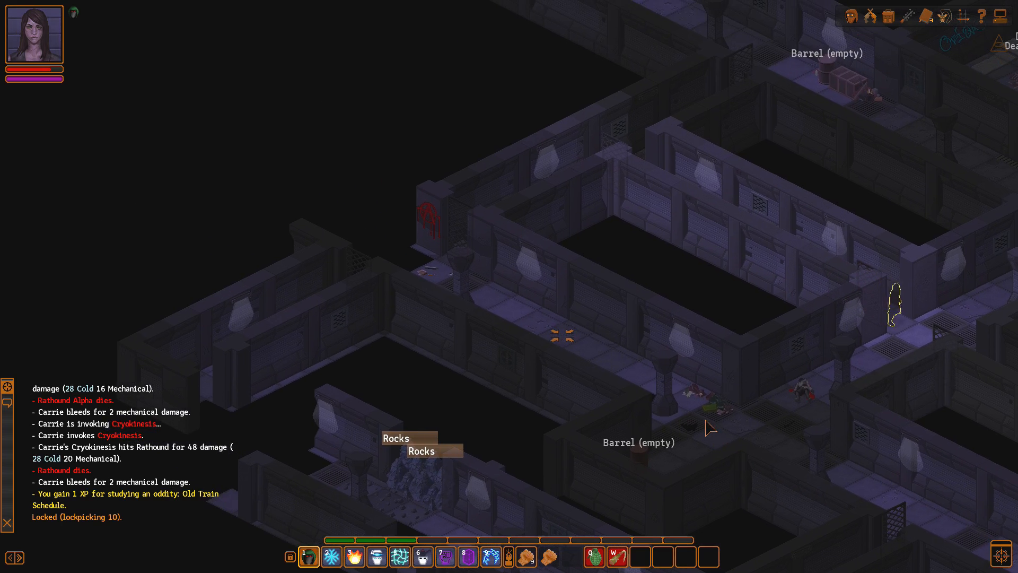
pyautogui.scroll(-3)
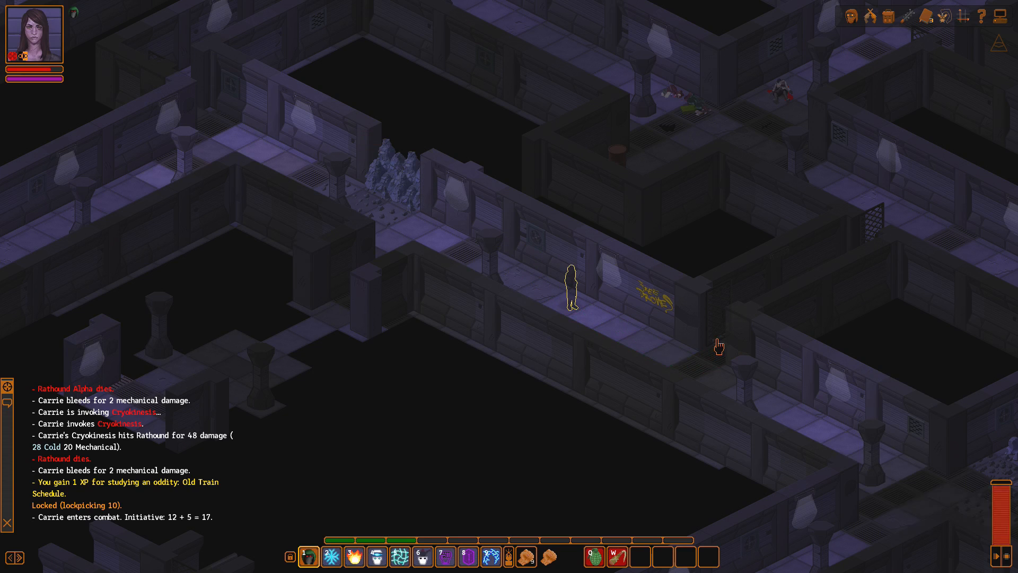
# Step: Target the ambushing Stalker with Cryokinesis
pyautogui.click(719, 348)
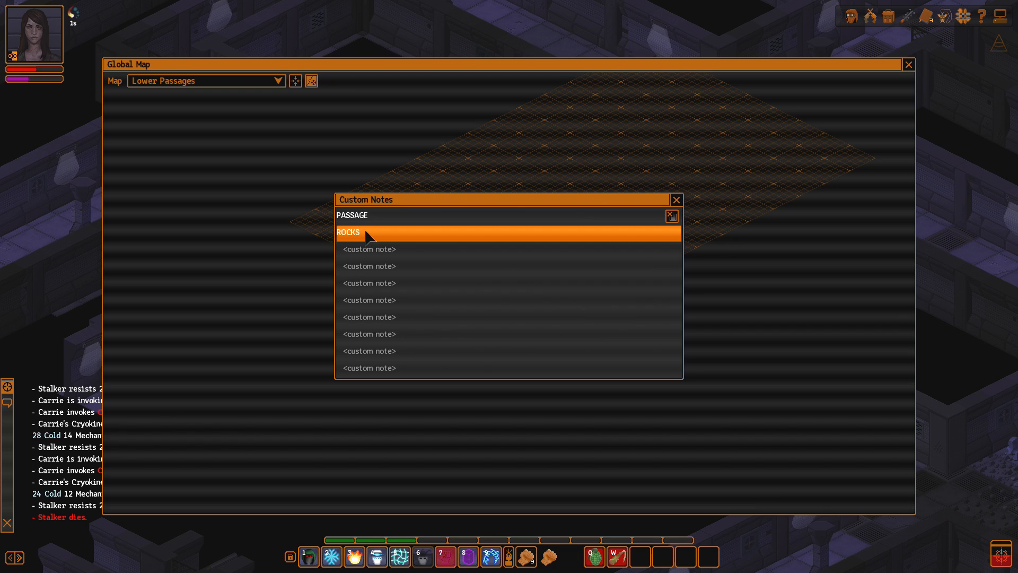
# Step: Close the global map and open the Stalker's corpse holding a knife and rounds
pyautogui.click(908, 64)
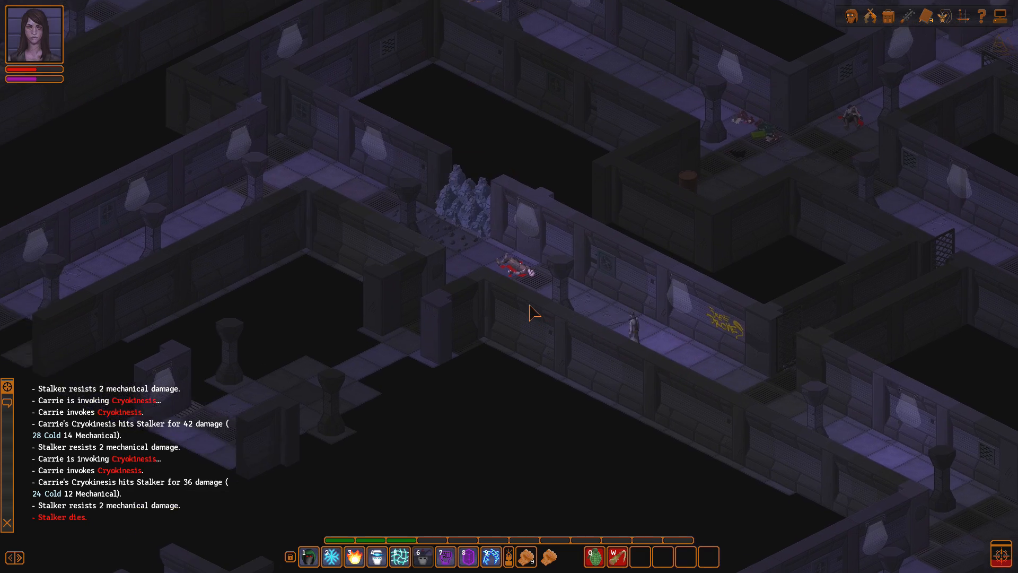
pyautogui.click(520, 268)
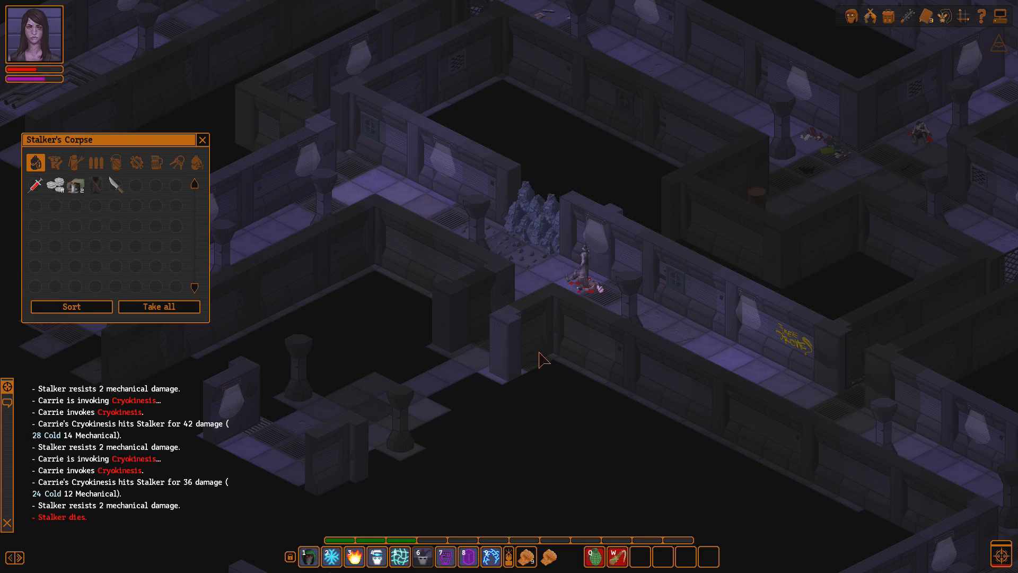
pyautogui.moveTo(99, 184)
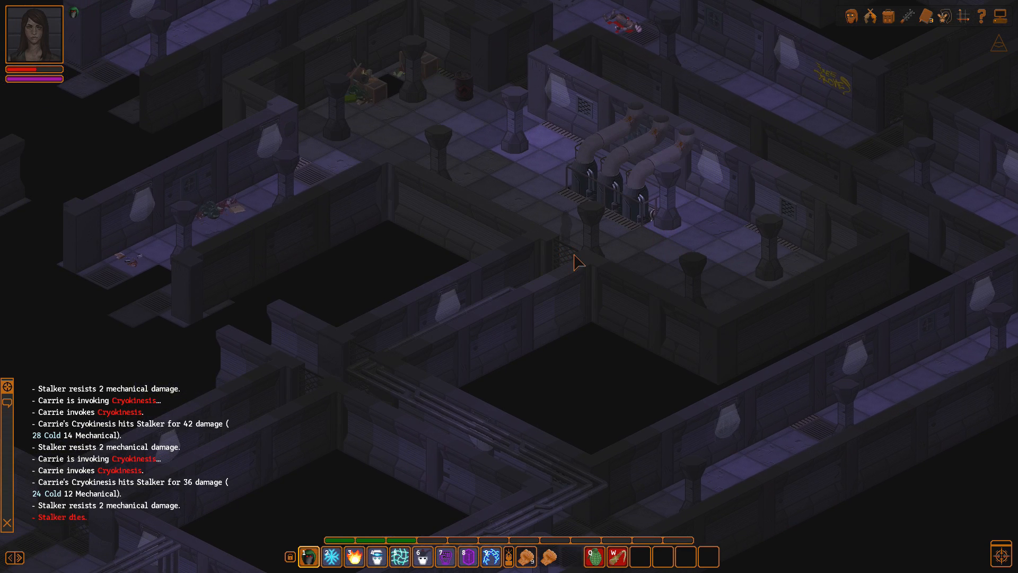
pyautogui.moveTo(570, 306)
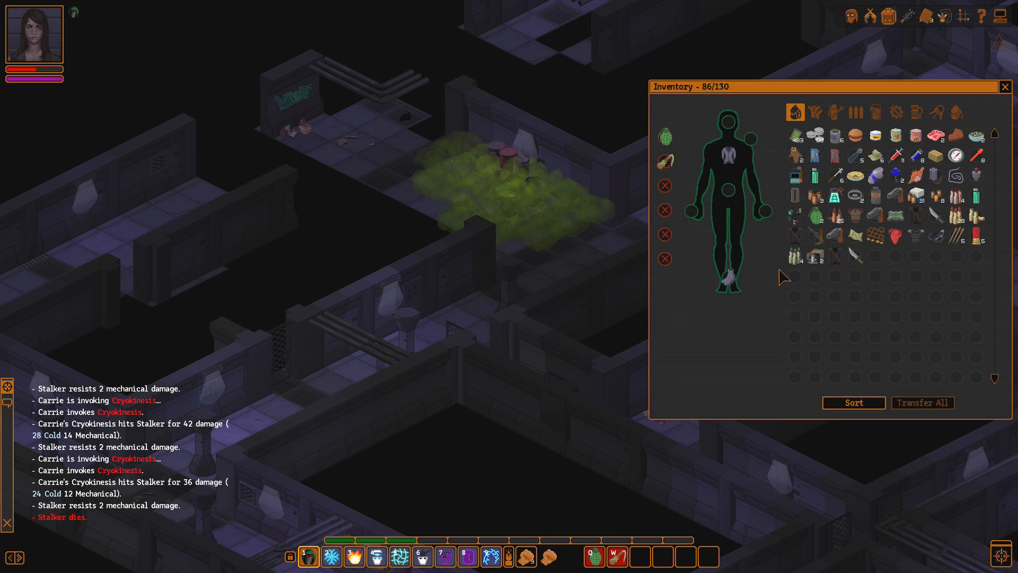
# Step: Close the inventory after picking a Health Hypo to use against the toxic gas
pyautogui.click(1008, 86)
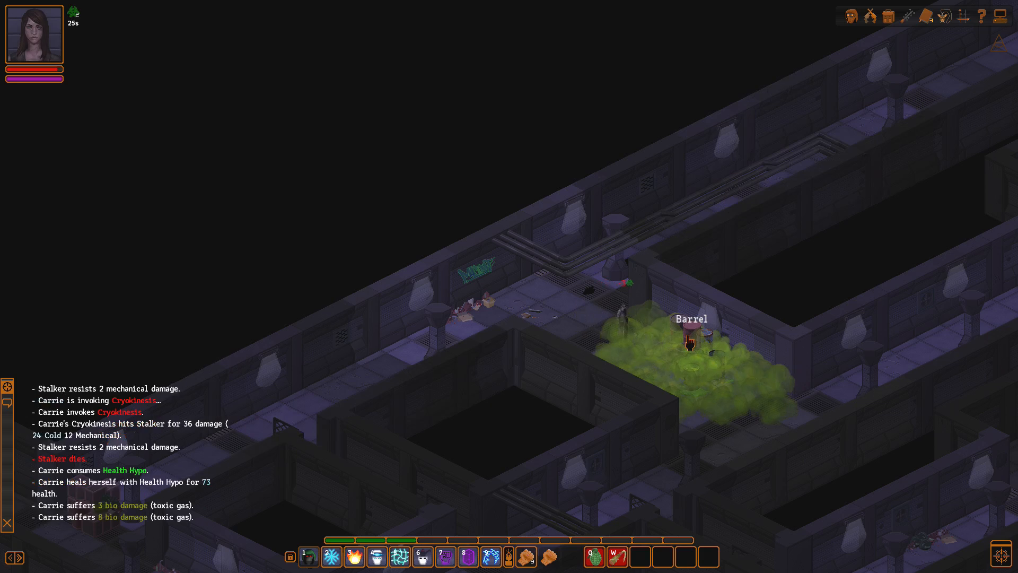
# Step: Loot the barrel inside the toxic gas cloud, taking bio damage and becoming Contaminated
pyautogui.click(689, 337)
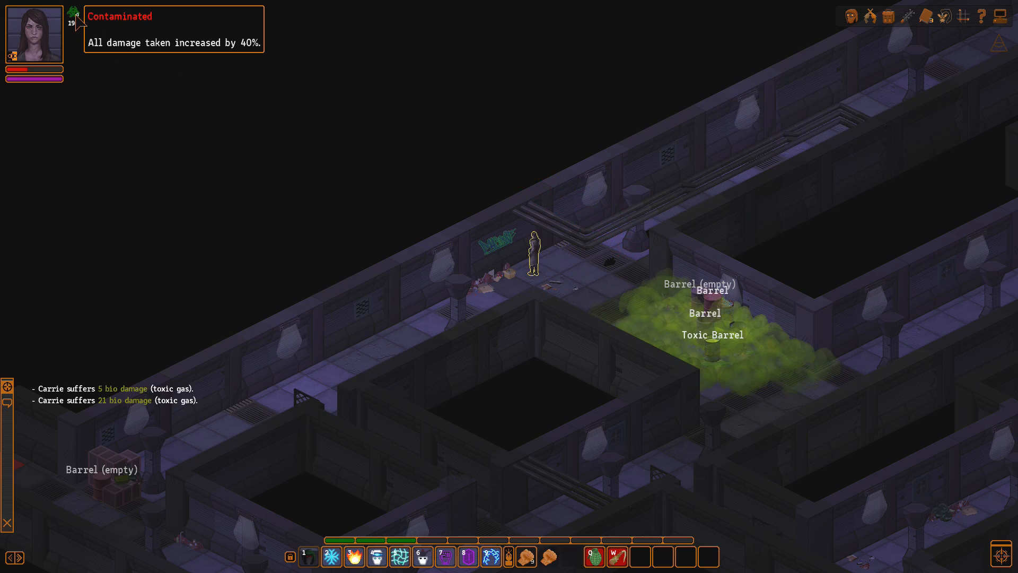
pyautogui.moveTo(34, 70)
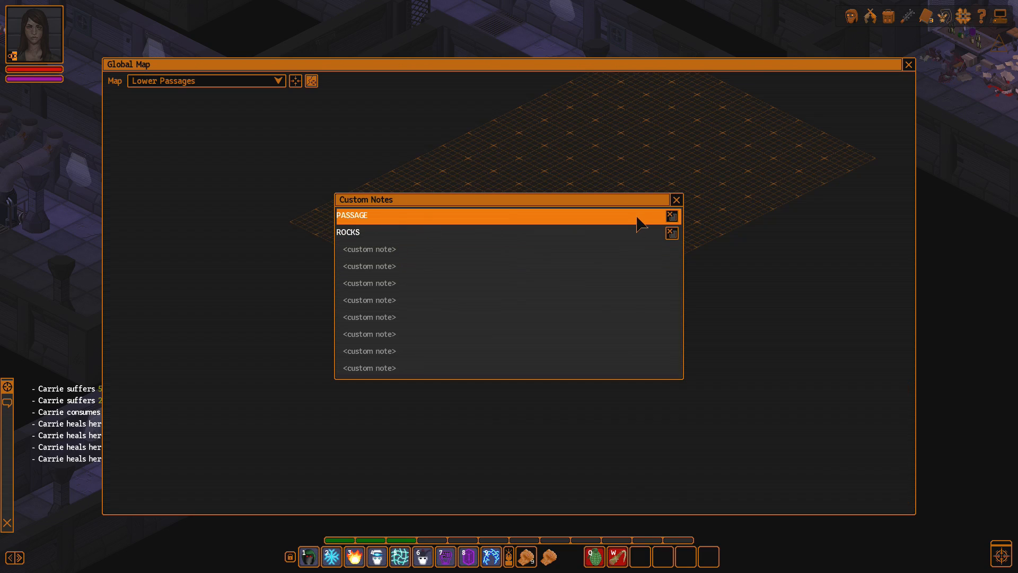
# Step: Place the PASSAGE custom note on the Lower Passages global map
pyautogui.click(676, 199)
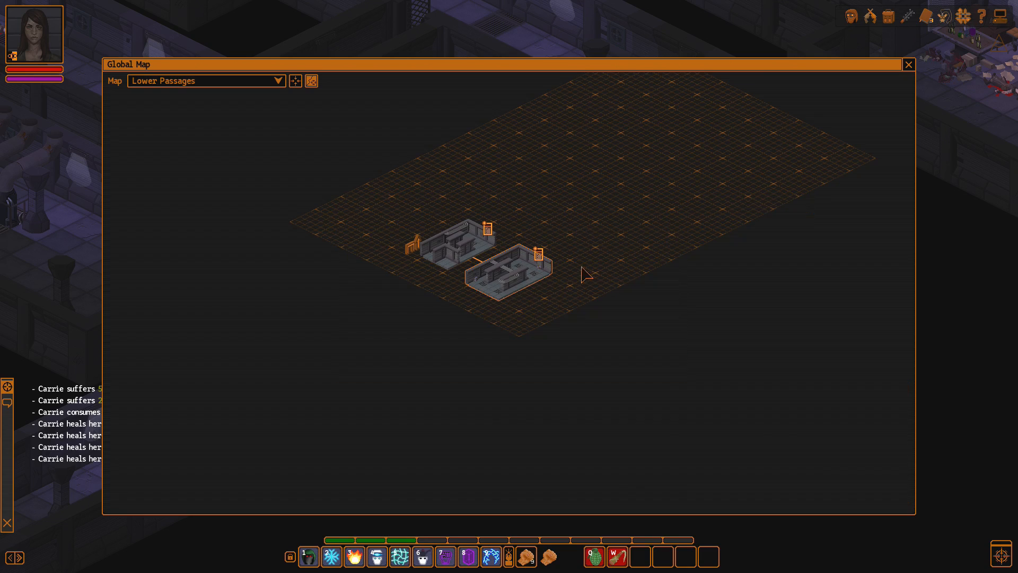
pyautogui.moveTo(646, 285)
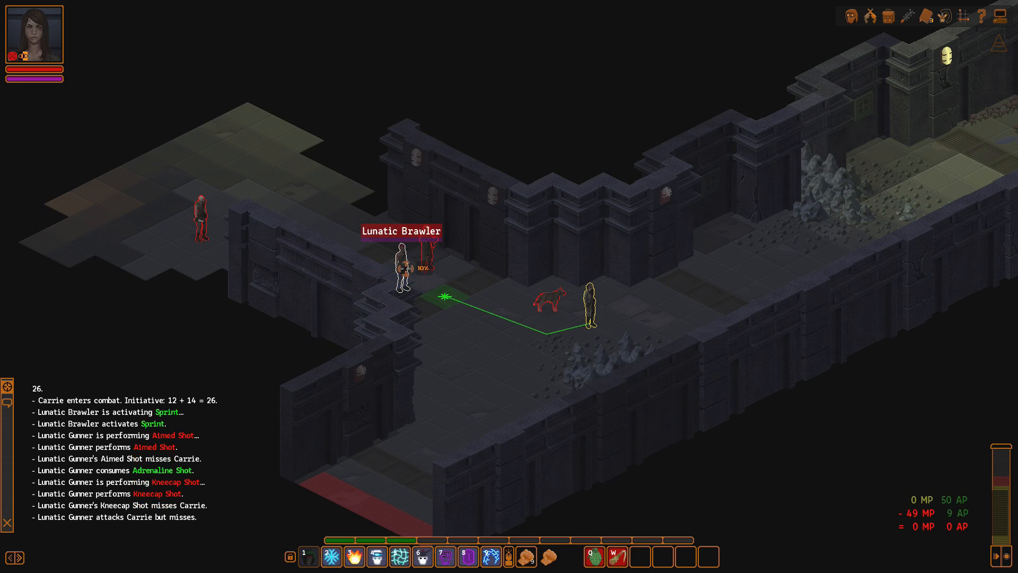
pyautogui.moveTo(378, 556)
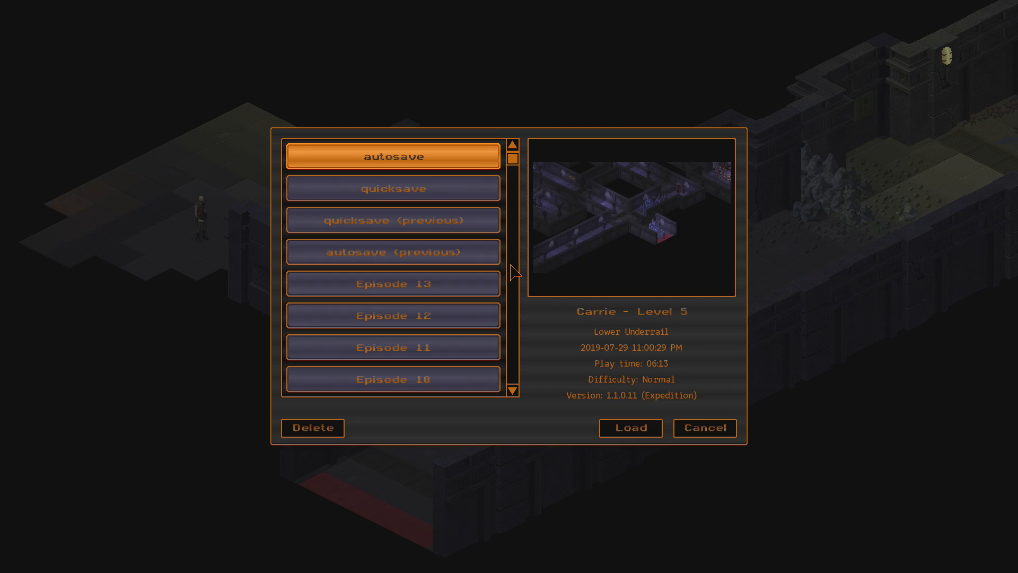
# Step: Engage the Lunatic Gunner and Brawler until Carrie dies to the 82-damage critical
pyautogui.click(629, 428)
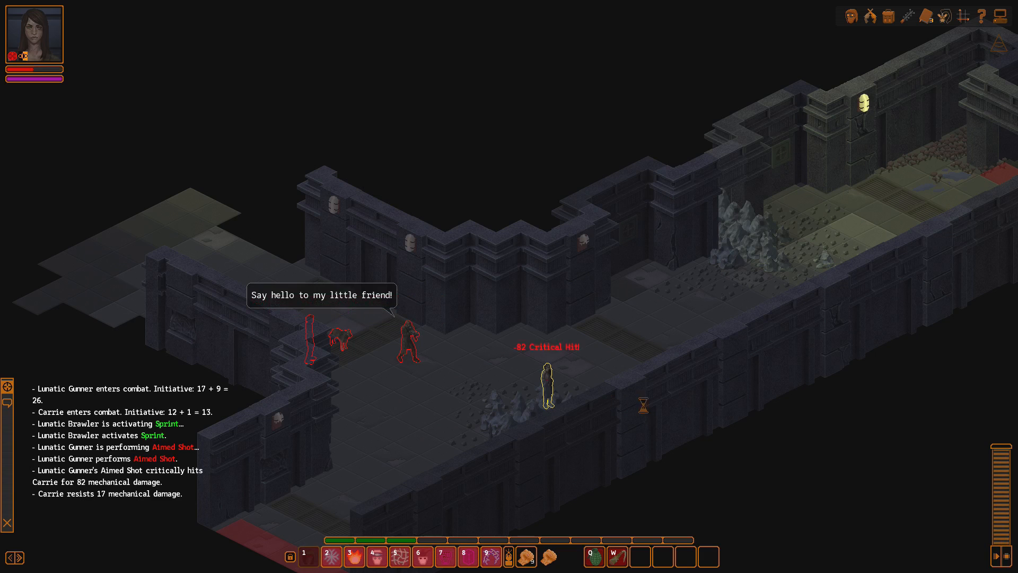
pyautogui.moveTo(649, 430)
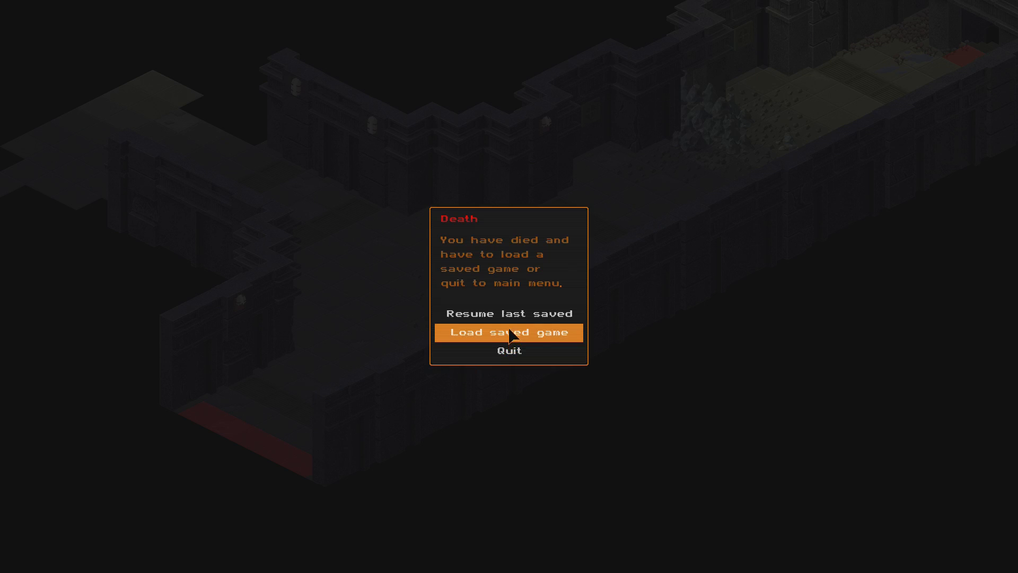
pyautogui.moveTo(510, 314)
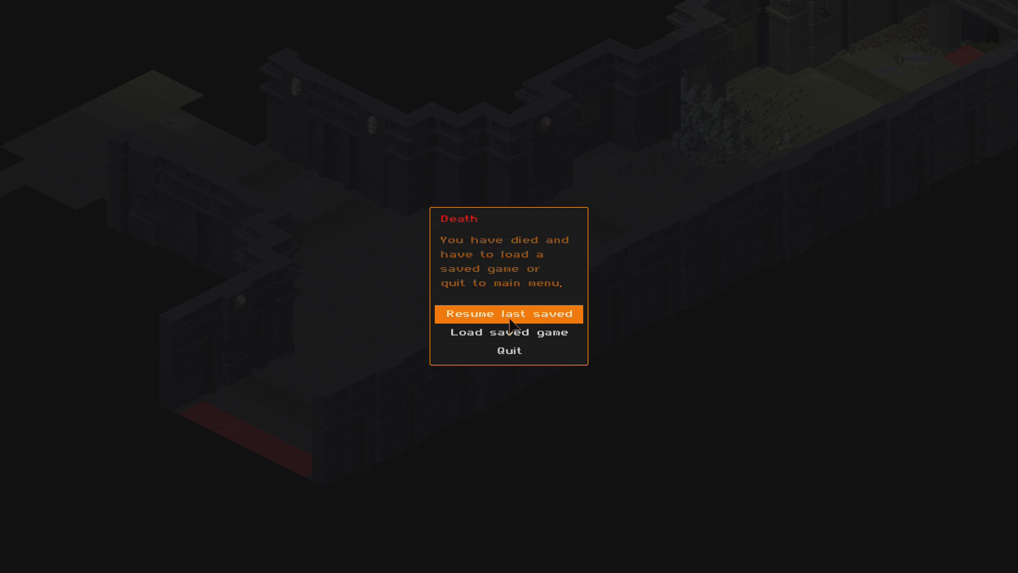
# Step: Resume from the last save after Carrie's death
pyautogui.click(508, 314)
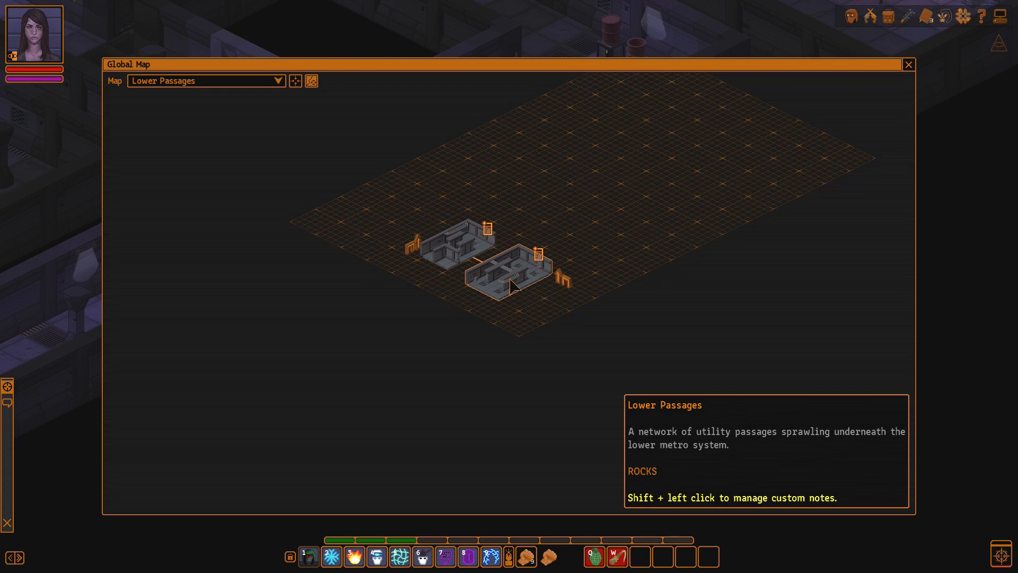
pyautogui.moveTo(571, 290)
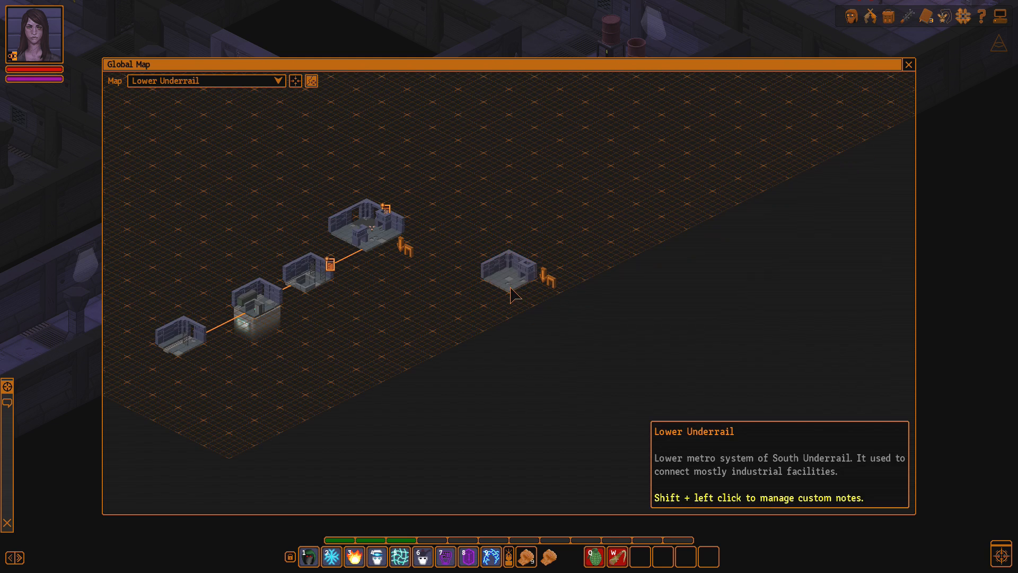
pyautogui.moveTo(507, 286)
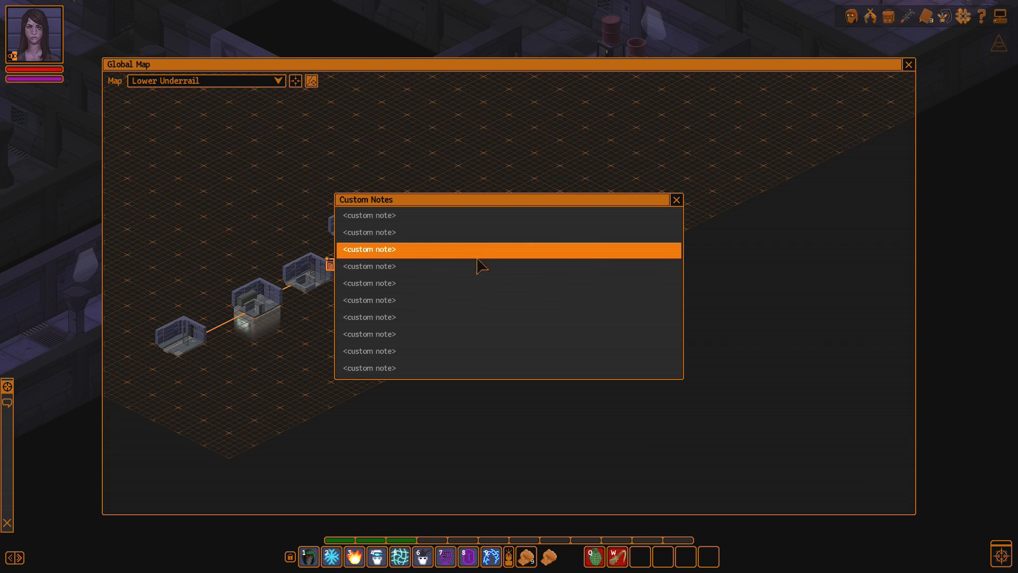
pyautogui.moveTo(462, 235)
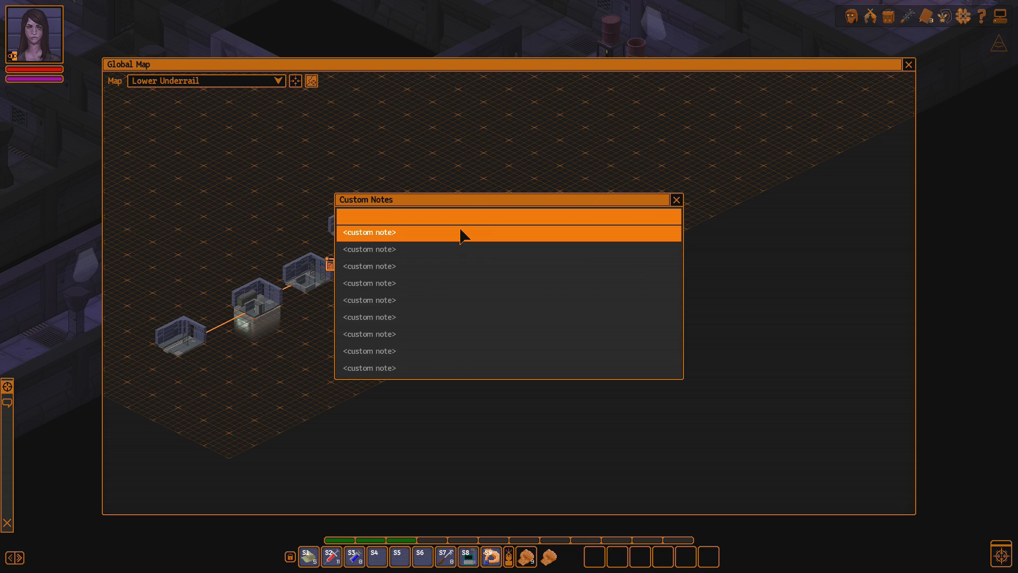
pyautogui.write('UNKN')
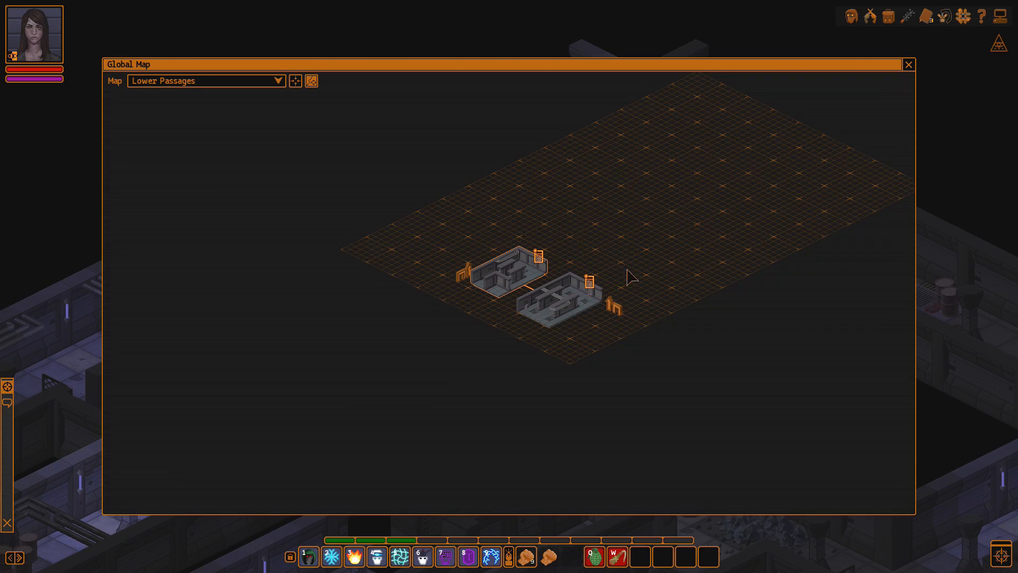
pyautogui.moveTo(618, 312)
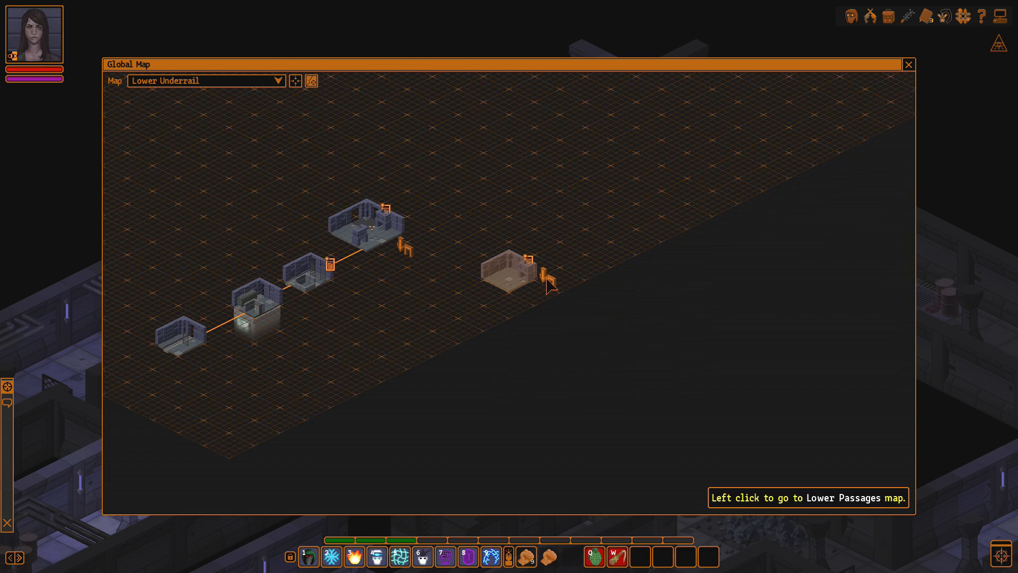
# Step: Add a ROCKS custom note for the Lower Passages area on the global map
pyautogui.click(526, 276)
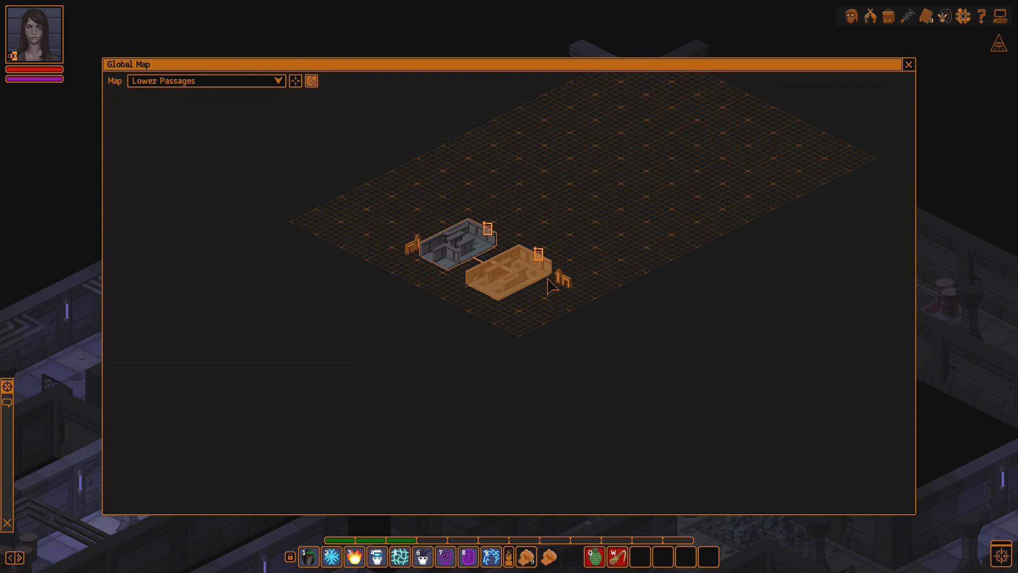
pyautogui.click(205, 80)
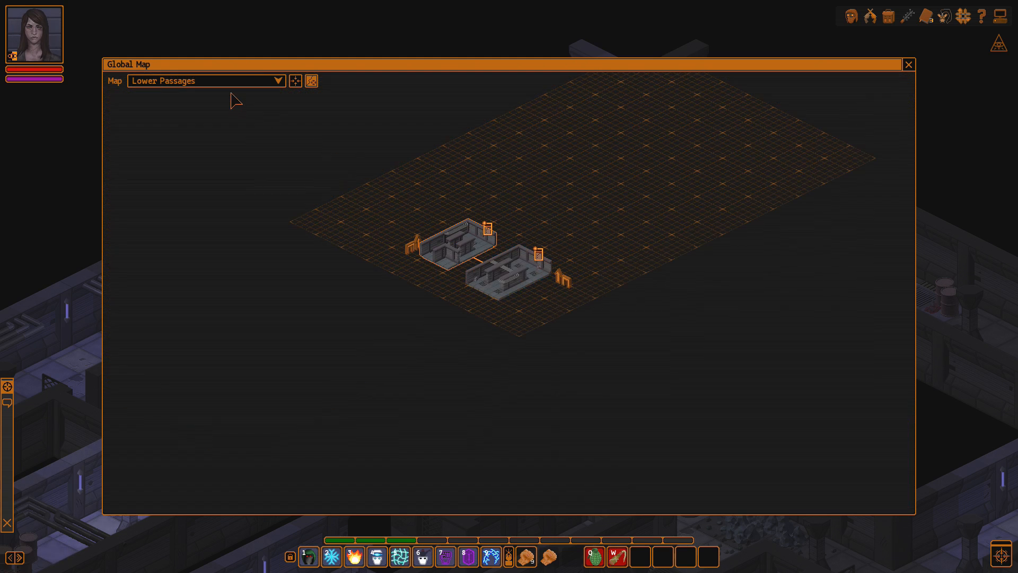
pyautogui.click(206, 81)
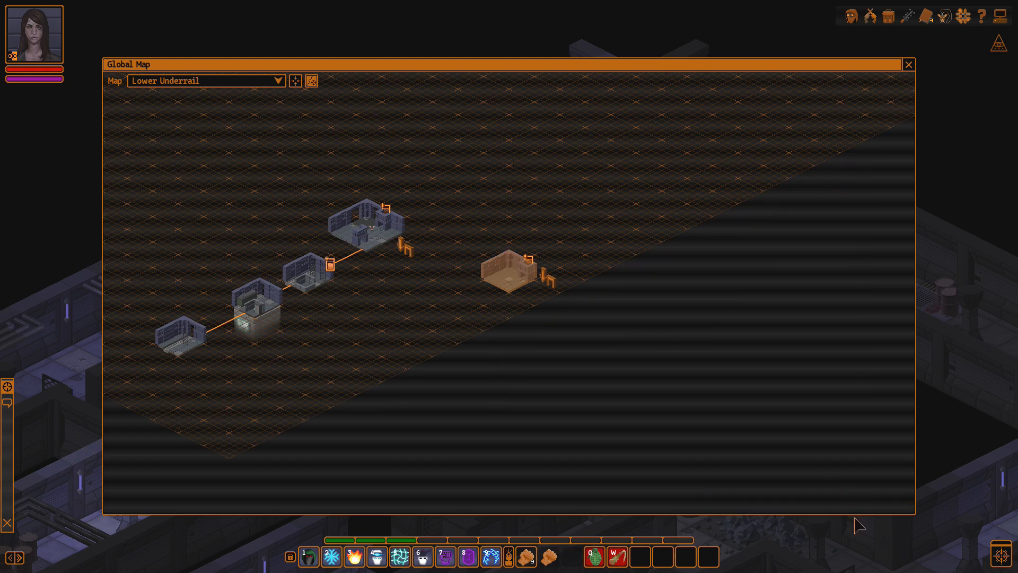
pyautogui.click(909, 65)
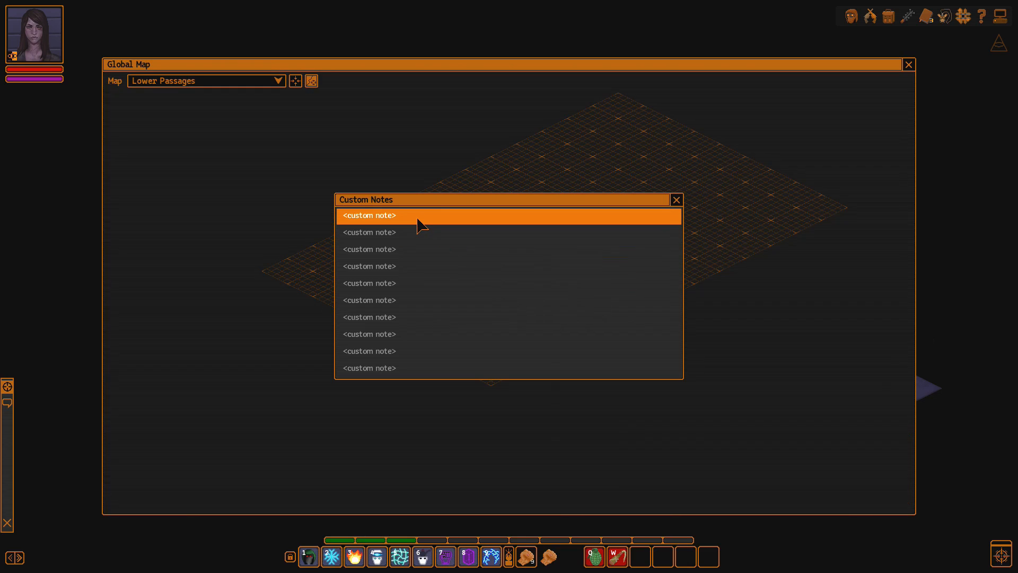
pyautogui.write('ROCKS')
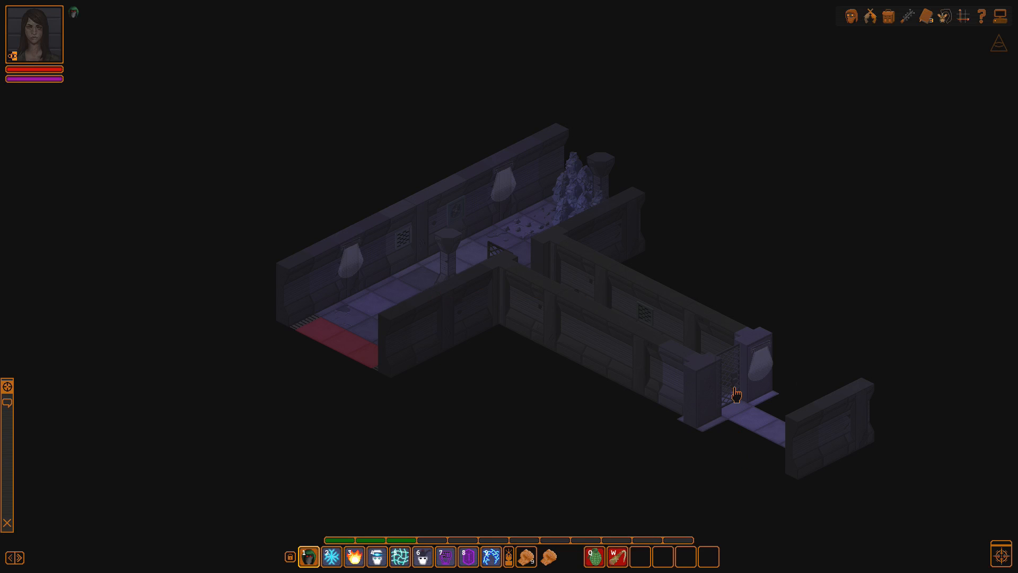
# Step: Try the corridor door, learn it needs lockpicking 50, and review the Skills values
pyautogui.click(734, 389)
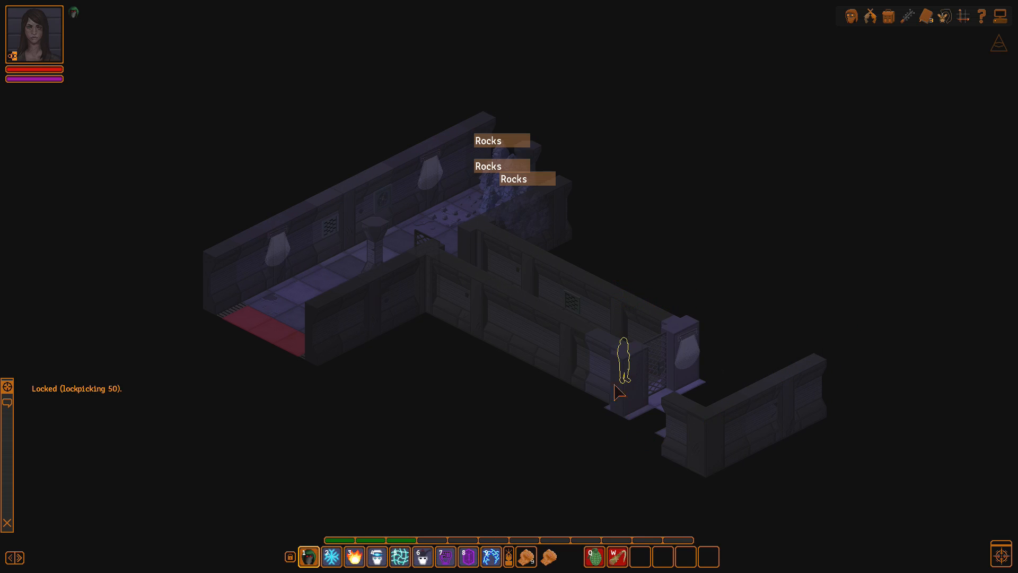
pyautogui.moveTo(383, 269)
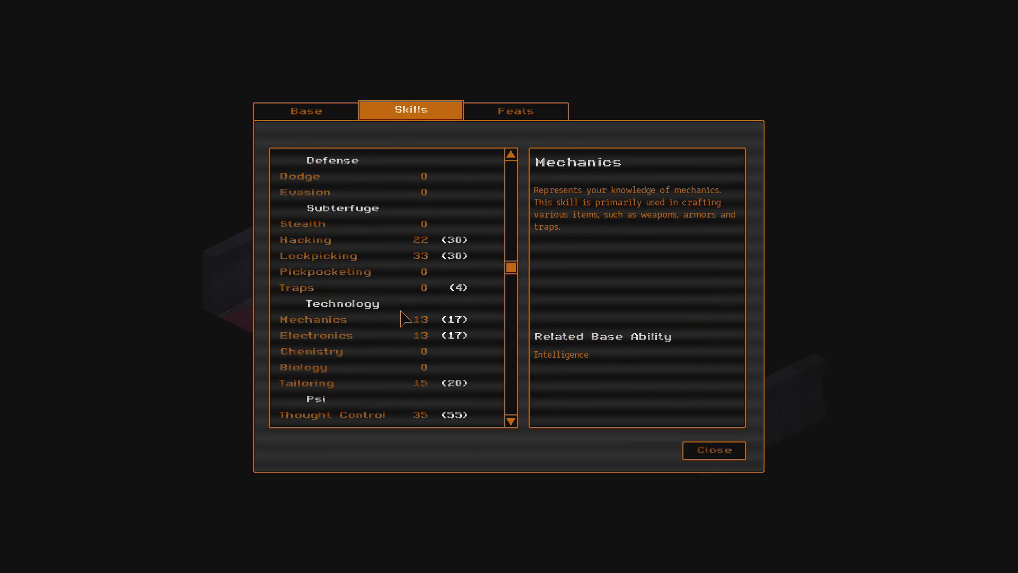
pyautogui.click(713, 450)
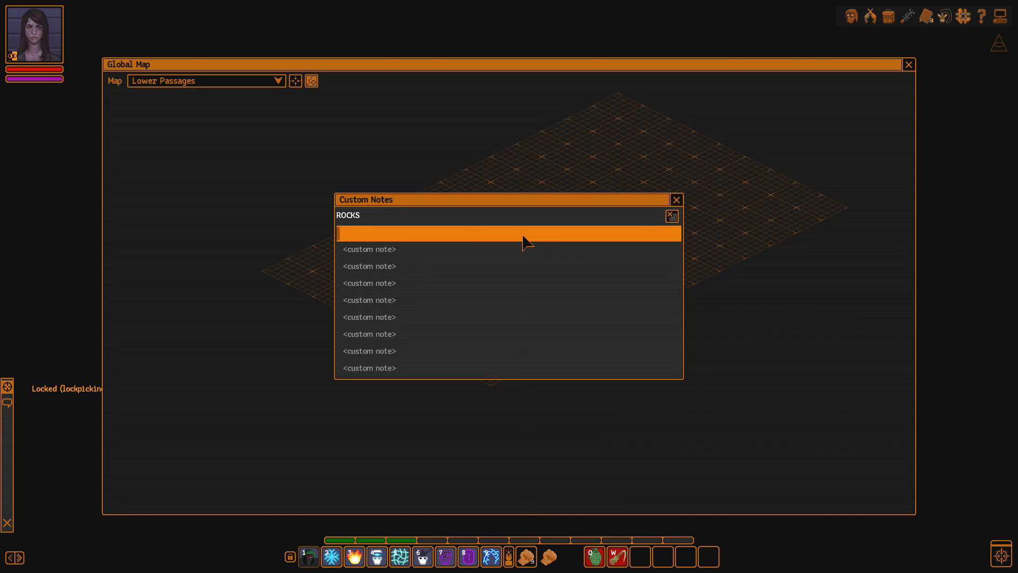
# Step: Add a LOCKPICKING note under ROCKS for the Lower Passages map
pyautogui.write('LOCJK')
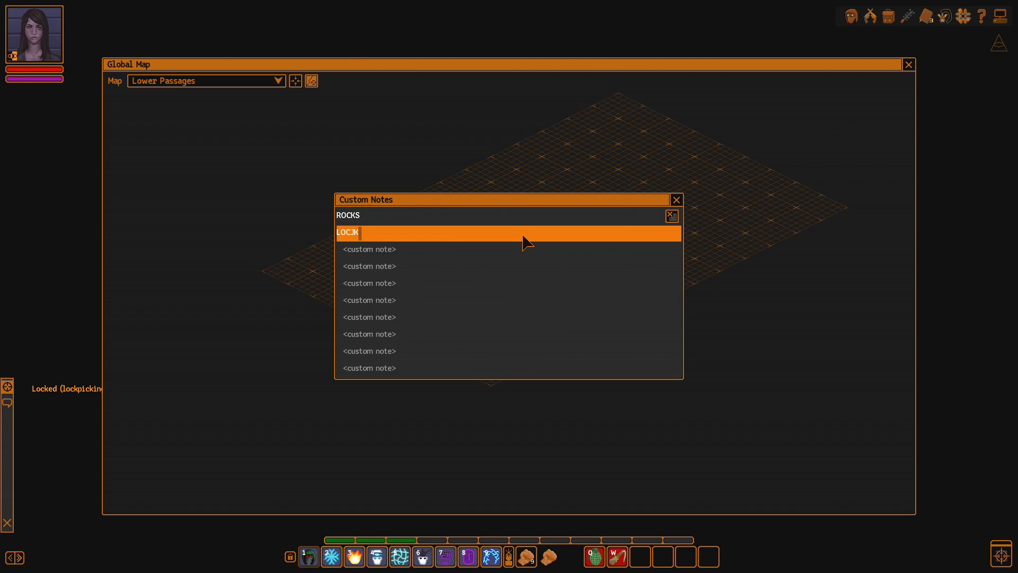
pyautogui.write('LOCKPICKING')
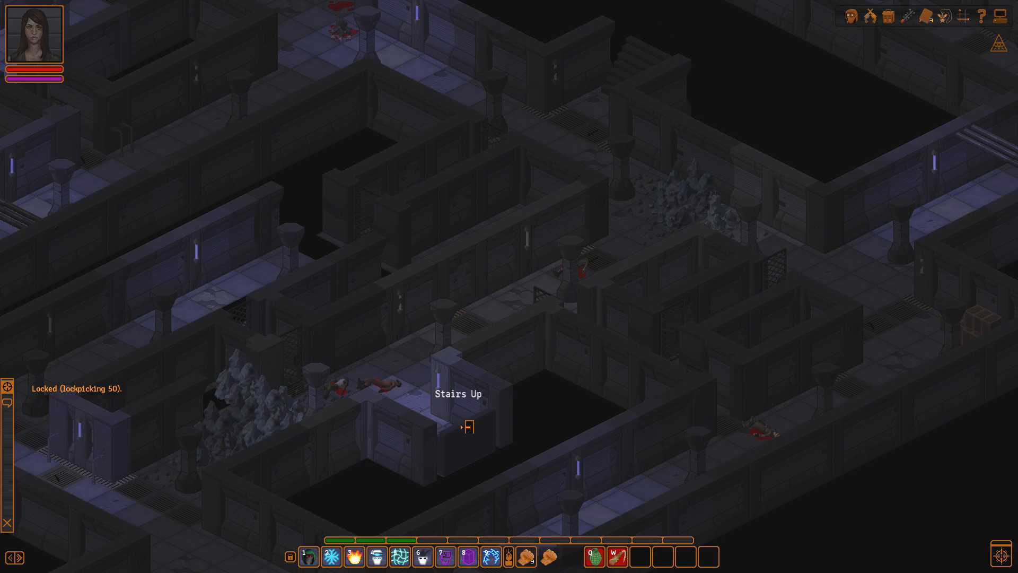
# Step: Take the Stairs Up and travel to the next Lower Underrail section to fight its rathounds
pyautogui.click(466, 426)
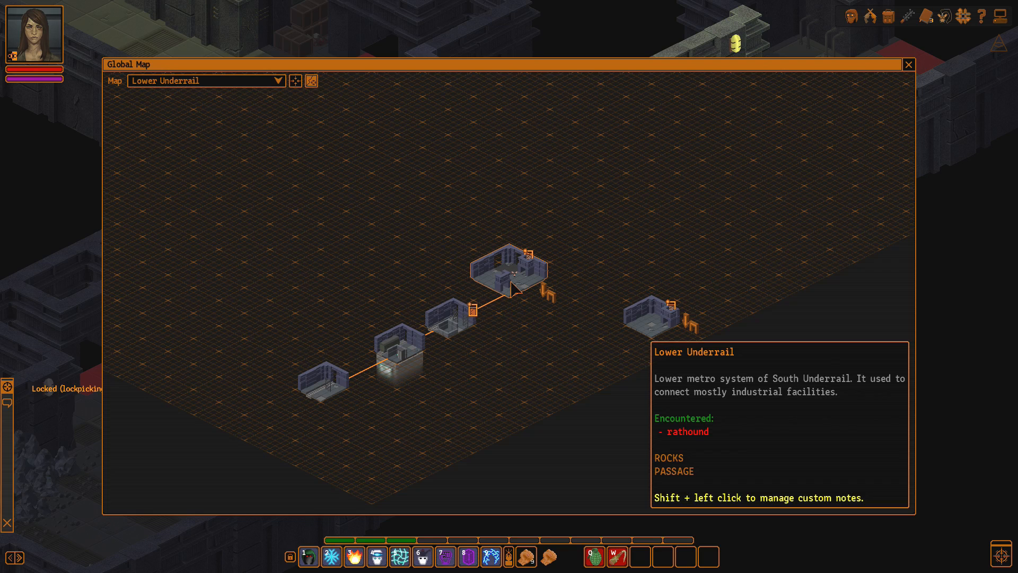
pyautogui.click(908, 65)
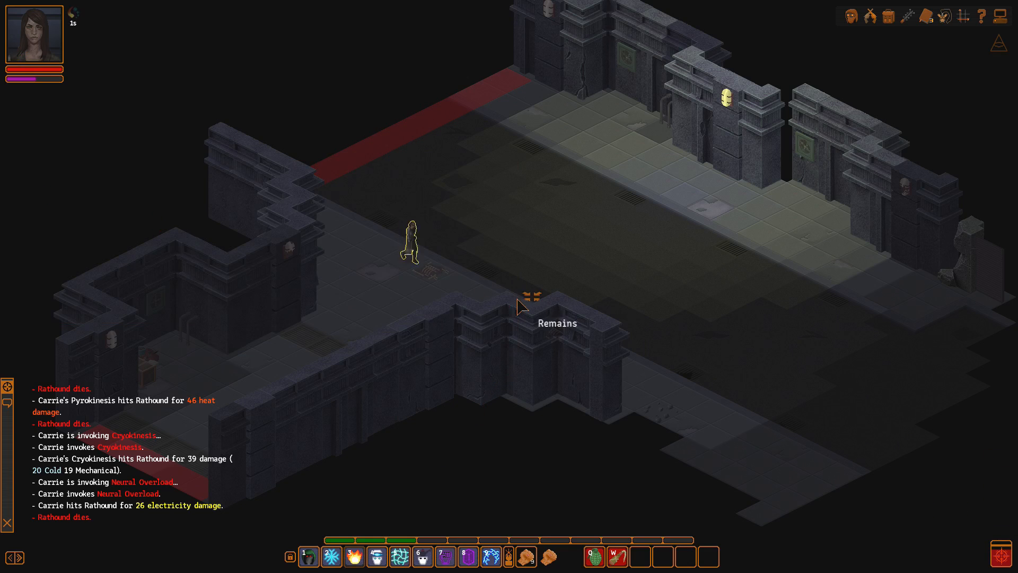
# Step: Loot the rathound remains and walk further into the dark hall past the frag mines
pyautogui.click(532, 300)
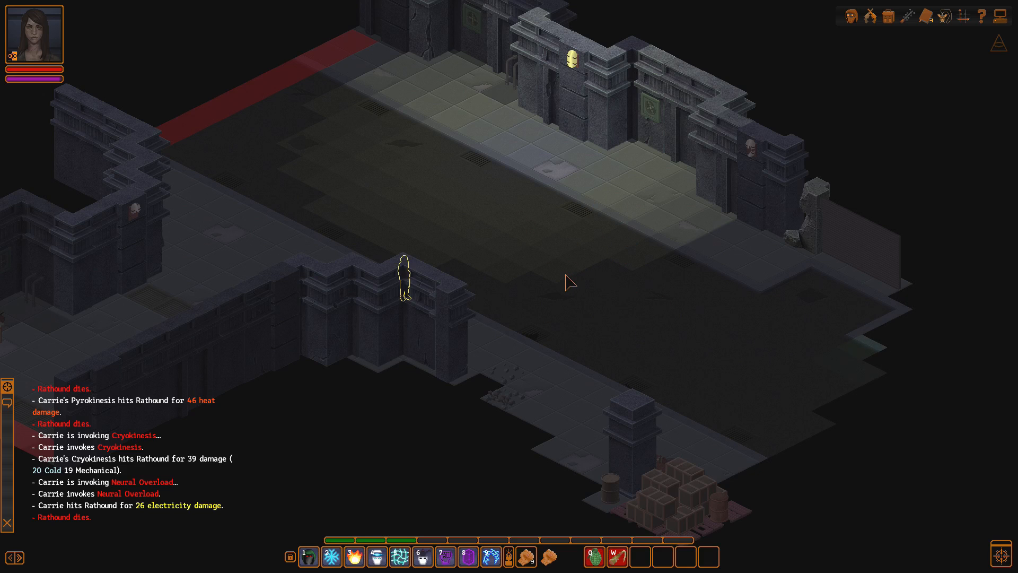
pyautogui.click(308, 556)
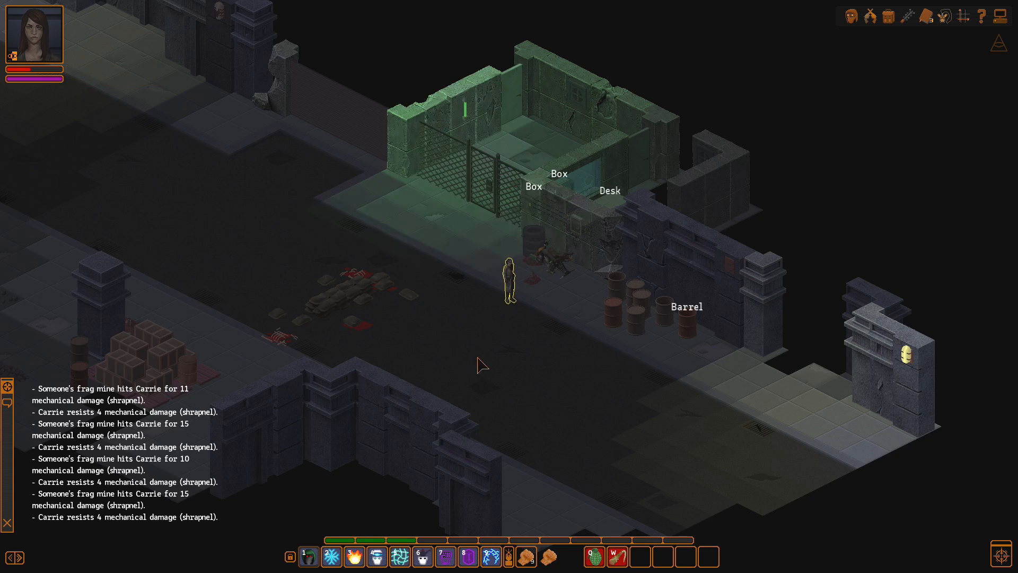
pyautogui.moveTo(533, 421)
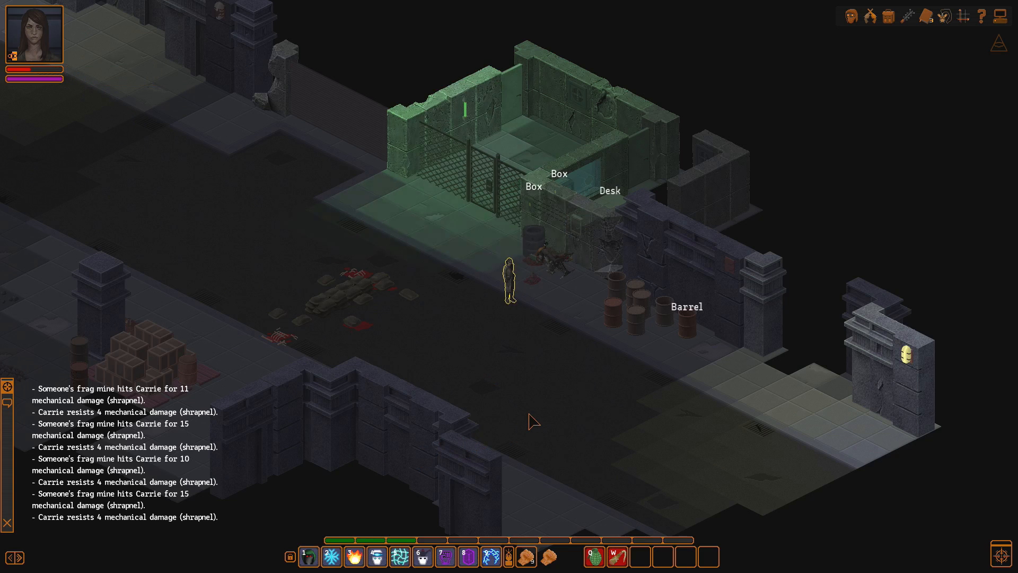
pyautogui.moveTo(307, 554)
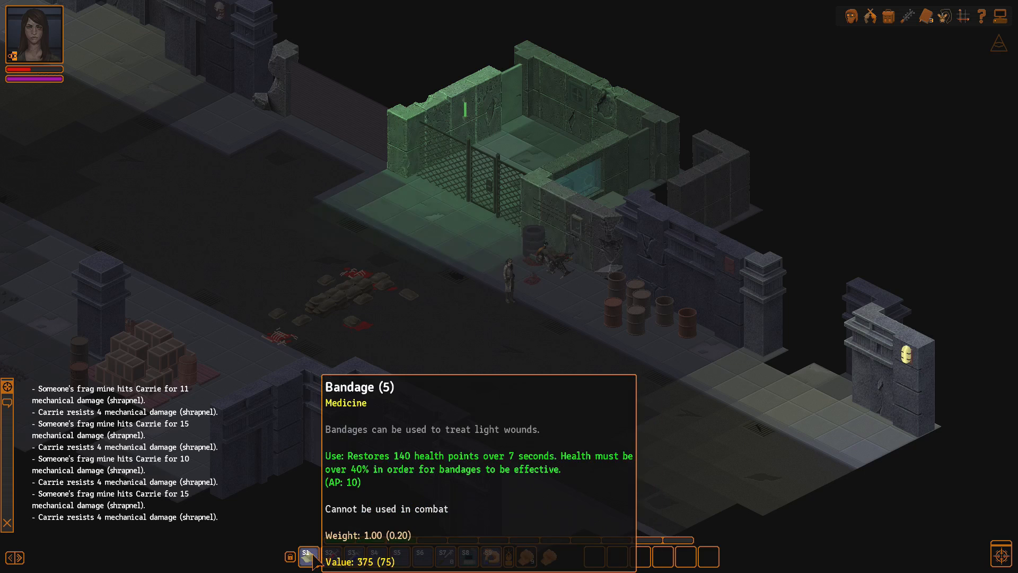
# Step: Heal Carrie with a Bandage and look inside the nearby barrel
pyautogui.click(305, 557)
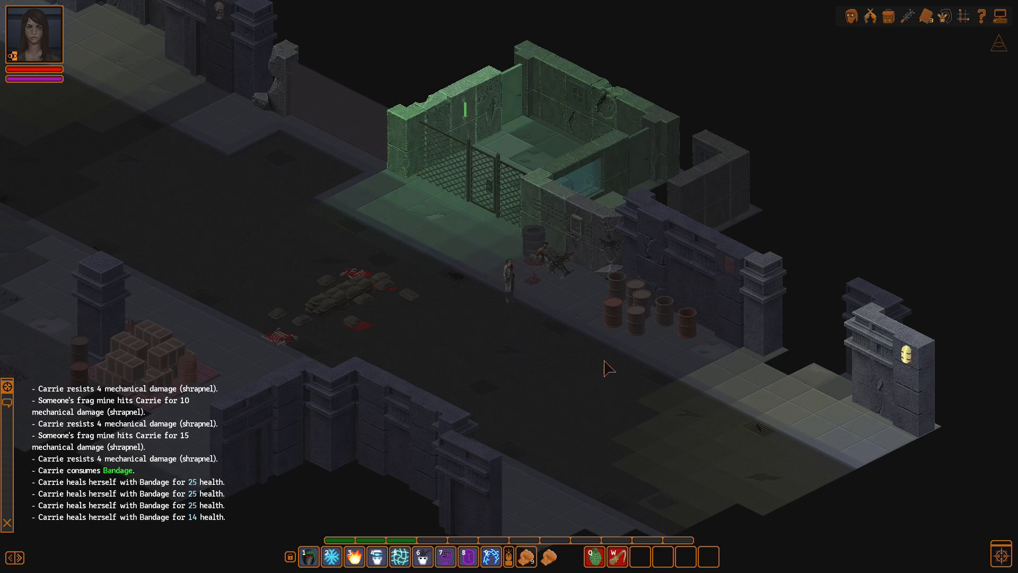
pyautogui.click(307, 557)
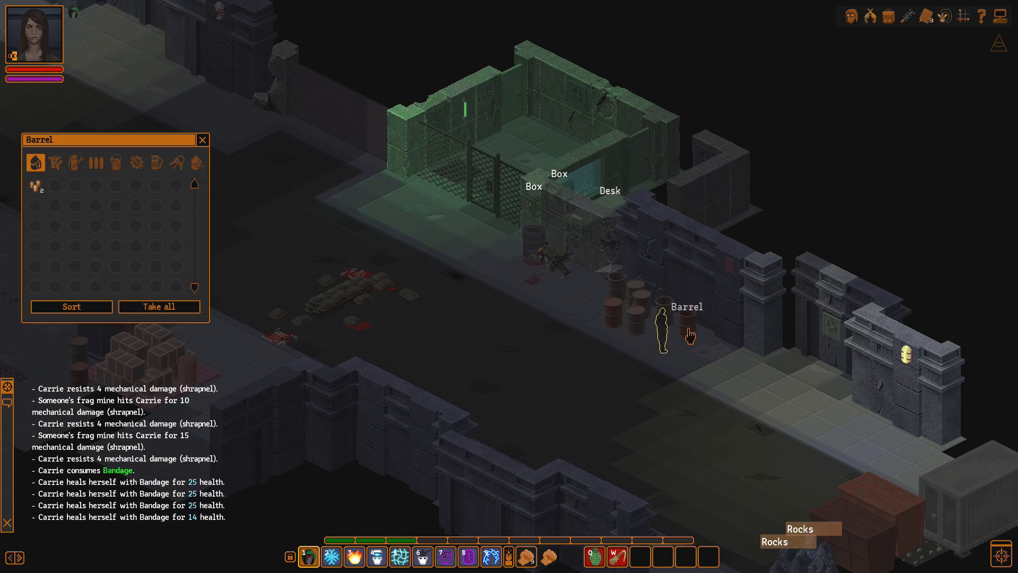
# Step: Empty the barrel, then take the blueprint from the desk and the scope from the shelves
pyautogui.click(963, 16)
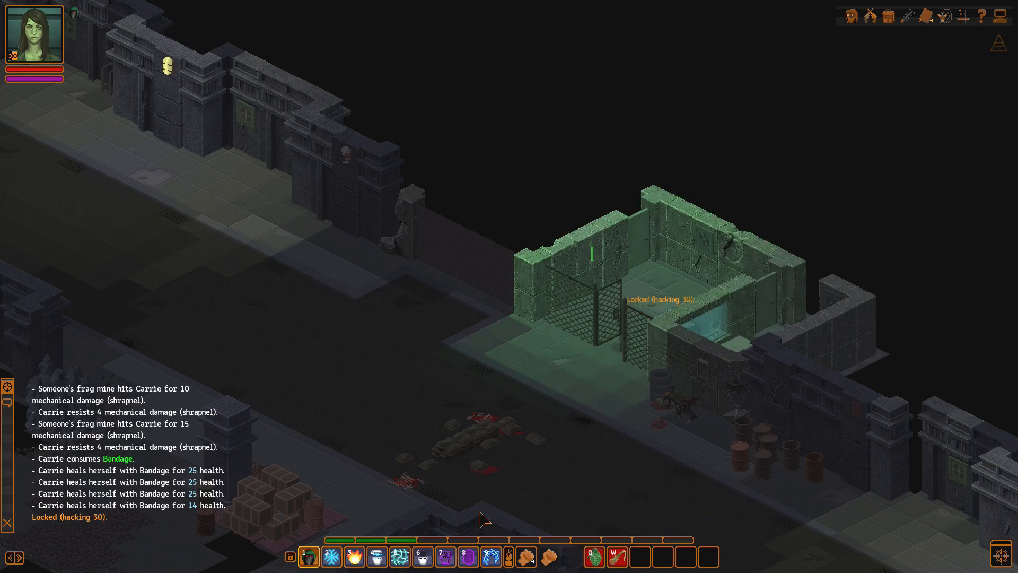
pyautogui.moveTo(636, 375)
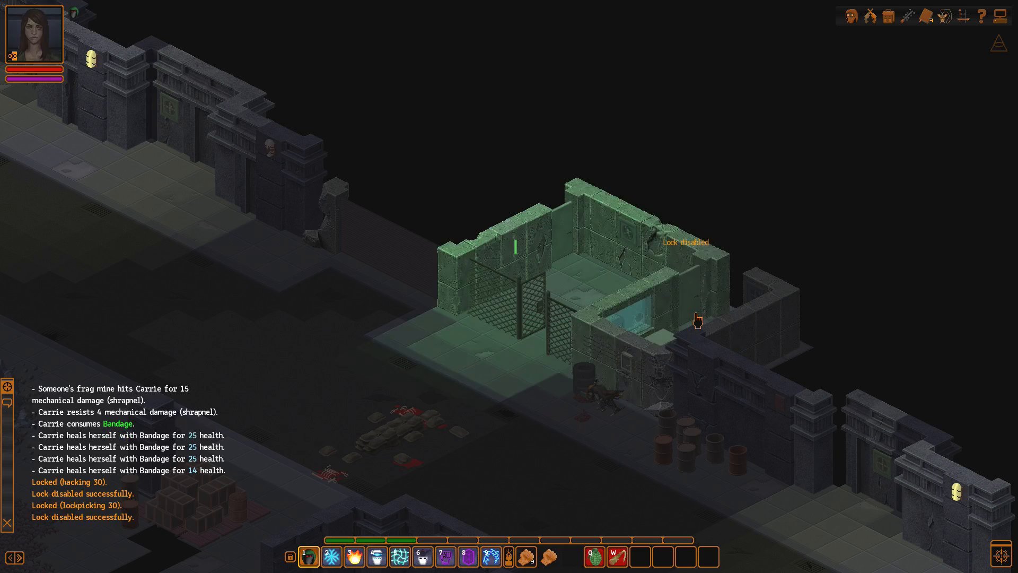
pyautogui.moveTo(662, 351)
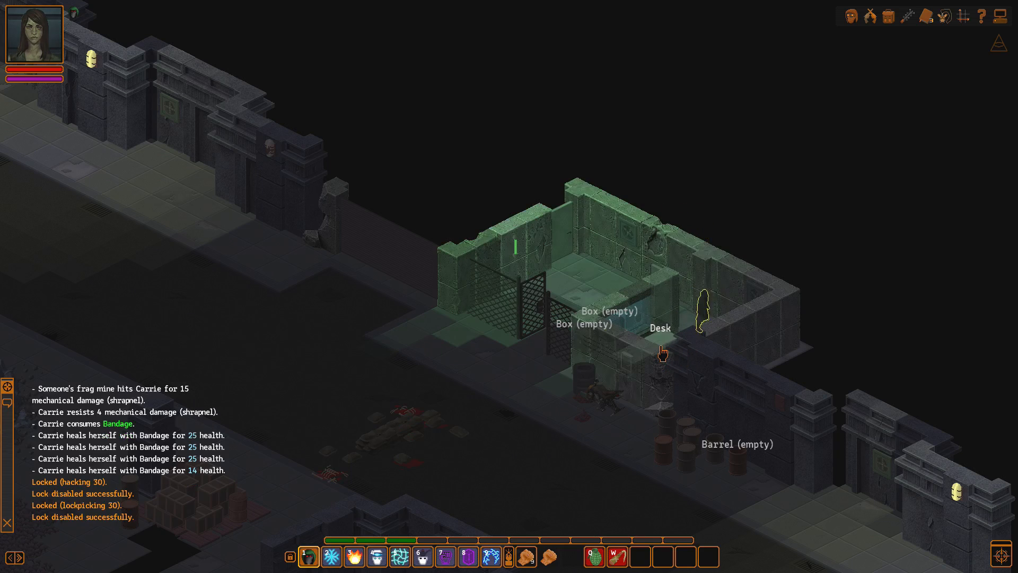
pyautogui.click(661, 342)
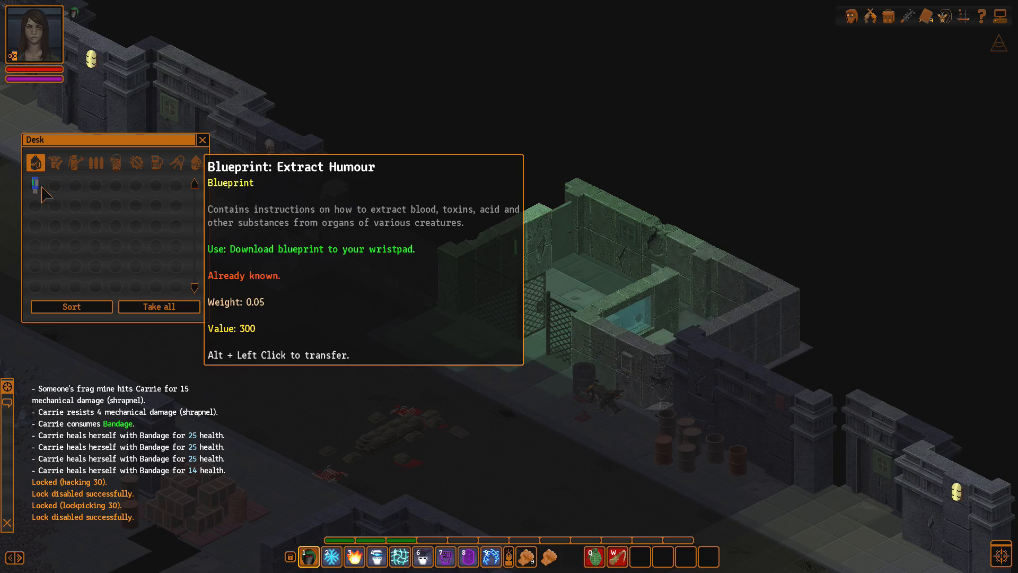
pyautogui.click(203, 140)
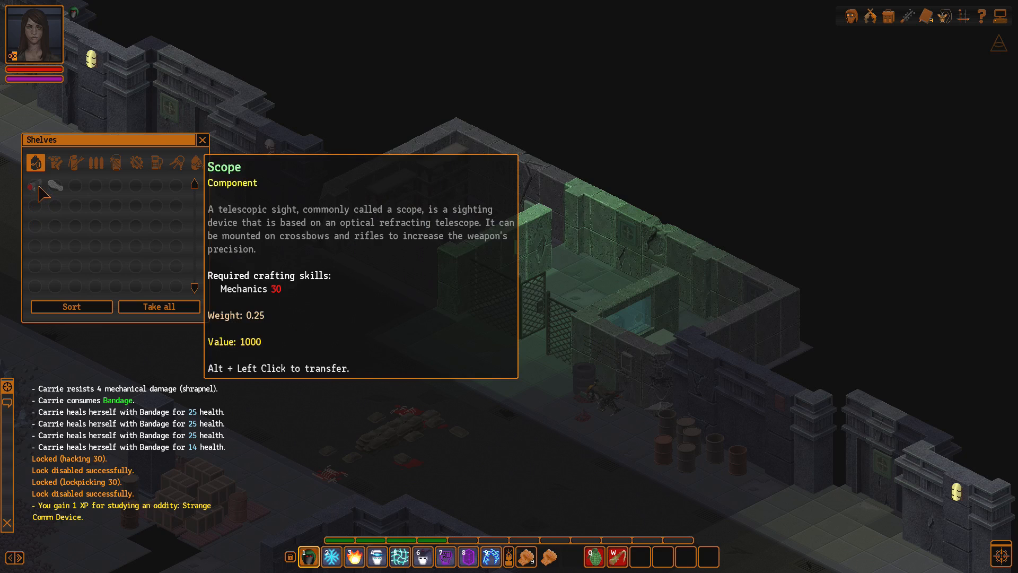
pyautogui.click(201, 140)
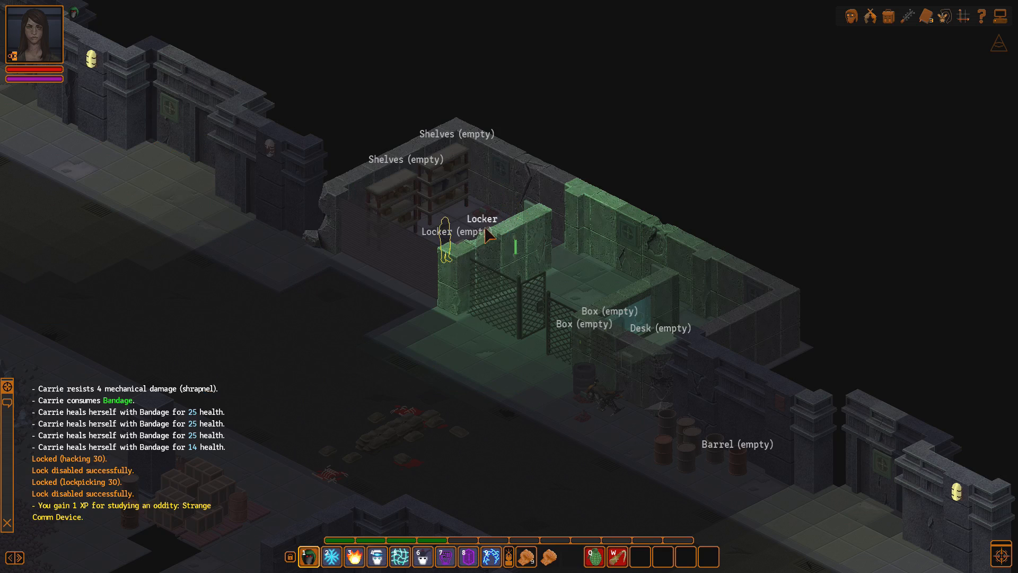
# Step: Open the locker by the shelves and review the studied oddities list before Carrie dies
pyautogui.click(484, 233)
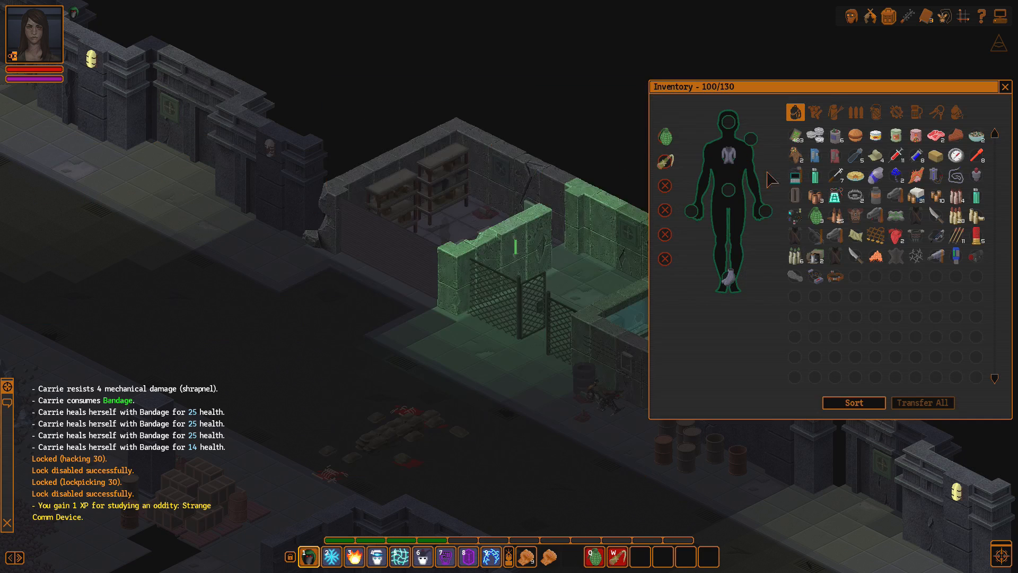
pyautogui.moveTo(926, 305)
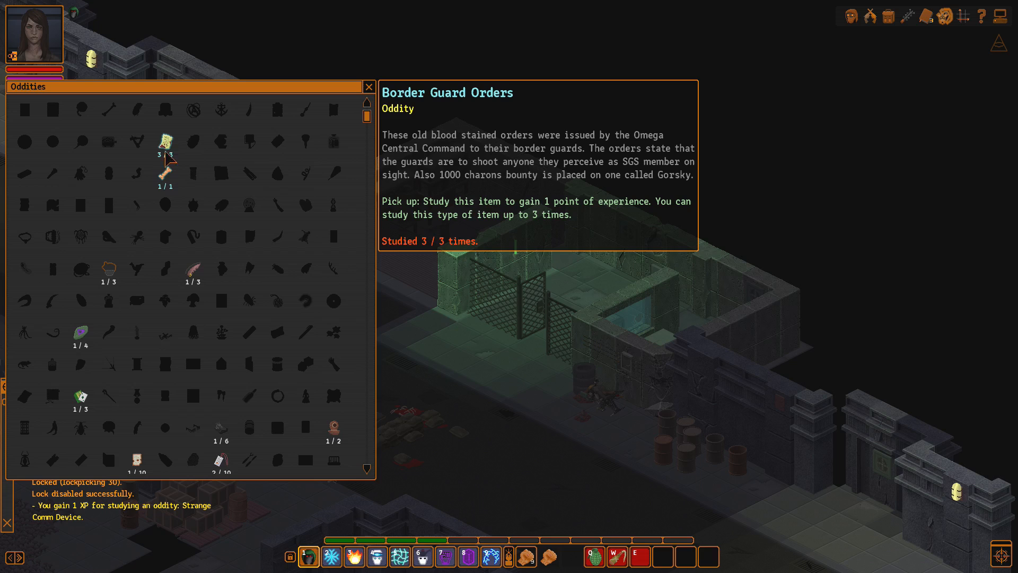
pyautogui.click(370, 86)
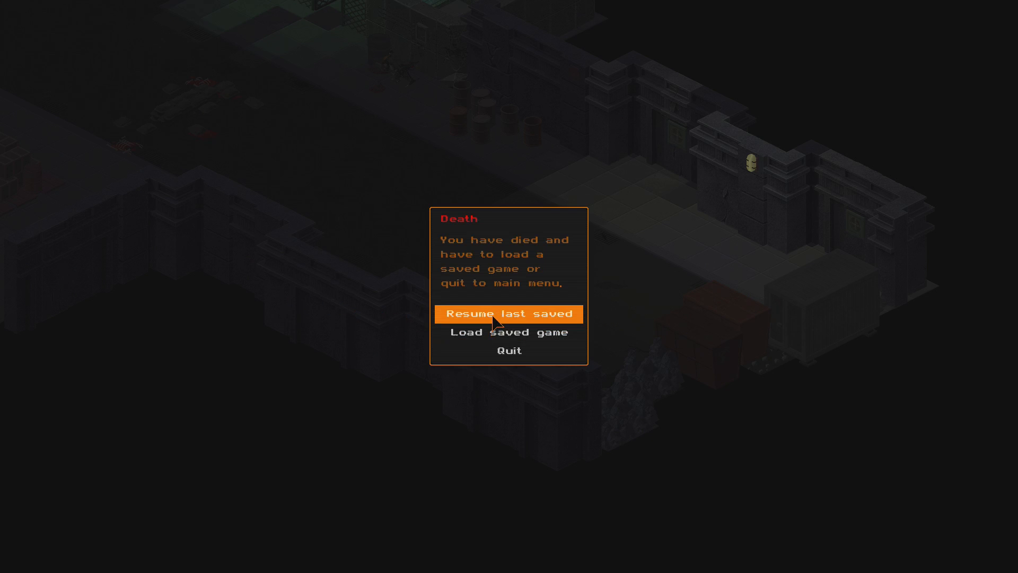
# Step: Resume from the last save and walk Carrie east along the corridor
pyautogui.click(508, 314)
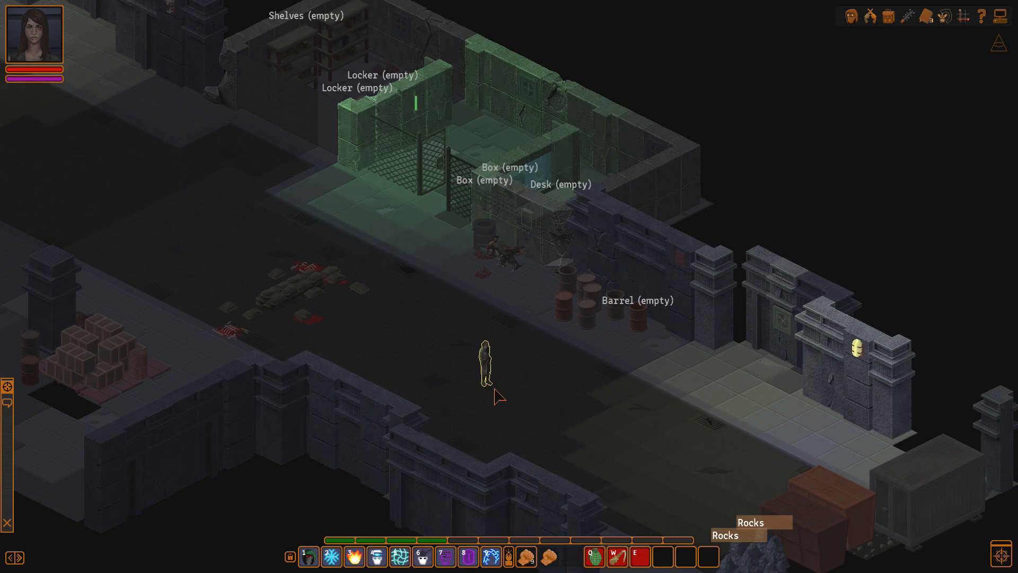
pyautogui.click(559, 423)
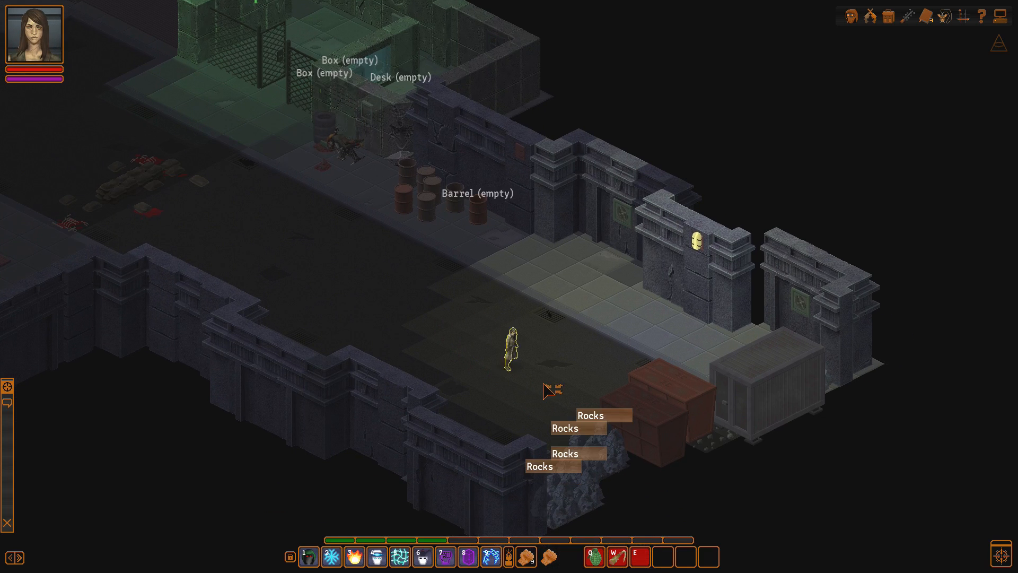
# Step: Head for the exit by the rock piles and mark this area ROCKS on the global map
pyautogui.click(551, 390)
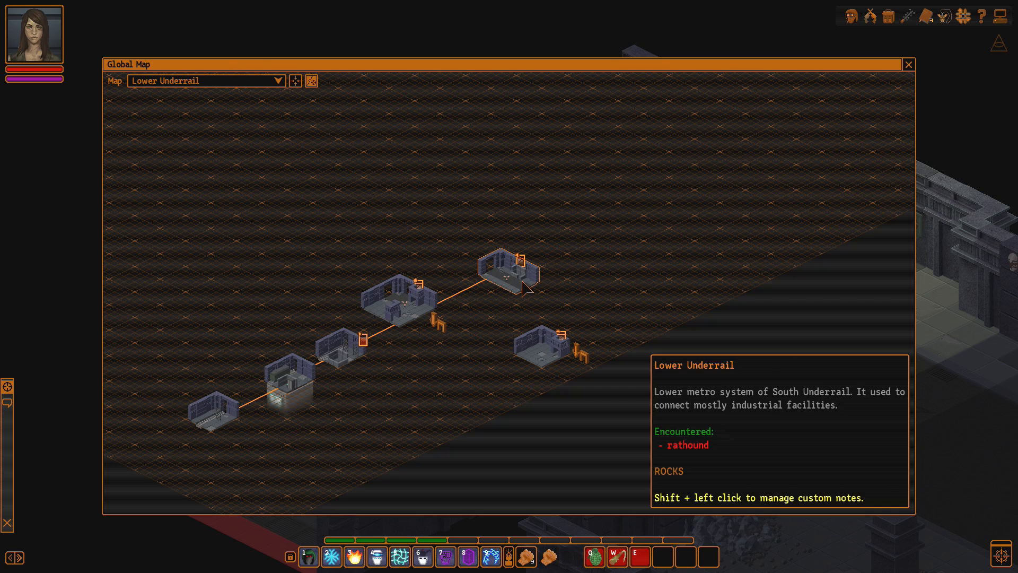
pyautogui.click(909, 65)
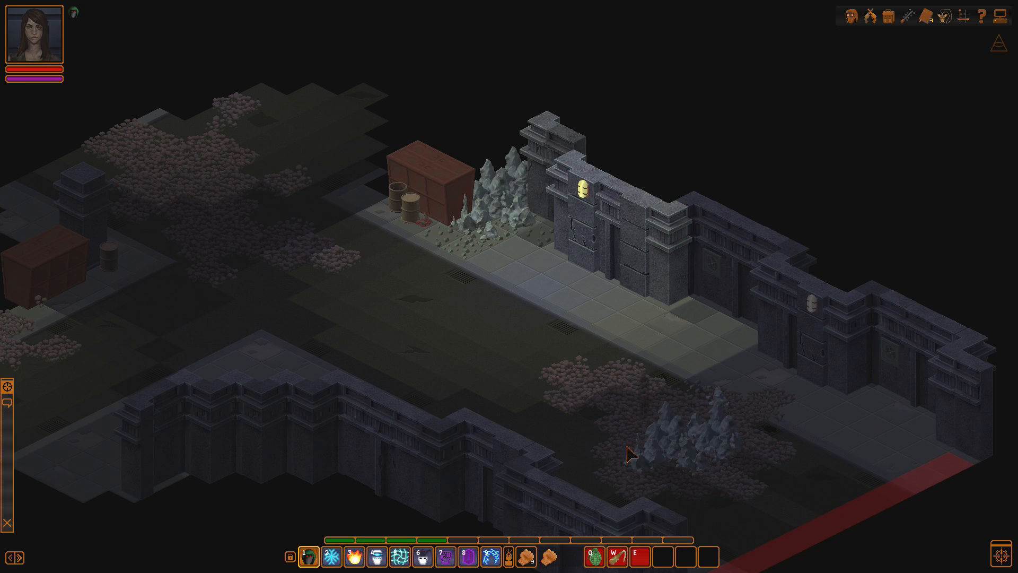
pyautogui.moveTo(651, 362)
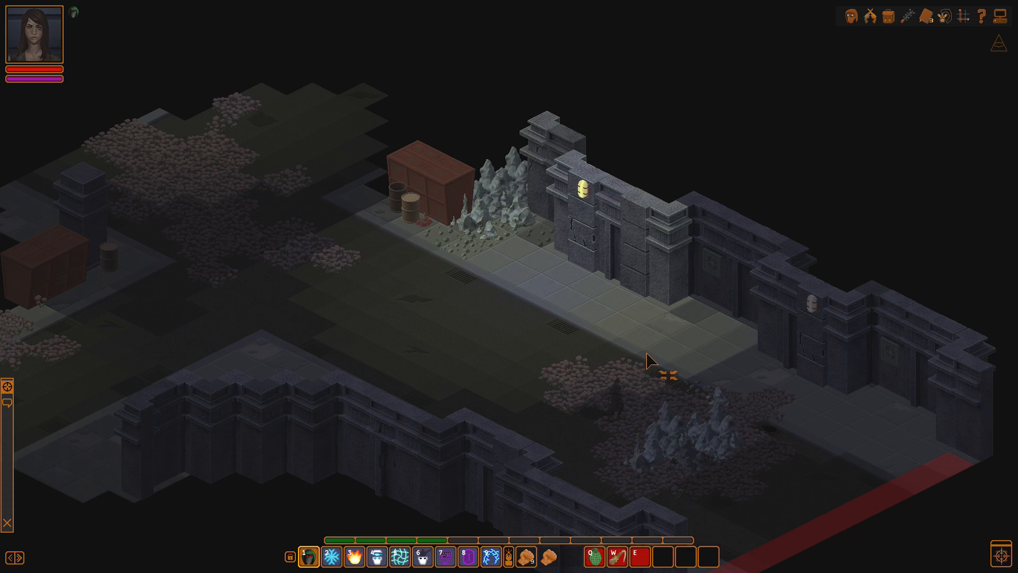
# Step: Walk Carrie toward the lit gate along the stone wall in the next zone
pyautogui.click(656, 361)
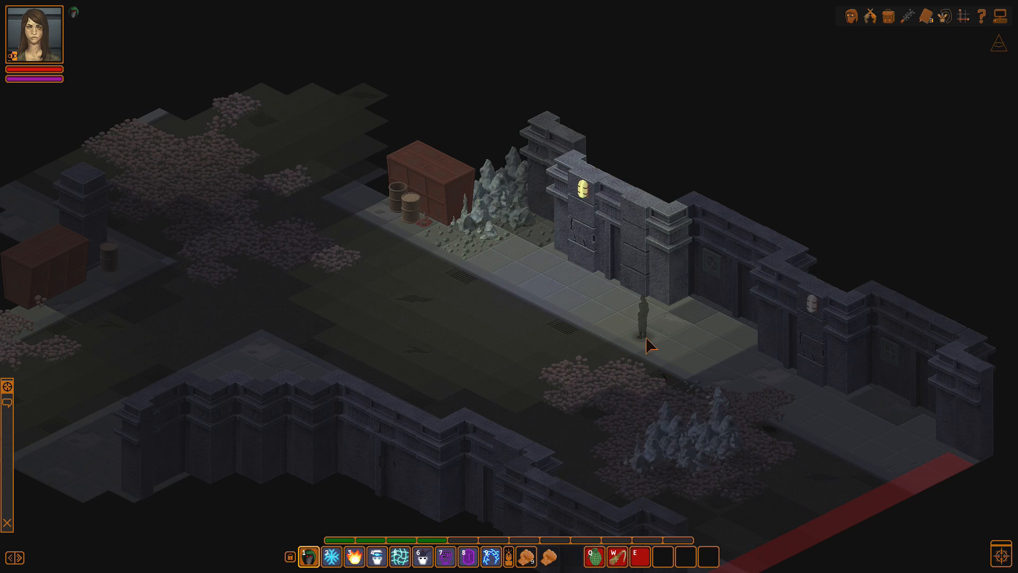
pyautogui.click(673, 349)
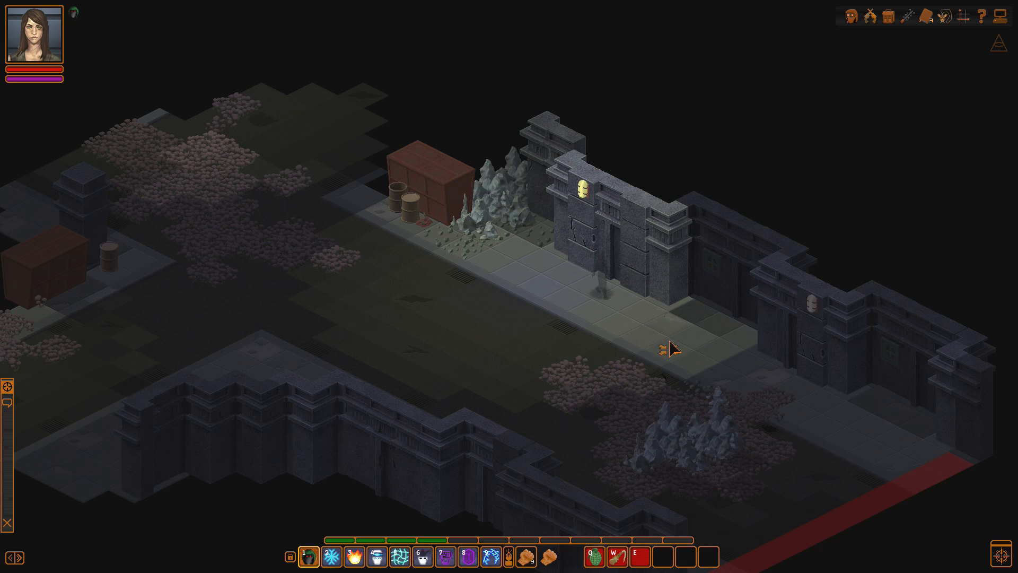